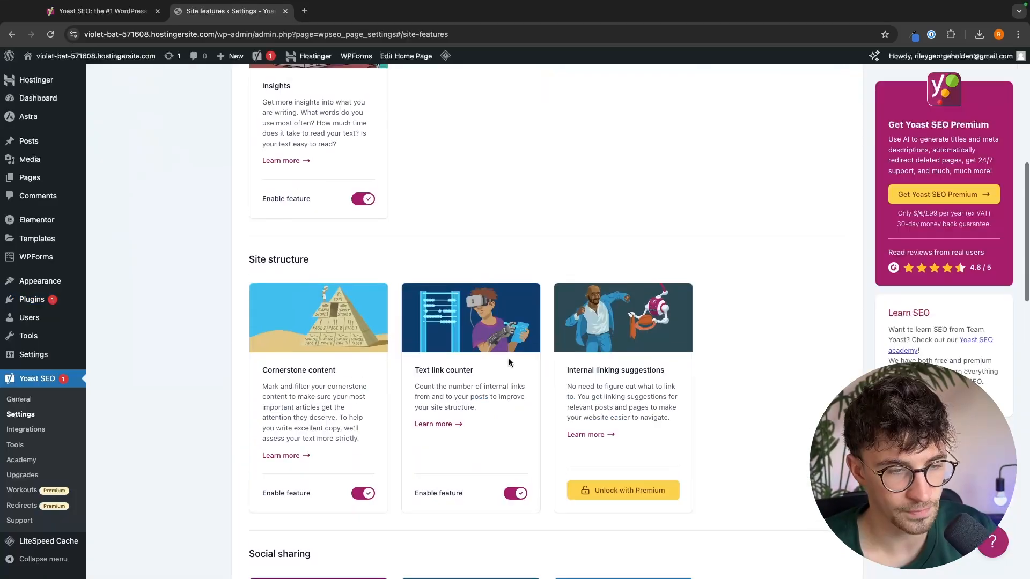
Scroll the Site features settings and open the Yoast SEO Premium product page
{"action": "scroll", "scroll_direction": "down", "scroll_amount": 3}
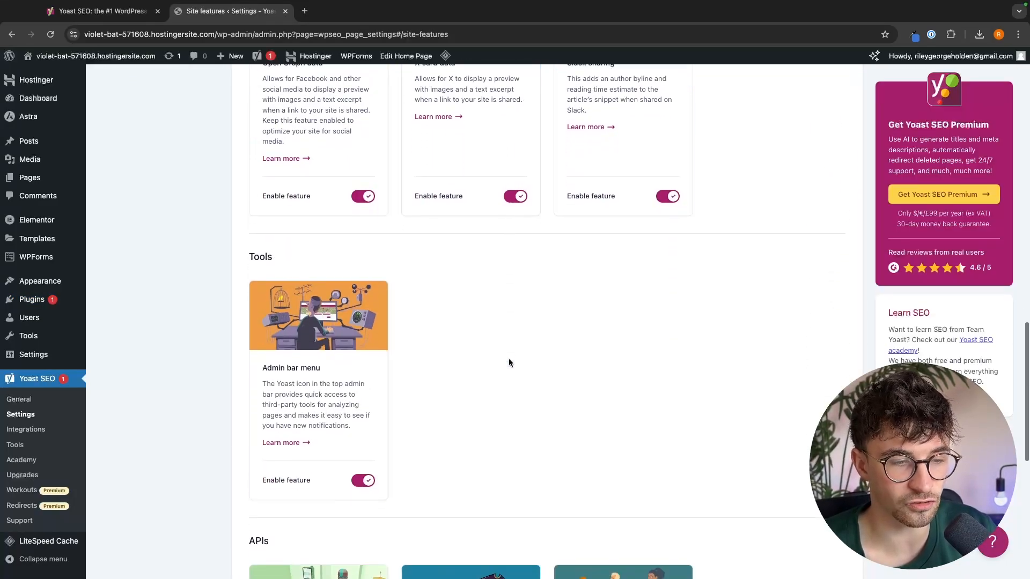
{"action": "left_click", "coordinate": [159, 226]}
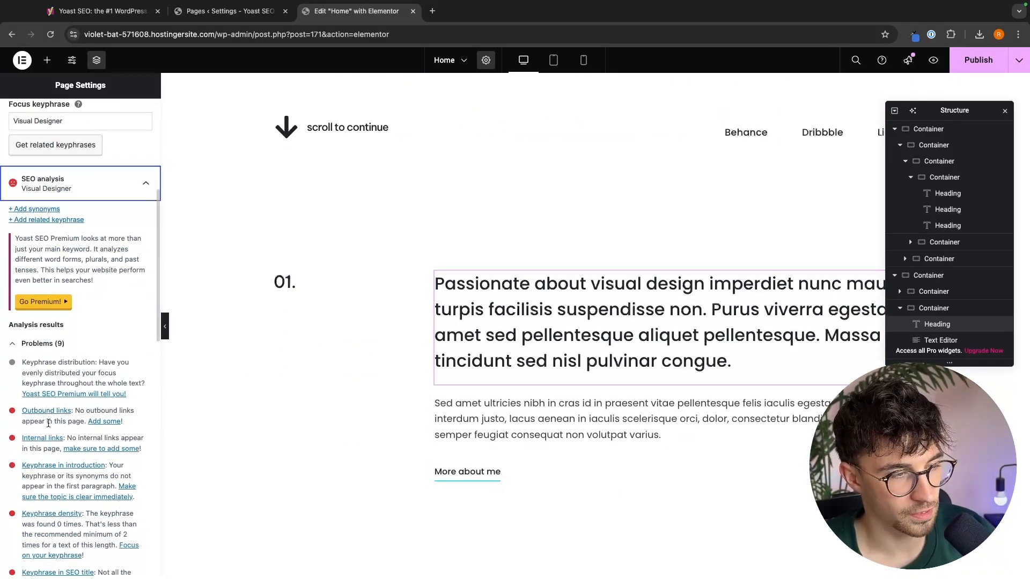
{"action": "left_click", "coordinate": [96, 11]}
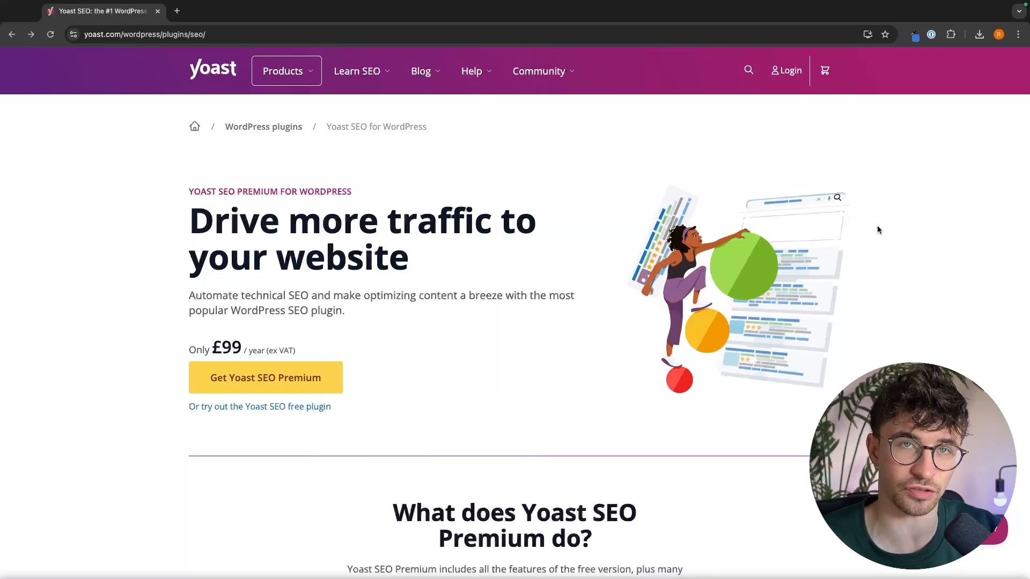
{"action": "left_click_drag", "start_coordinate": [190, 220], "coordinate": [420, 257]}
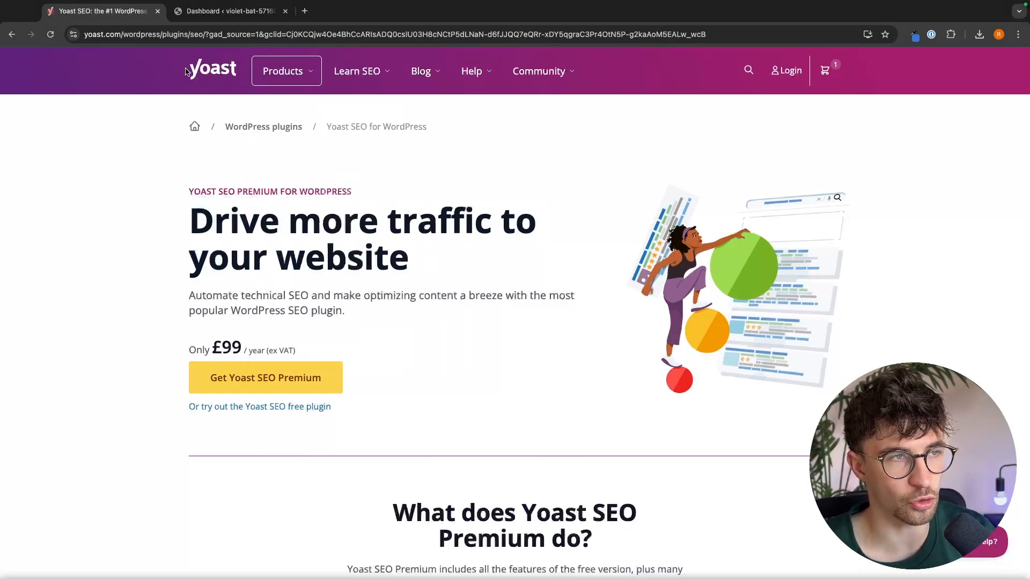
{"action": "left_click", "coordinate": [227, 11]}
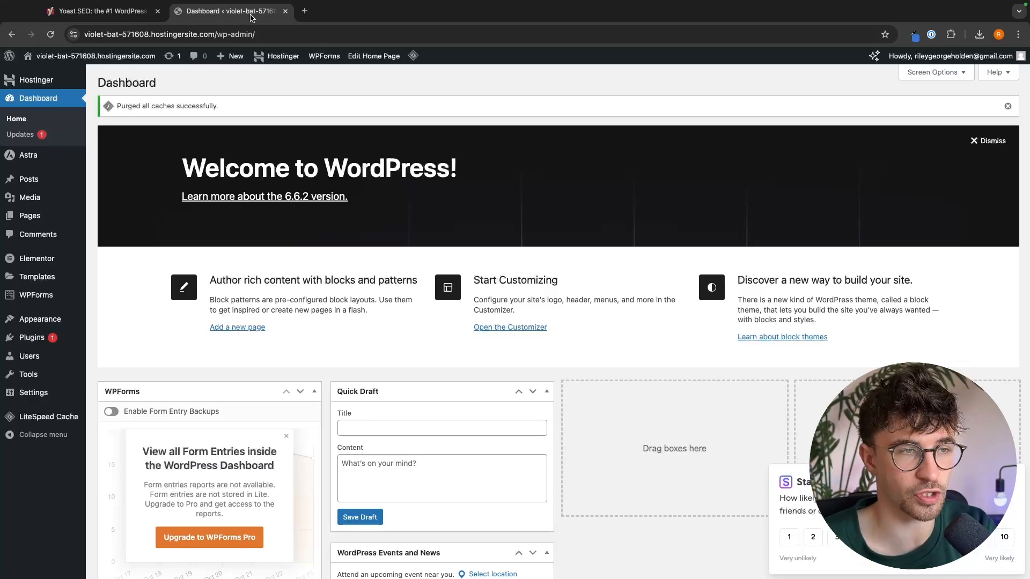
{"action": "mouse_move", "coordinate": [621, 222]}
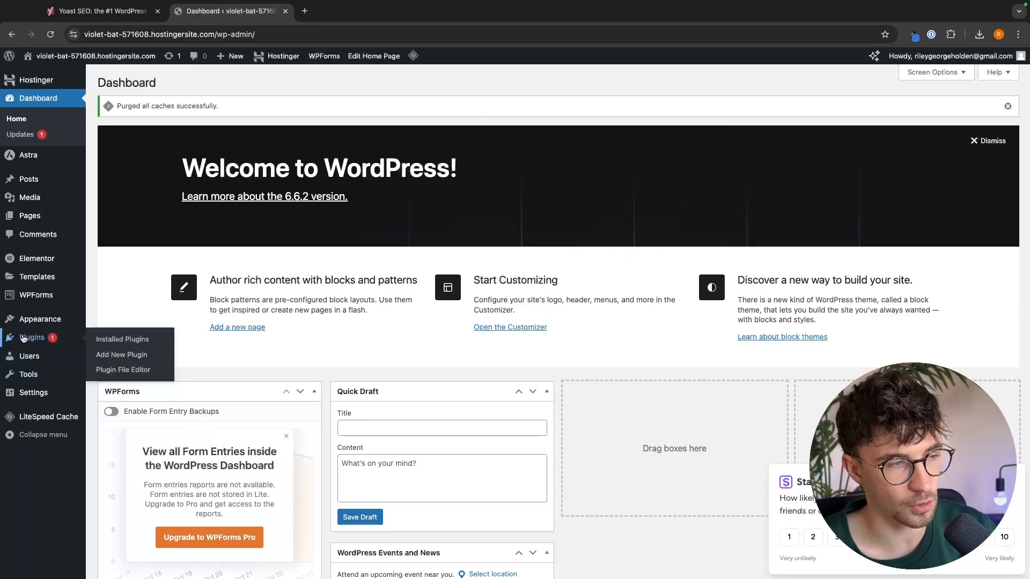
{"action": "mouse_move", "coordinate": [145, 354]}
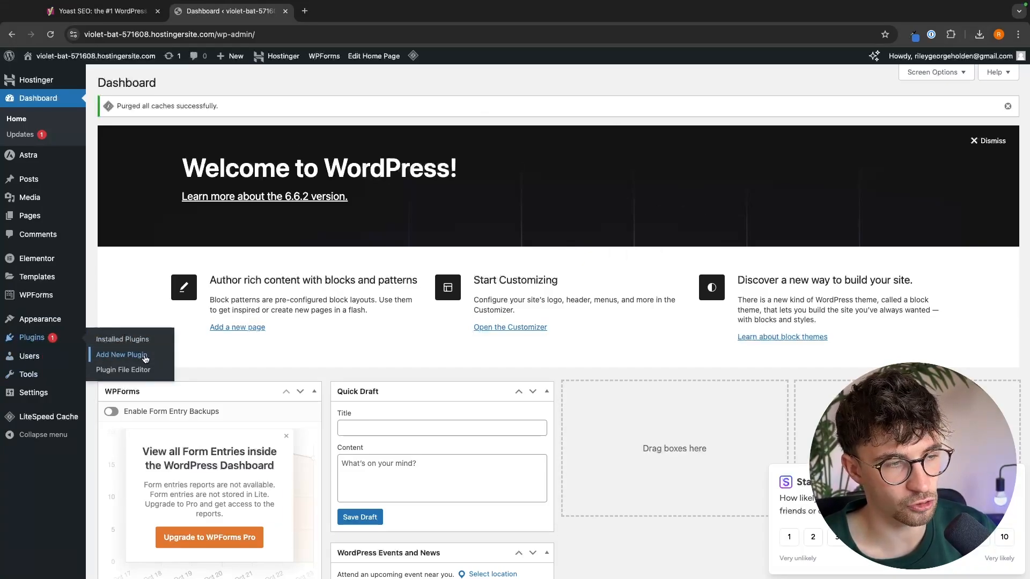
Search Add New Plugin for 'yoast', then install and activate Yoast SEO
{"action": "left_click", "coordinate": [121, 355]}
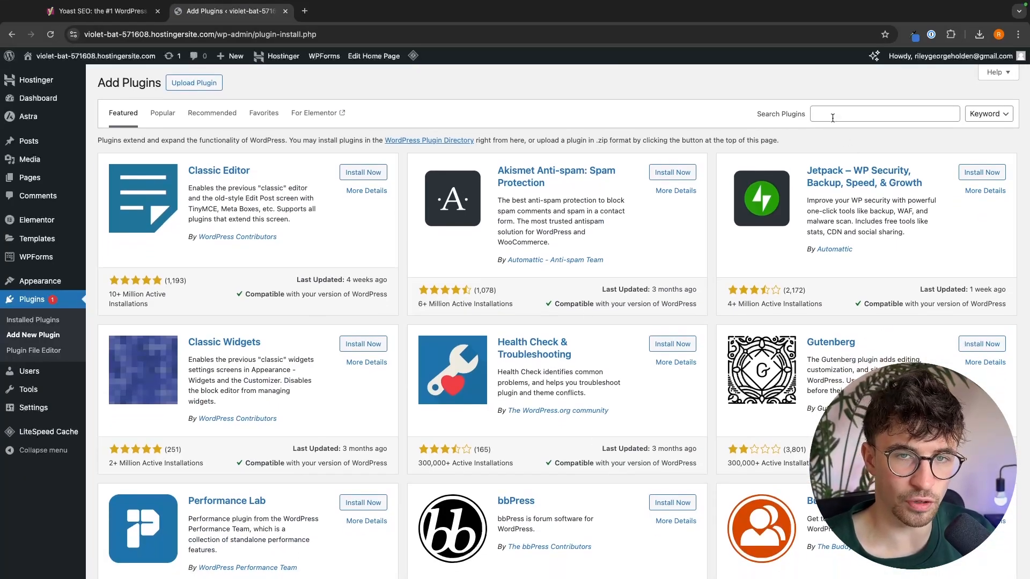
{"action": "left_click", "coordinate": [884, 113]}
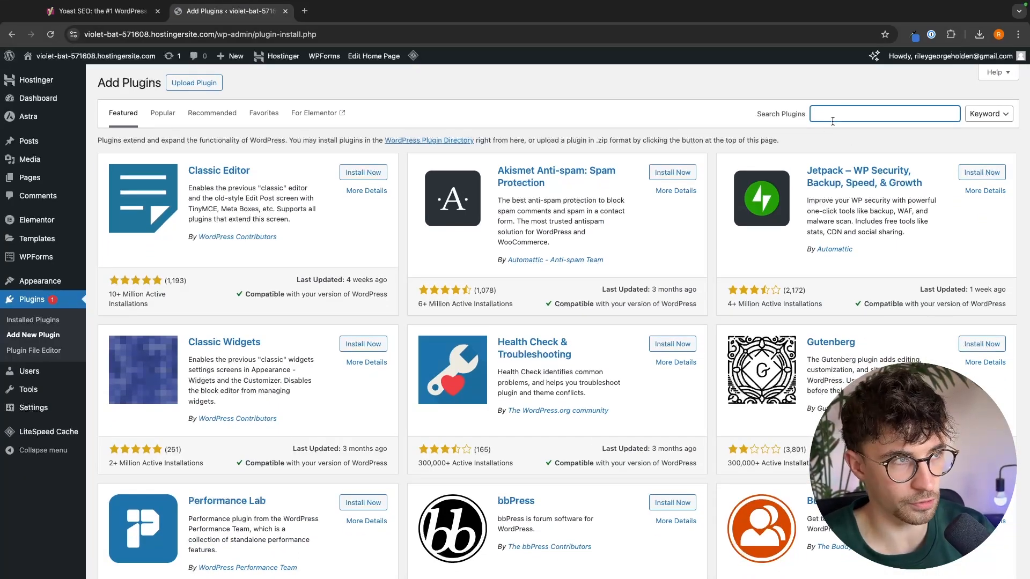
{"action": "type", "text": "yoast"}
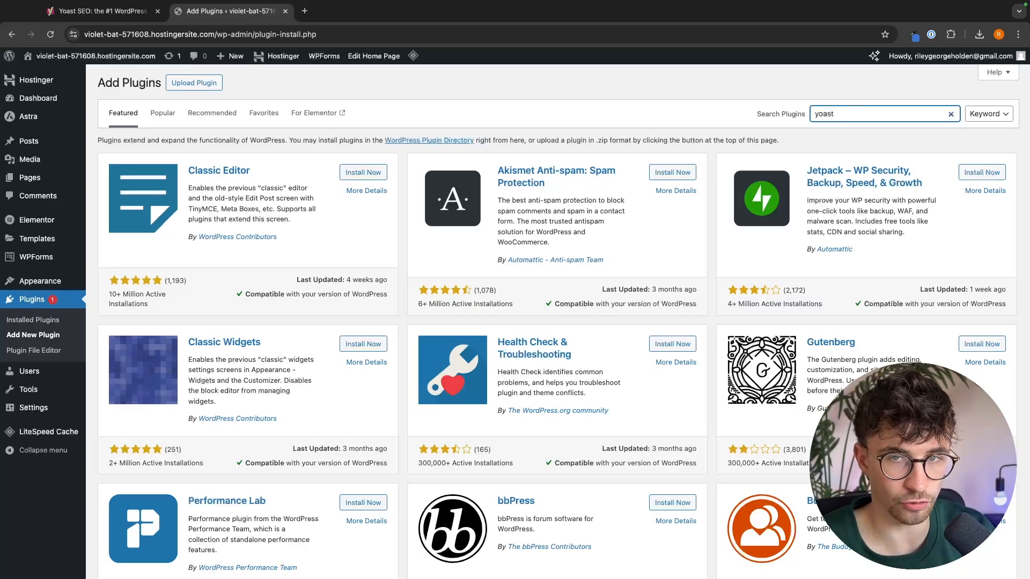
{"action": "key", "text": "Enter"}
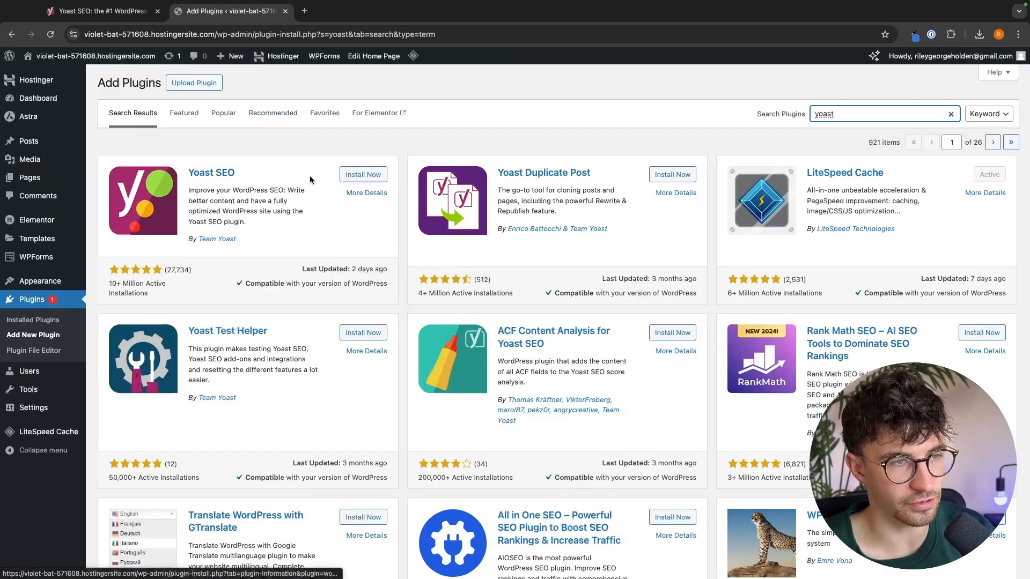
{"action": "left_click", "coordinate": [363, 175]}
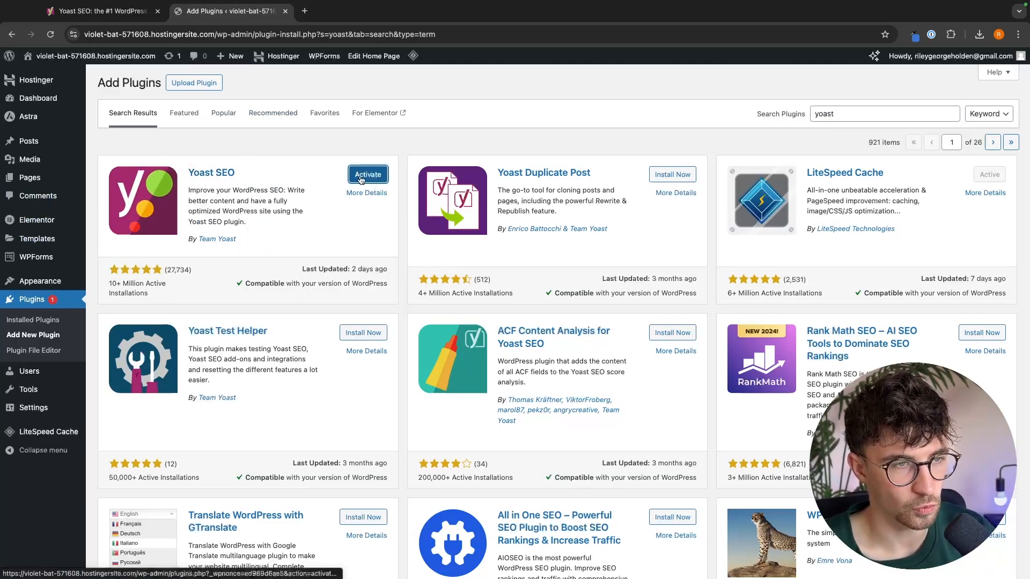
{"action": "left_click", "coordinate": [367, 174]}
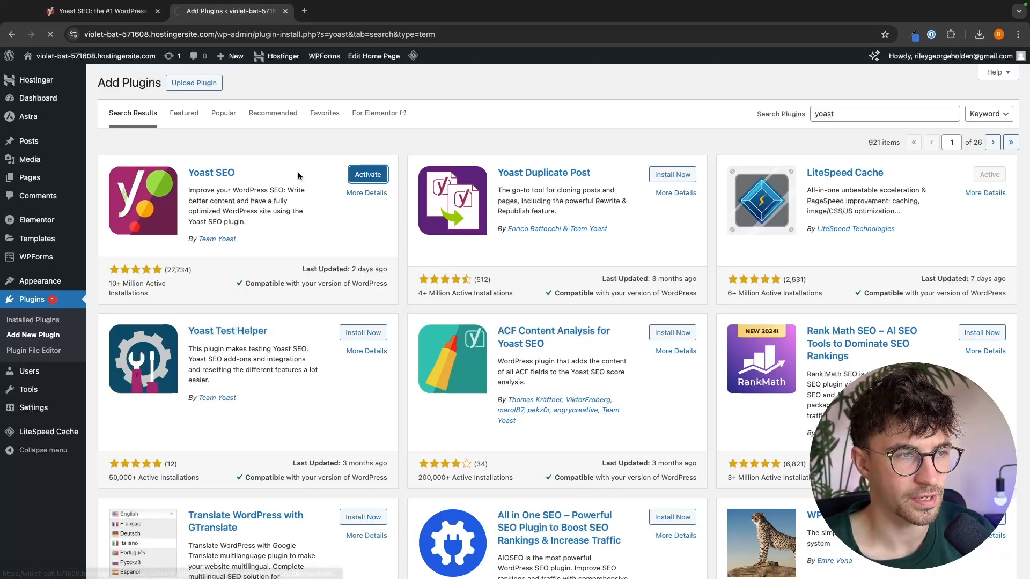
{"action": "left_click", "coordinate": [367, 174]}
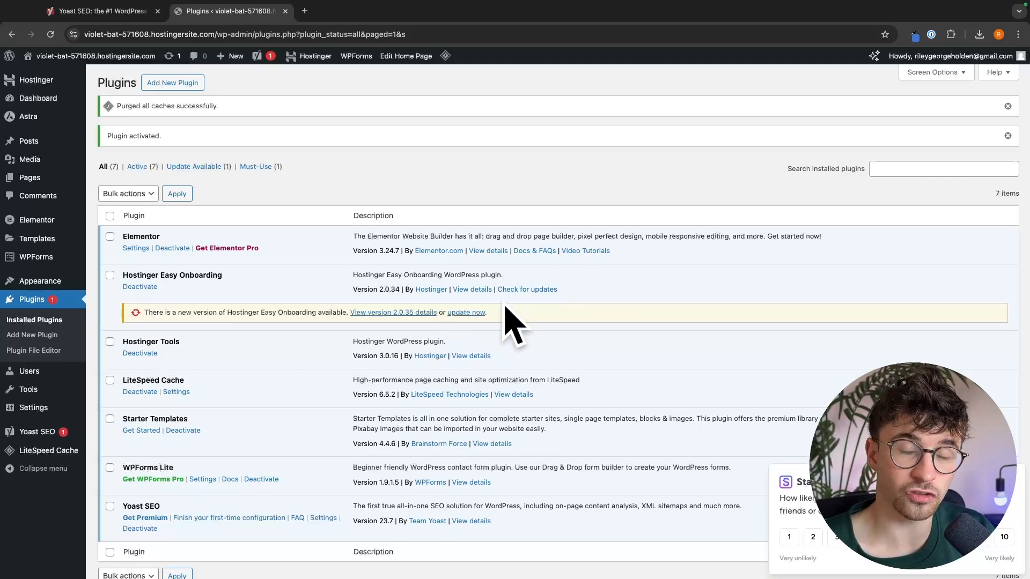
{"action": "mouse_move", "coordinate": [51, 417]}
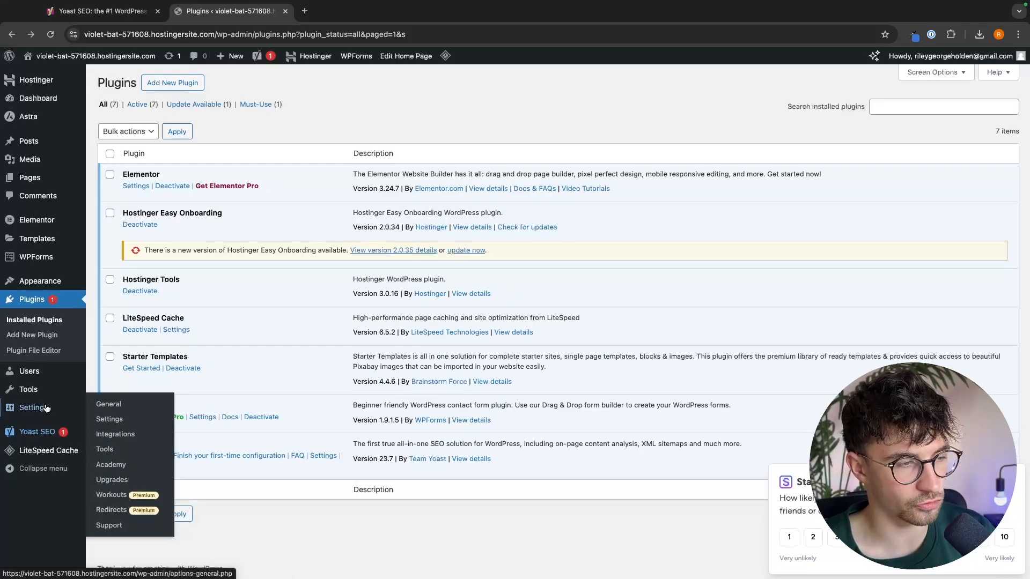
Open Yoast SEO > General, reporting zero problems and one notification
{"action": "left_click", "coordinate": [109, 405]}
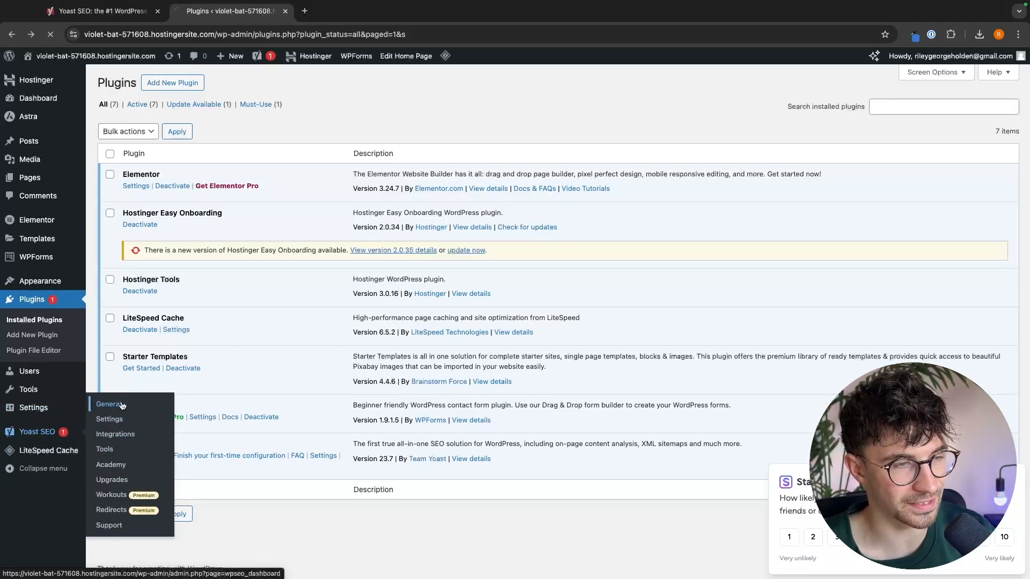
{"action": "left_click", "coordinate": [109, 404]}
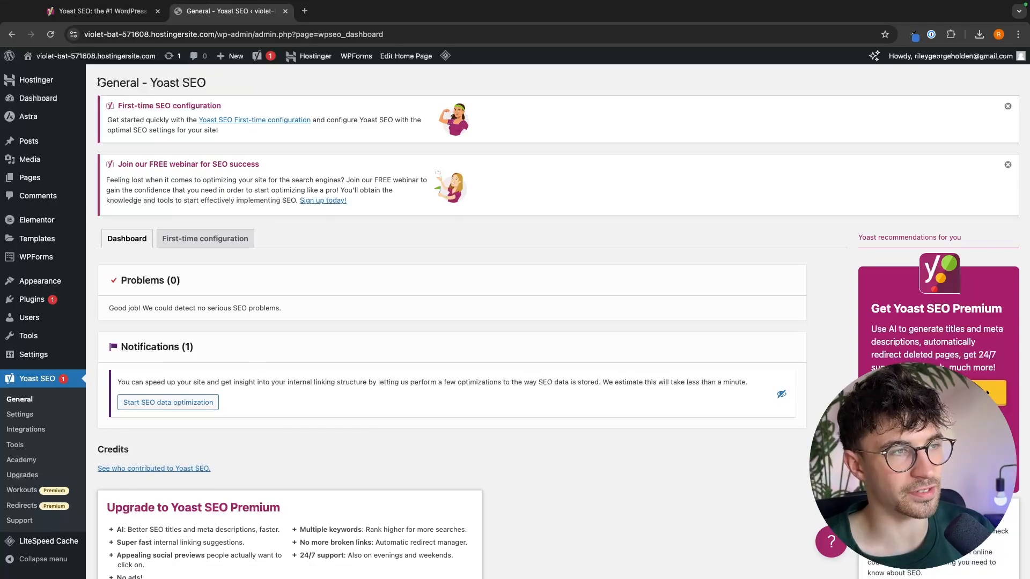
{"action": "scroll", "scroll_direction": "down", "scroll_amount": 3}
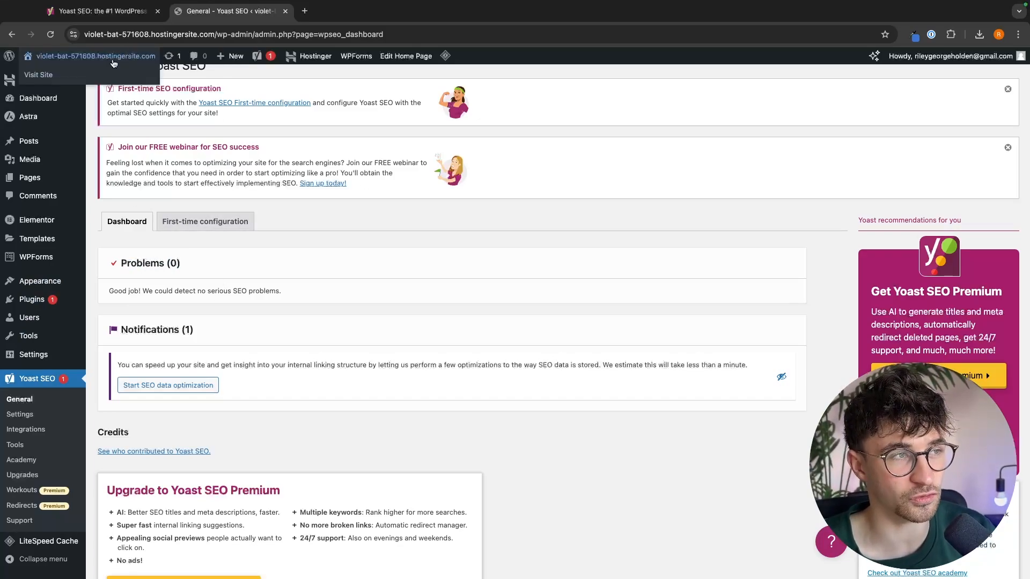
{"action": "left_click", "coordinate": [39, 75]}
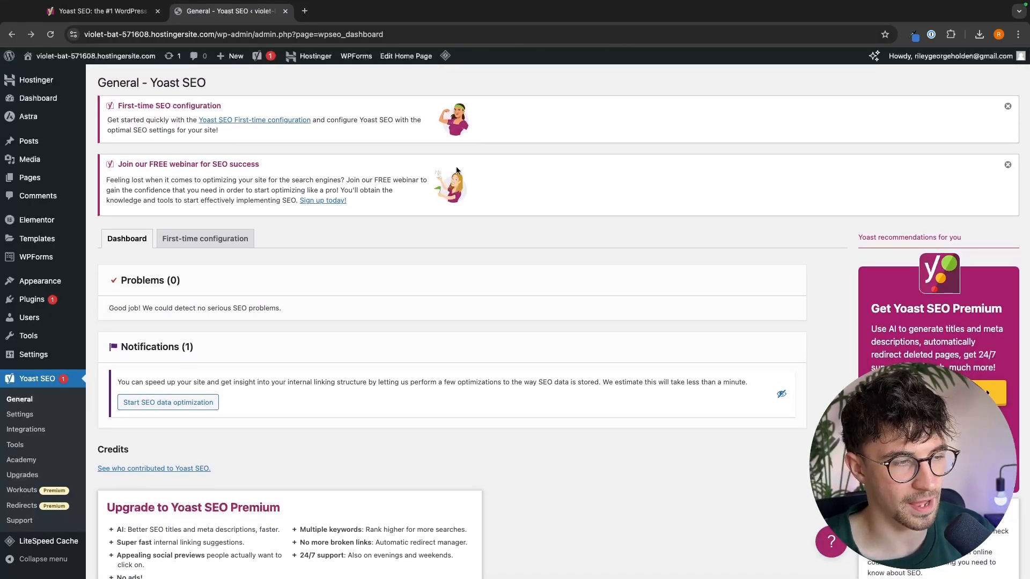
{"action": "mouse_move", "coordinate": [20, 414]}
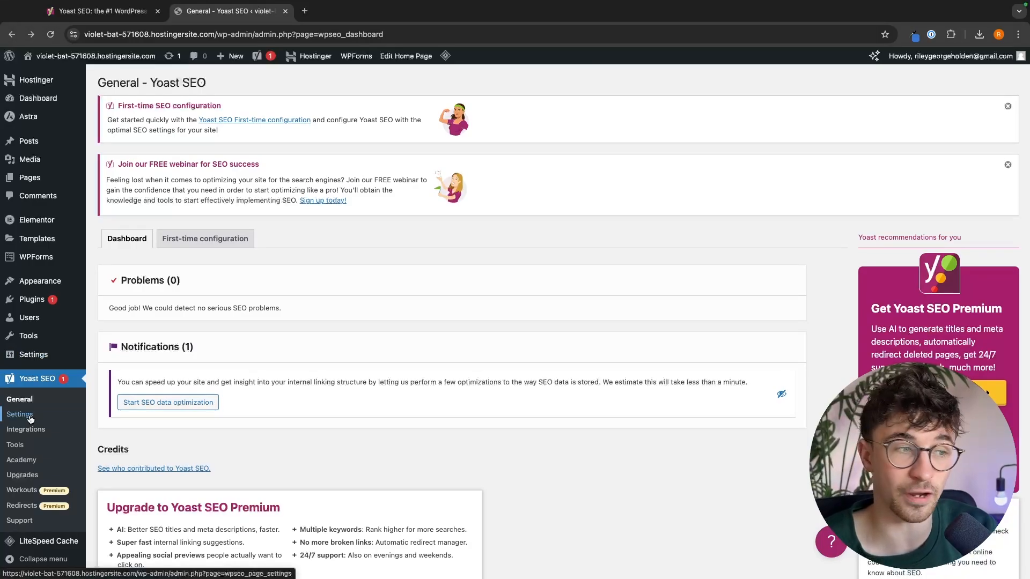
{"action": "left_click", "coordinate": [20, 414]}
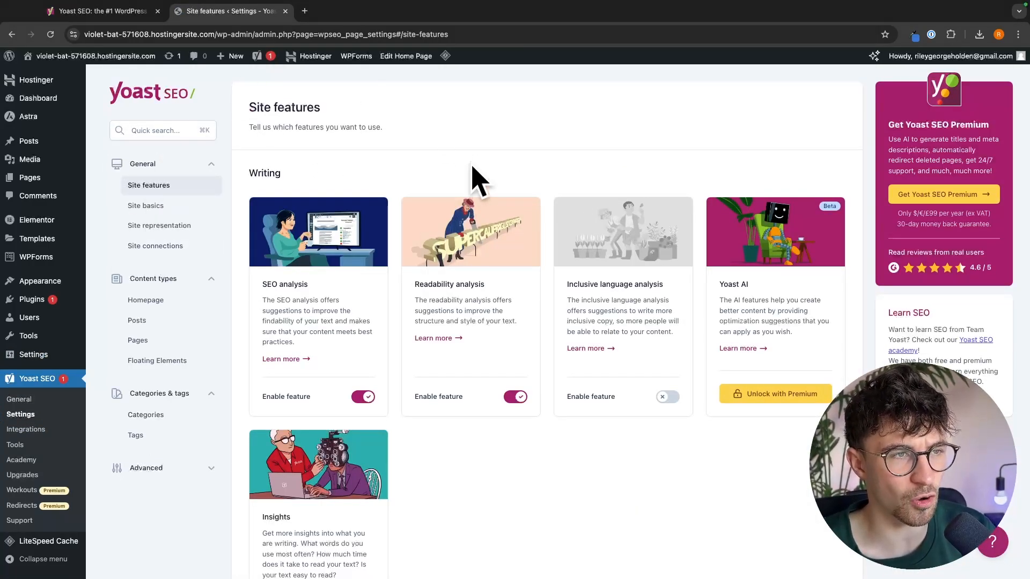
{"action": "mouse_move", "coordinate": [357, 117]}
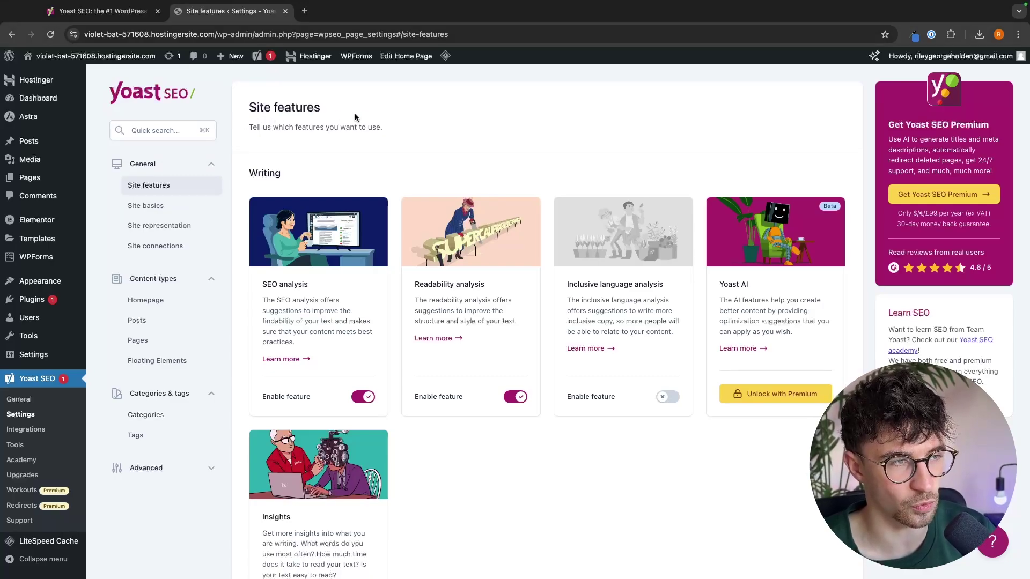
{"action": "double_click", "coordinate": [284, 108]}
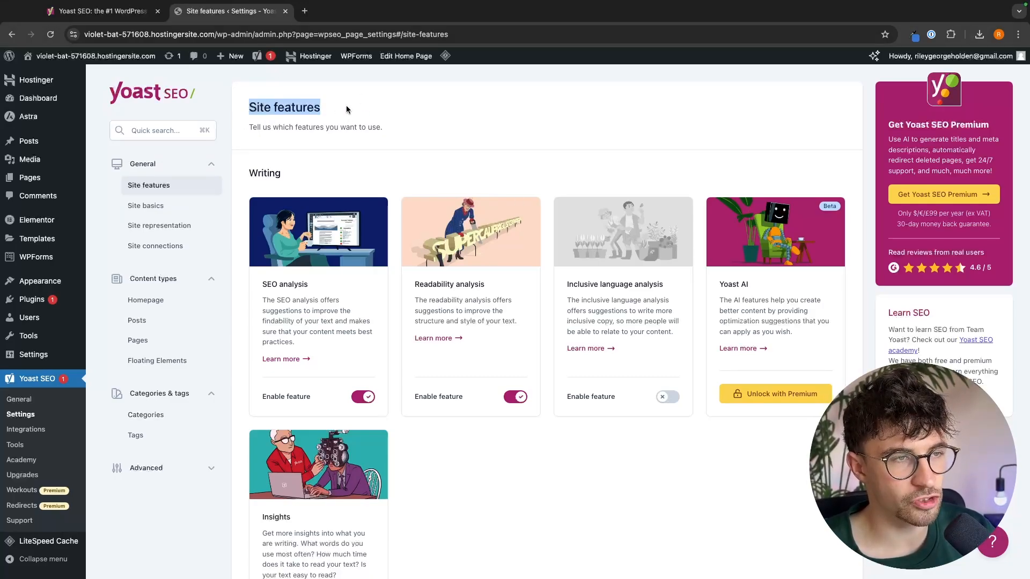
{"action": "mouse_move", "coordinate": [378, 521]}
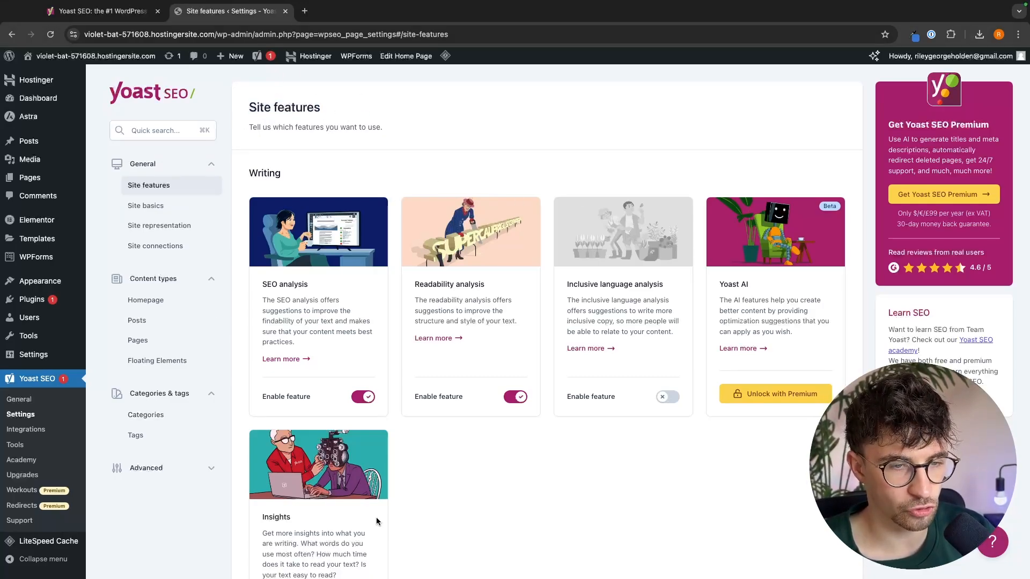
{"action": "scroll", "scroll_direction": "down", "scroll_amount": 3}
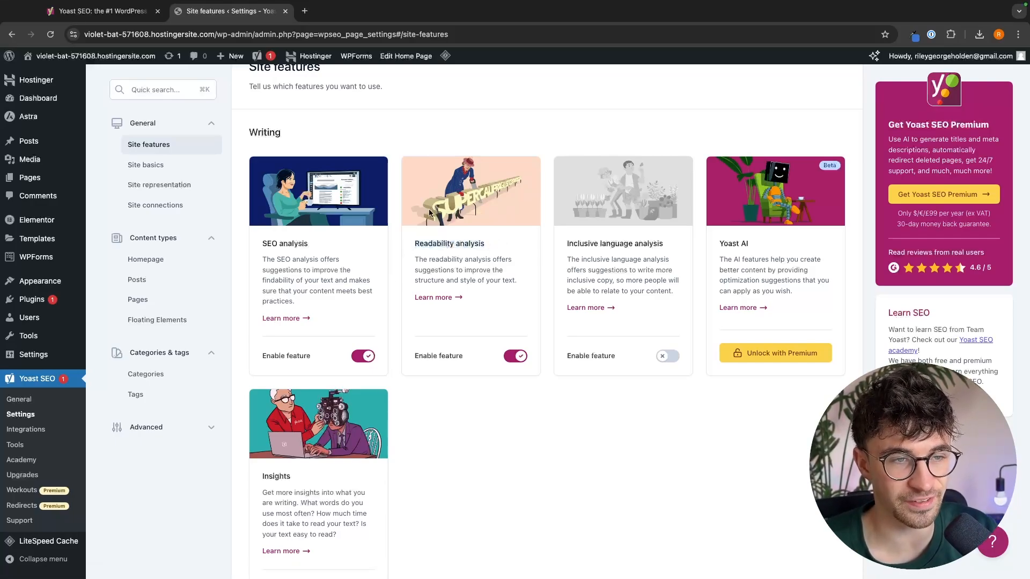
{"action": "mouse_move", "coordinate": [239, 157]}
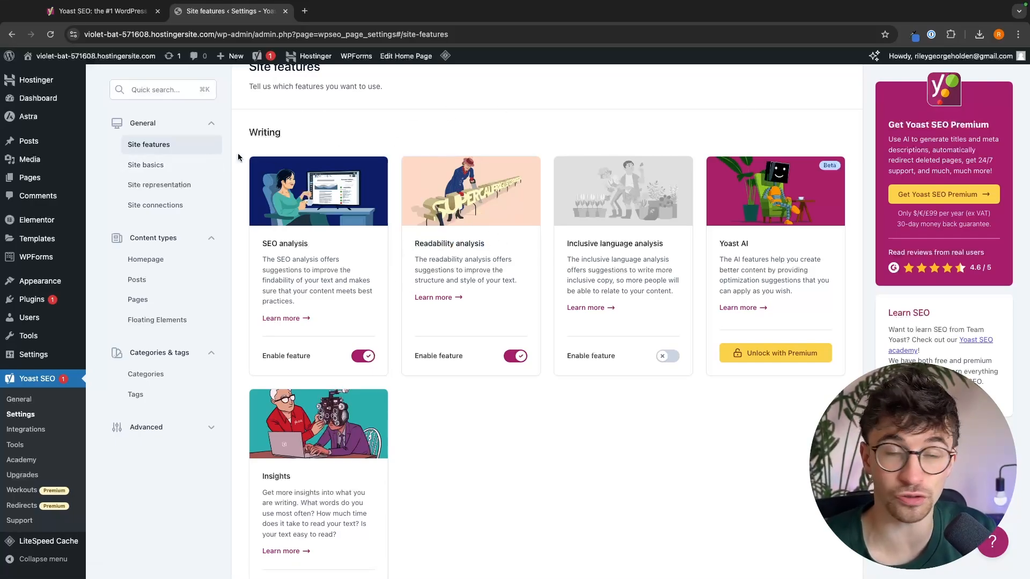
{"action": "mouse_move", "coordinate": [605, 421]}
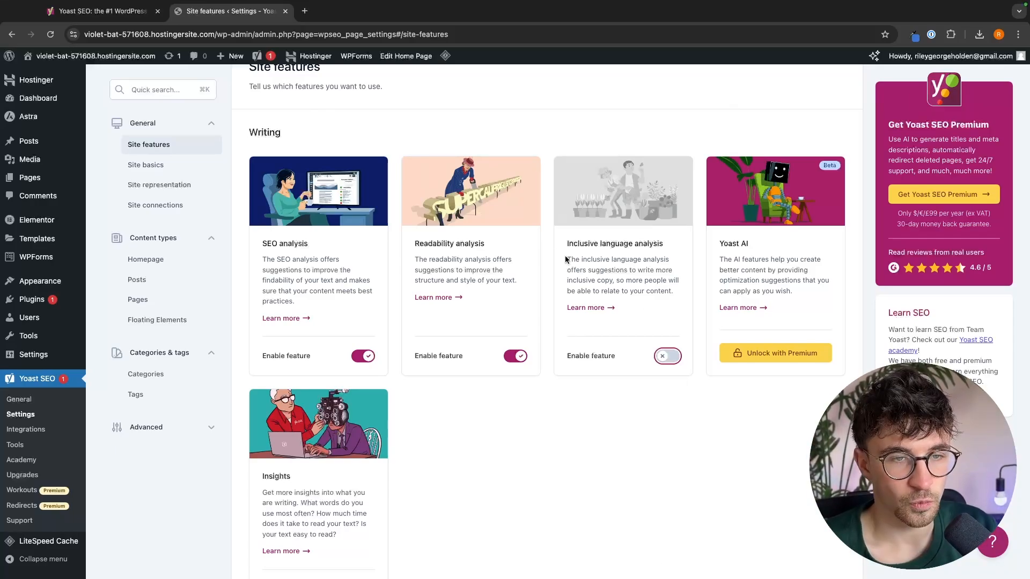
{"action": "double_click", "coordinate": [614, 243]}
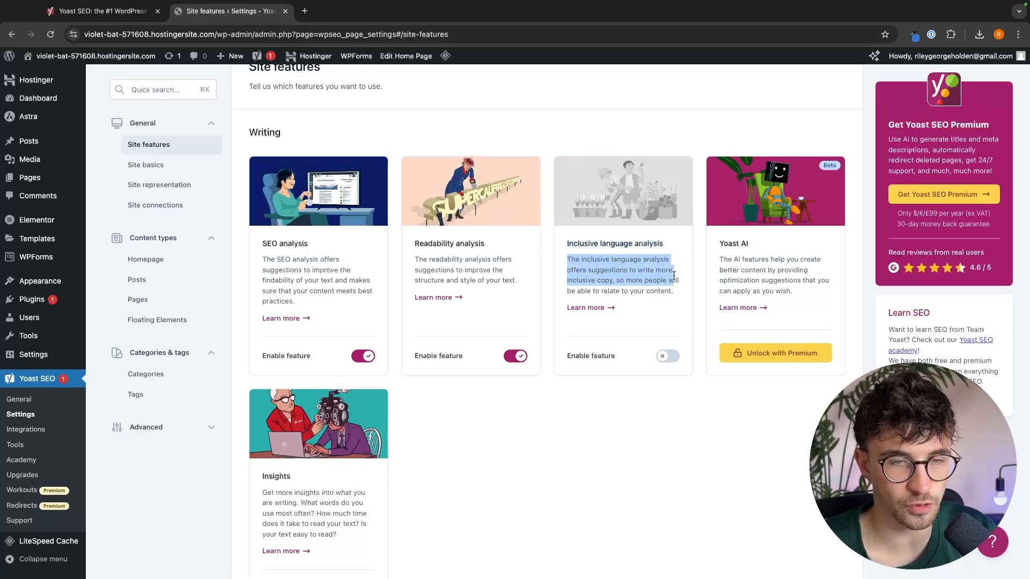
{"action": "left_click", "coordinate": [655, 291]}
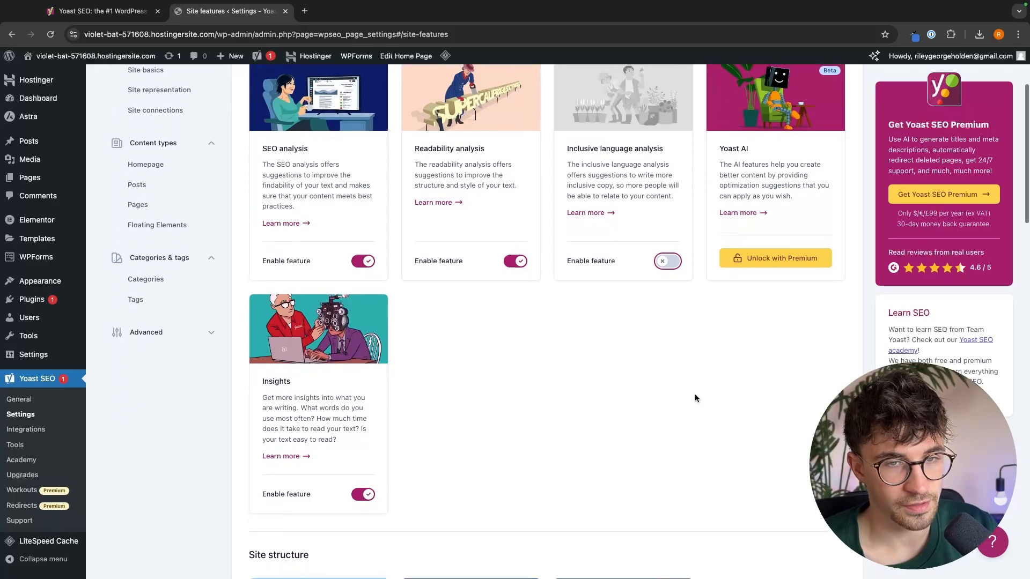
{"action": "scroll", "scroll_direction": "down", "scroll_amount": 3}
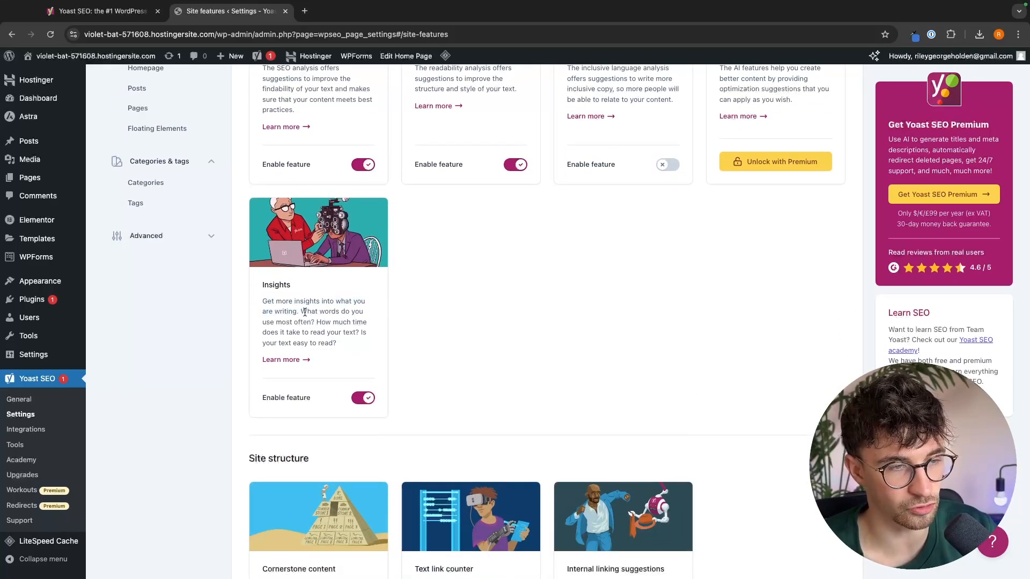
{"action": "scroll", "scroll_direction": "down", "scroll_amount": 3}
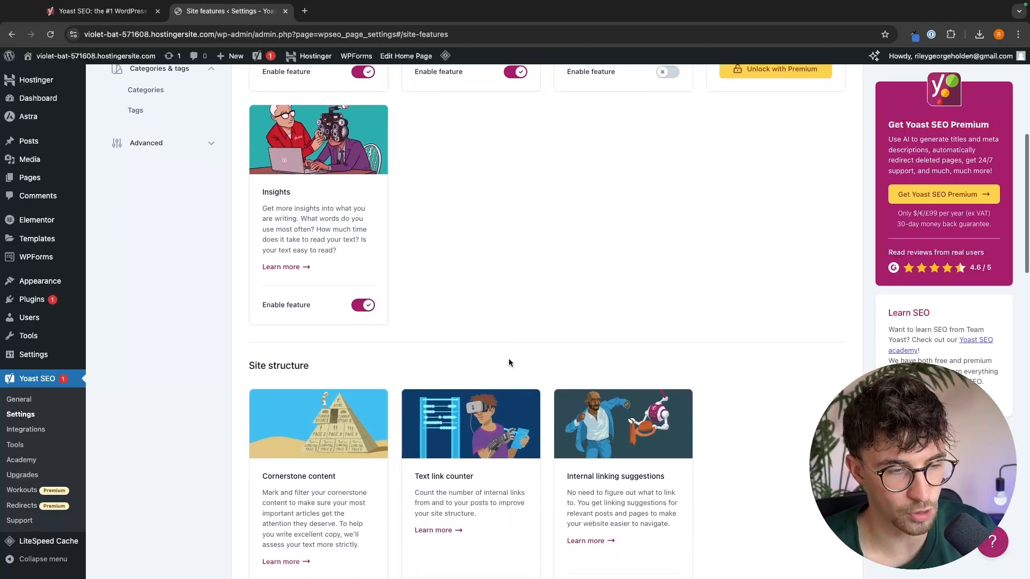
{"action": "scroll", "scroll_direction": "down", "scroll_amount": 3}
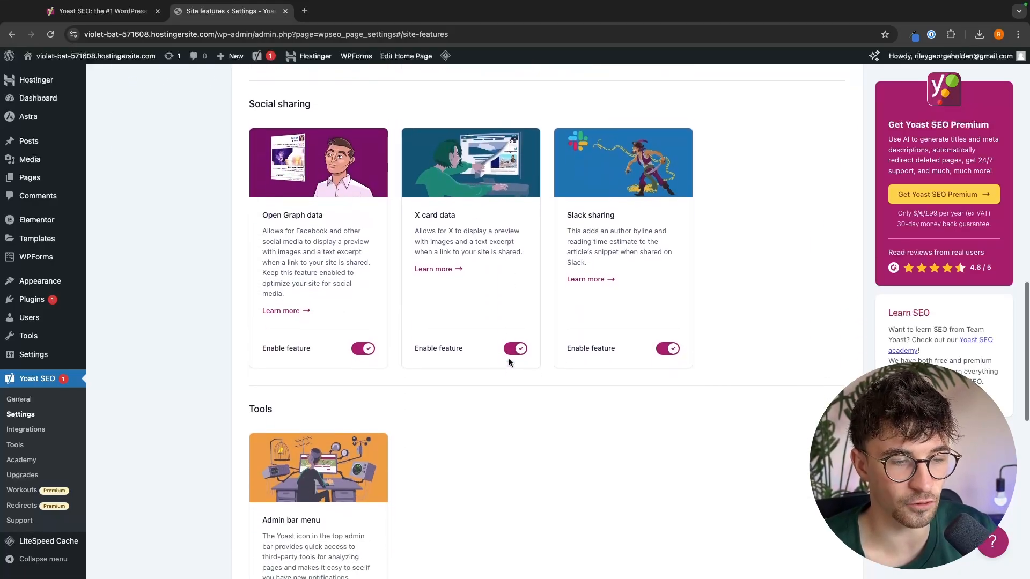
{"action": "scroll", "scroll_direction": "down", "scroll_amount": 3}
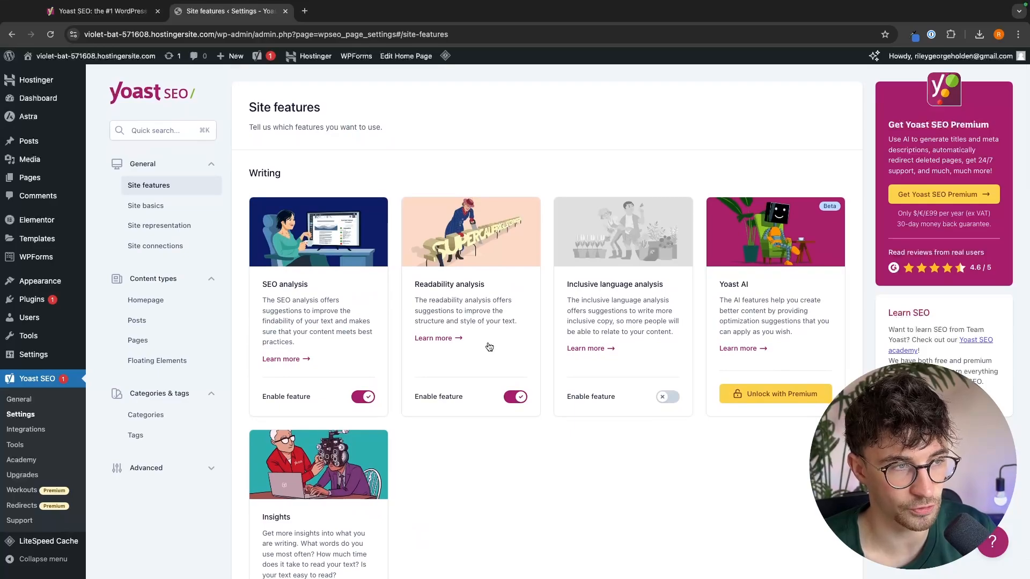
Enter G-Force North as the website name in Site basics
{"action": "left_click", "coordinate": [145, 205]}
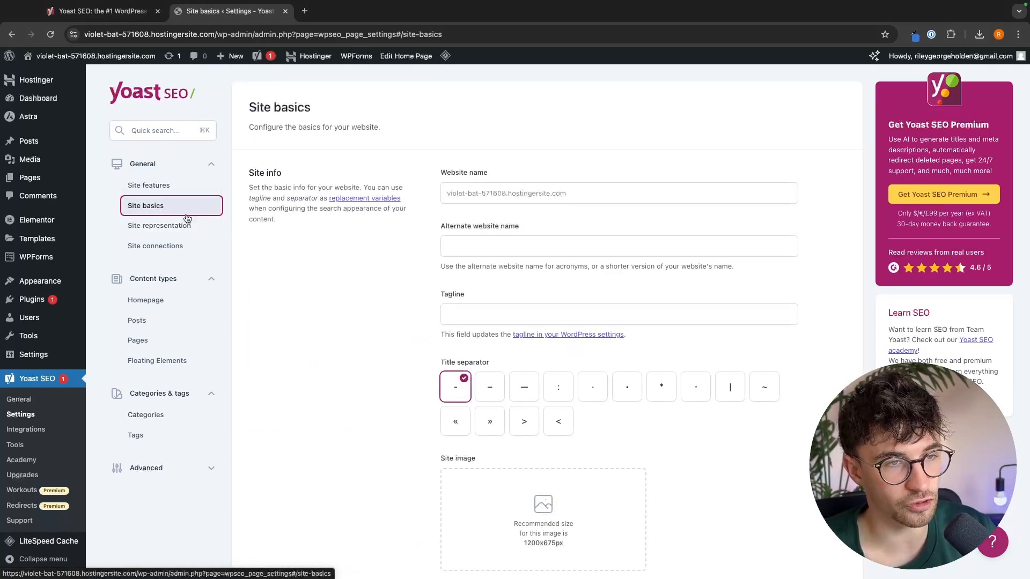
{"action": "mouse_move", "coordinate": [316, 264]}
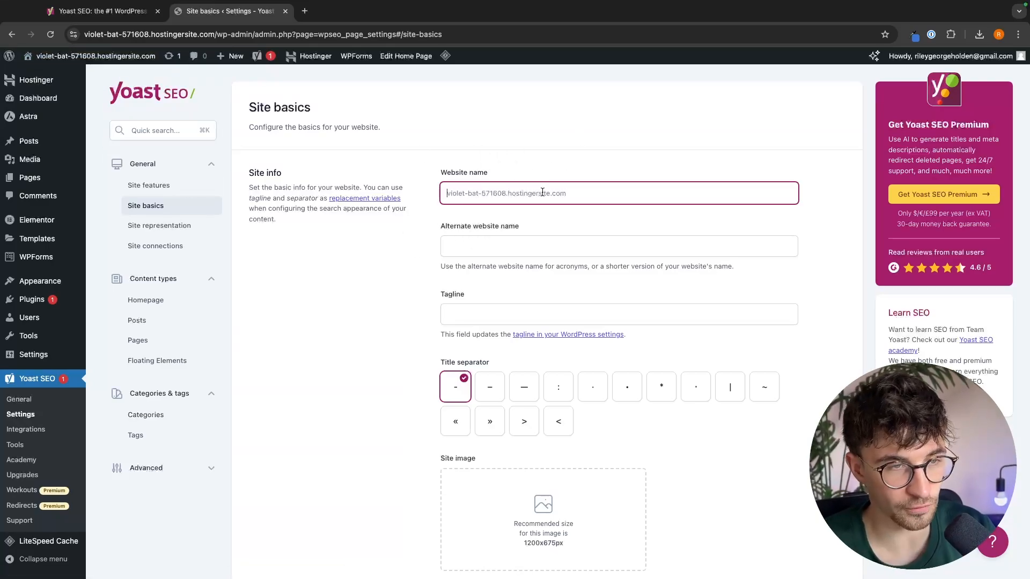
{"action": "type", "text": "gforcne"}
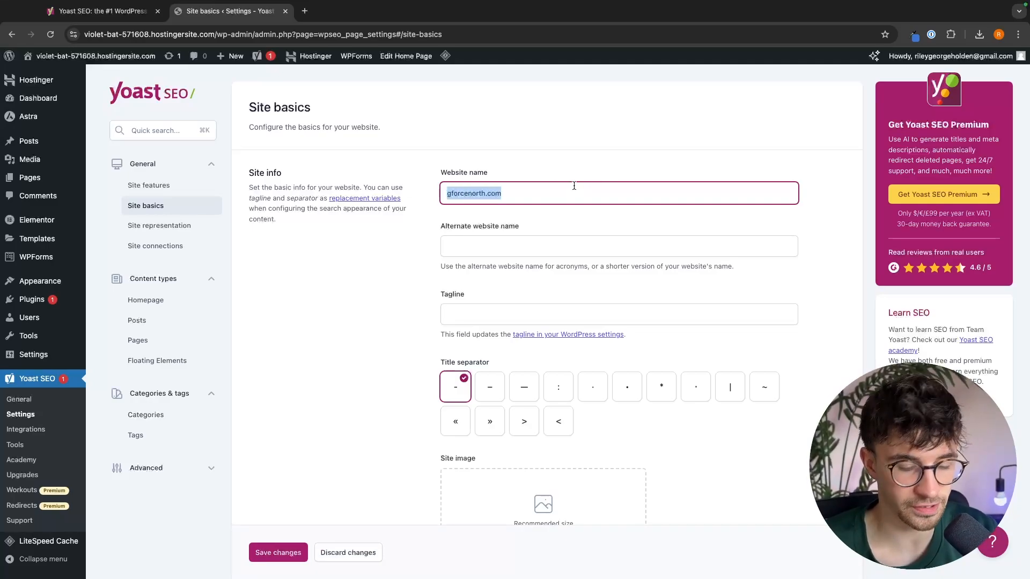
{"action": "type", "text": "G-F"}
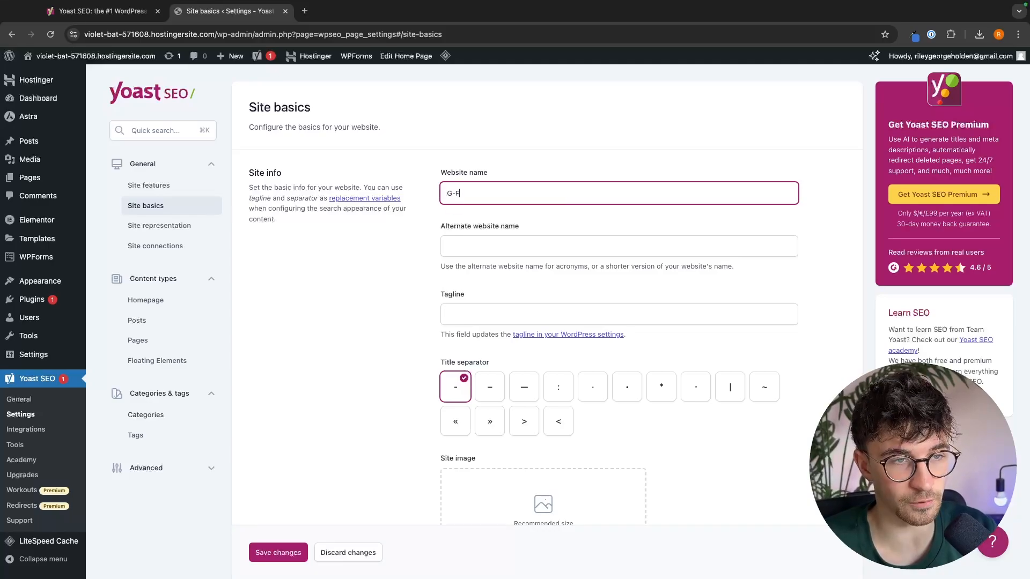
{"action": "type", "text": "orce North"}
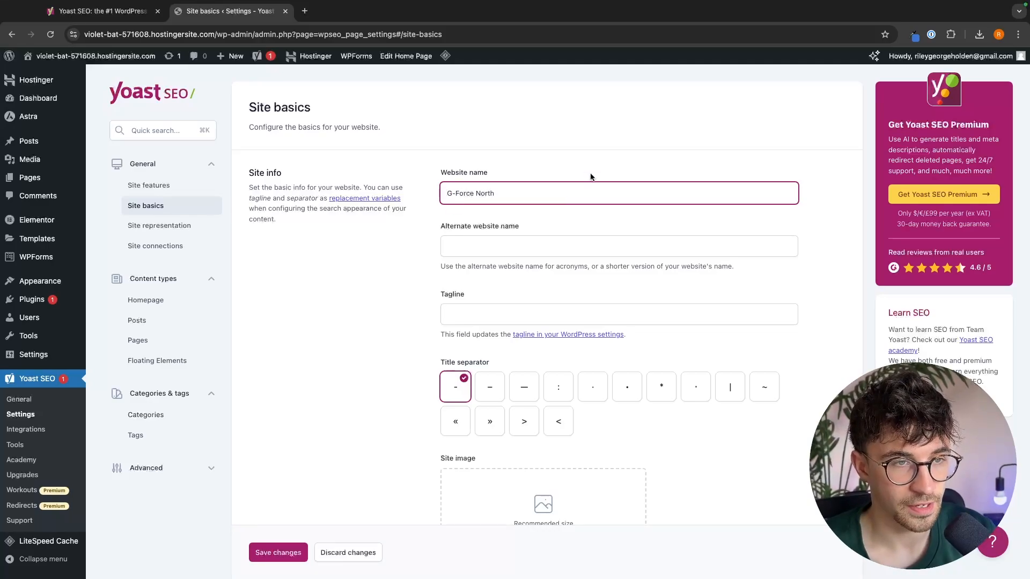
Select the alternate website name field, scroll Site basics, and open a new browser tab
{"action": "left_click", "coordinate": [619, 246]}
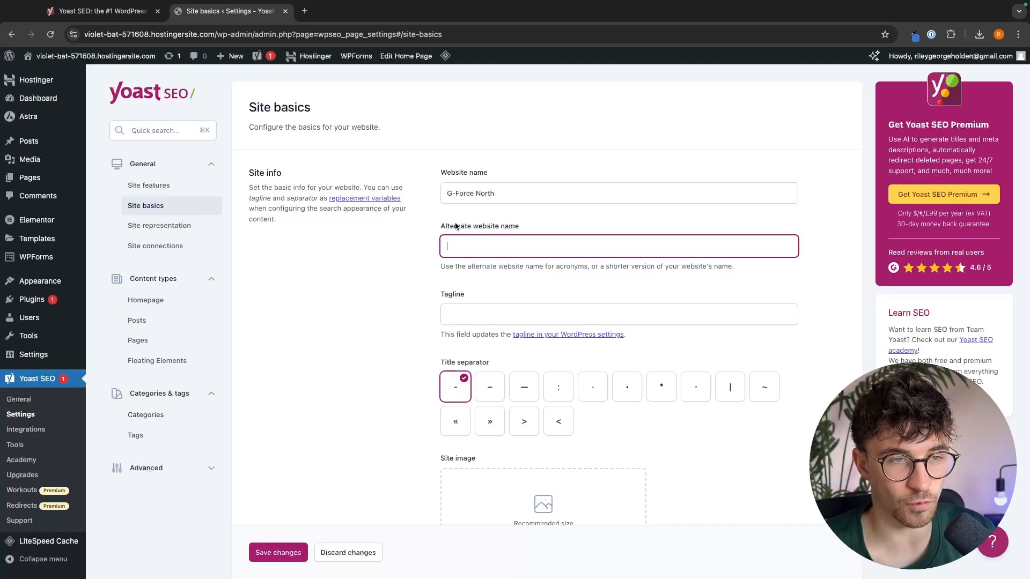
{"action": "mouse_move", "coordinate": [510, 230]}
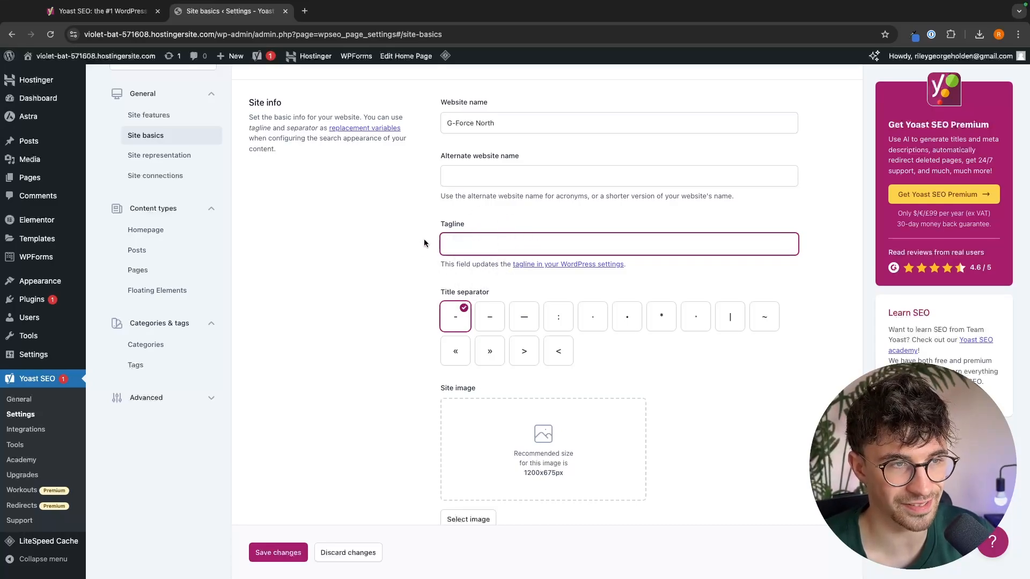
{"action": "scroll", "scroll_direction": "down", "scroll_amount": 3}
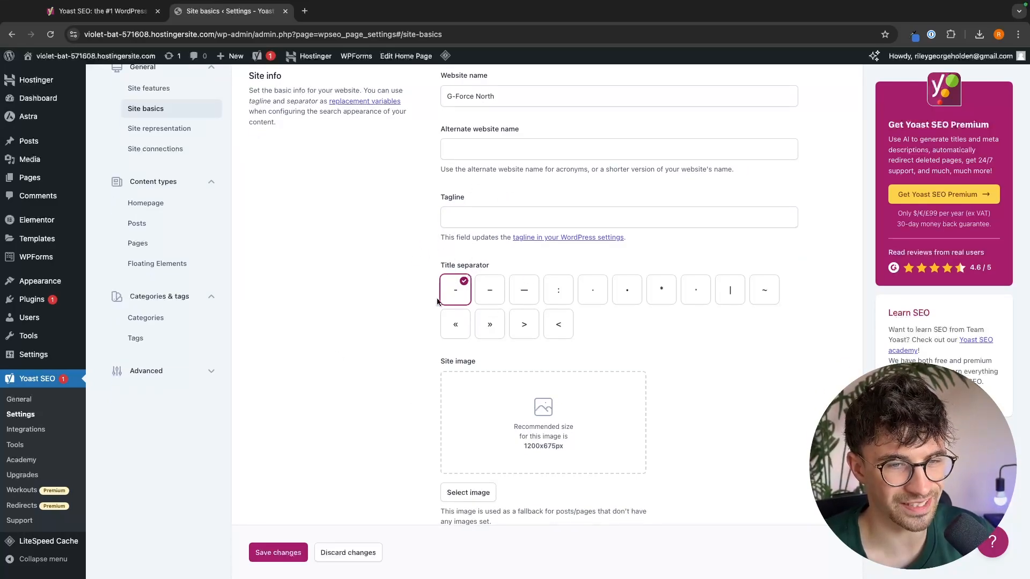
{"action": "scroll", "scroll_direction": "down", "scroll_amount": 3}
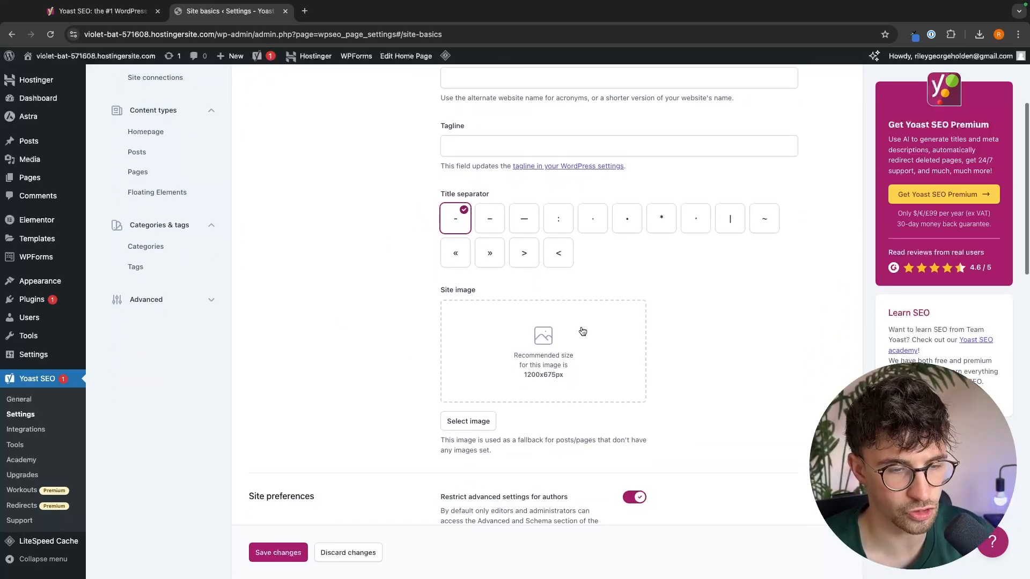
{"action": "left_click", "coordinate": [627, 282]}
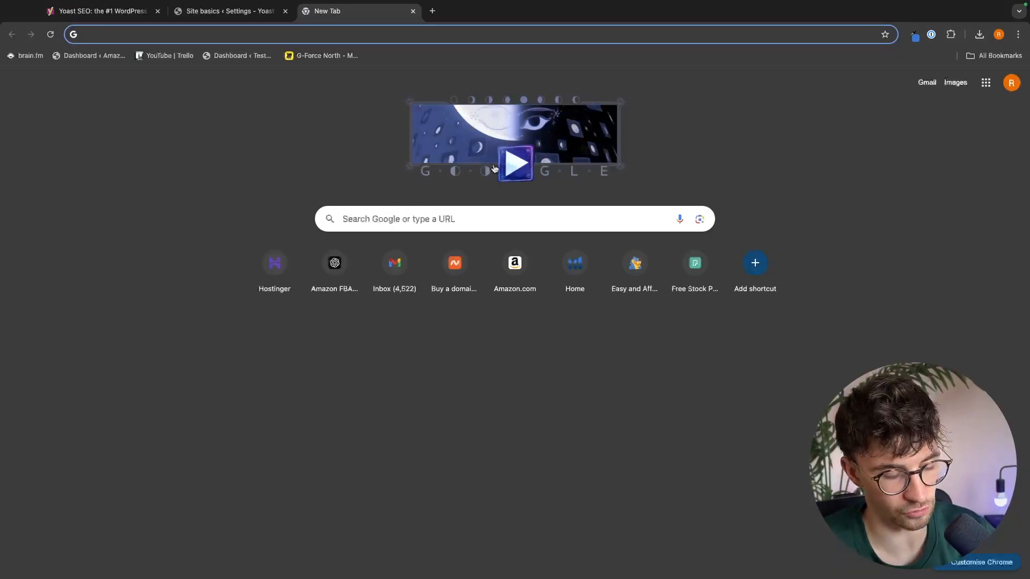
Search Google for 'yoast seo', scroll the results, and return to the Site basics tab
{"action": "type", "text": "yeost seo"}
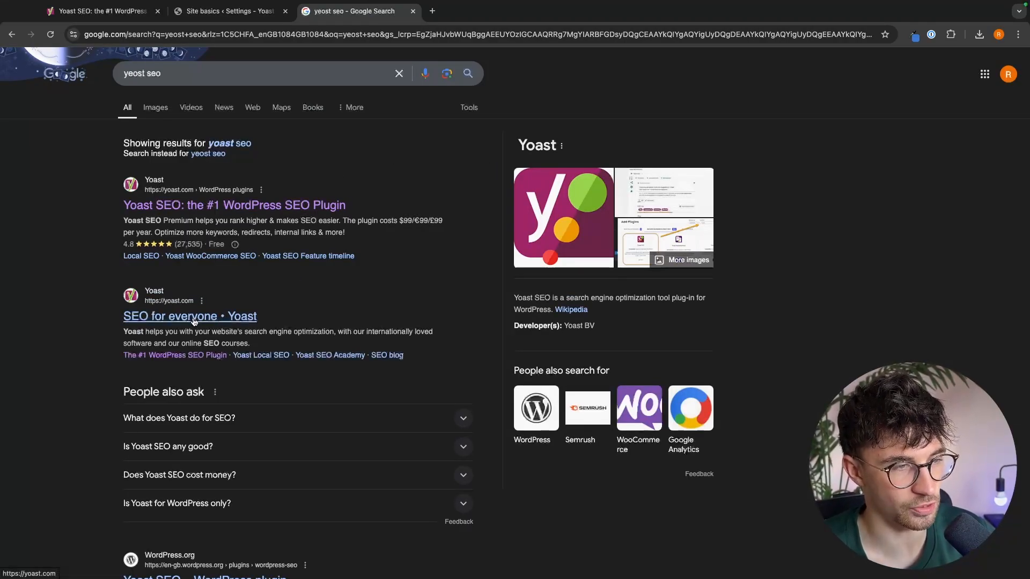
{"action": "mouse_move", "coordinate": [227, 321]}
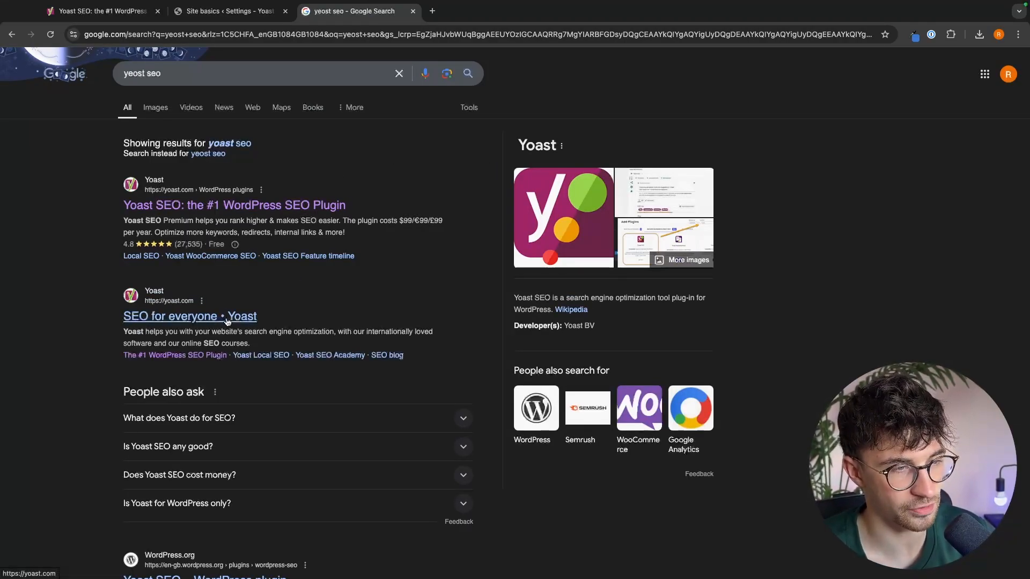
{"action": "scroll", "scroll_direction": "down", "scroll_amount": 3}
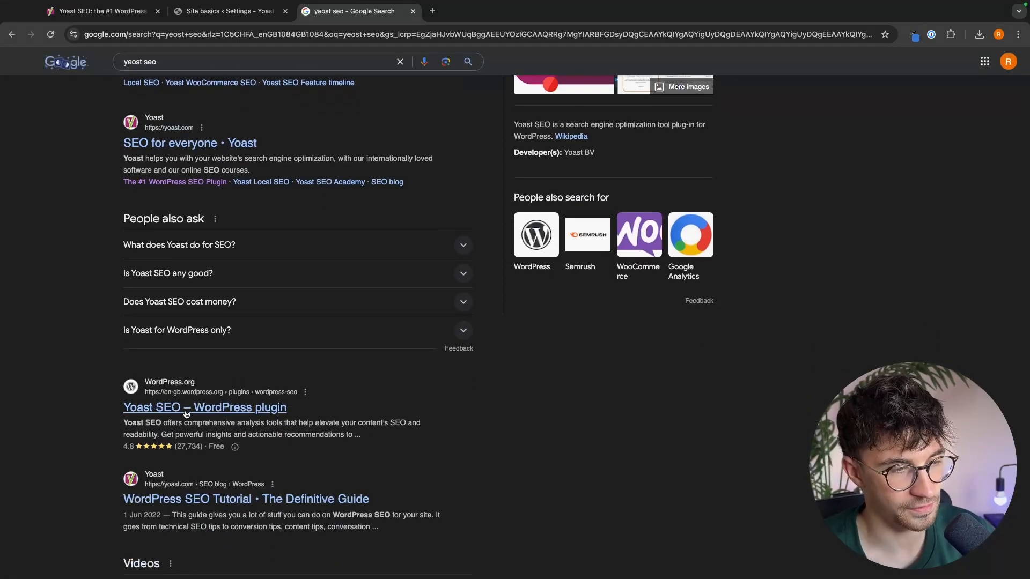
{"action": "left_click", "coordinate": [226, 11]}
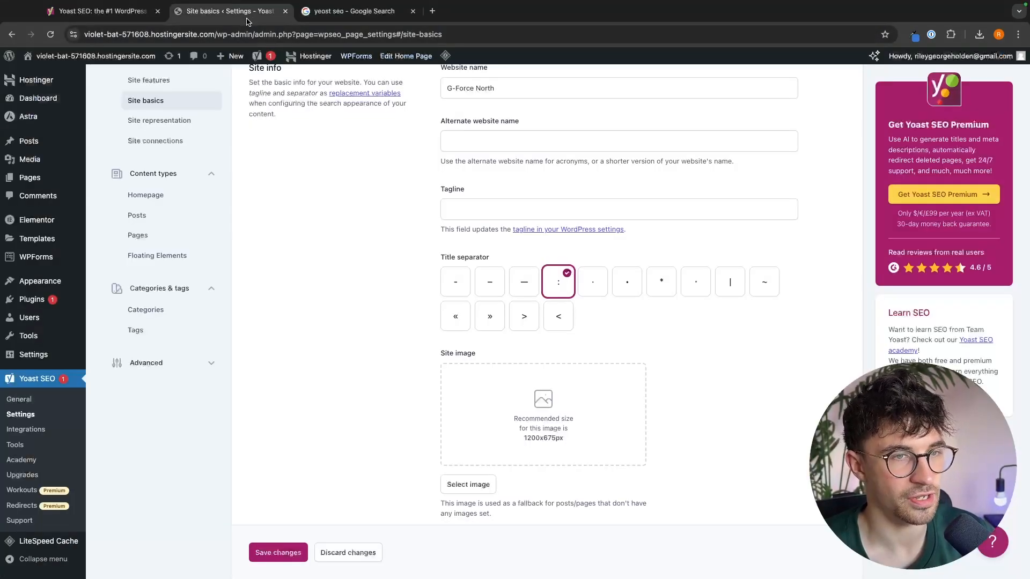
{"action": "mouse_move", "coordinate": [479, 379]}
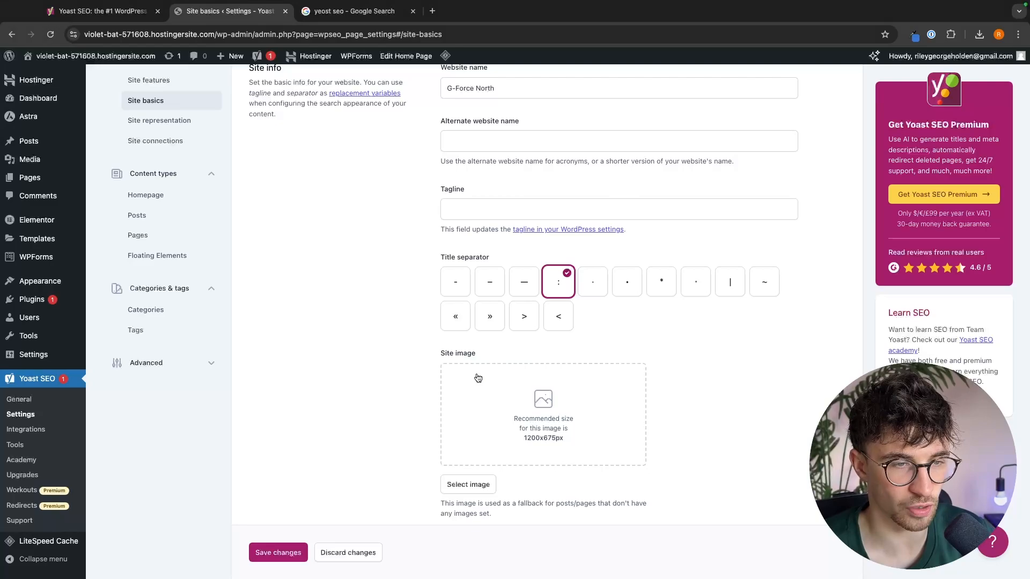
Make the vertical bar the title separator and save the Site basics settings
{"action": "left_click", "coordinate": [730, 281]}
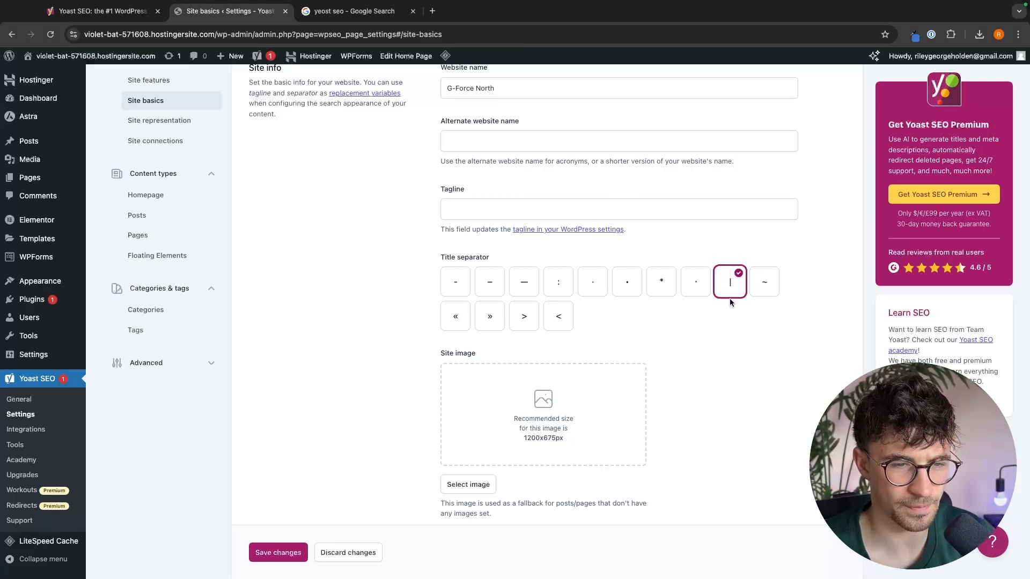
{"action": "scroll", "scroll_direction": "down", "scroll_amount": 3}
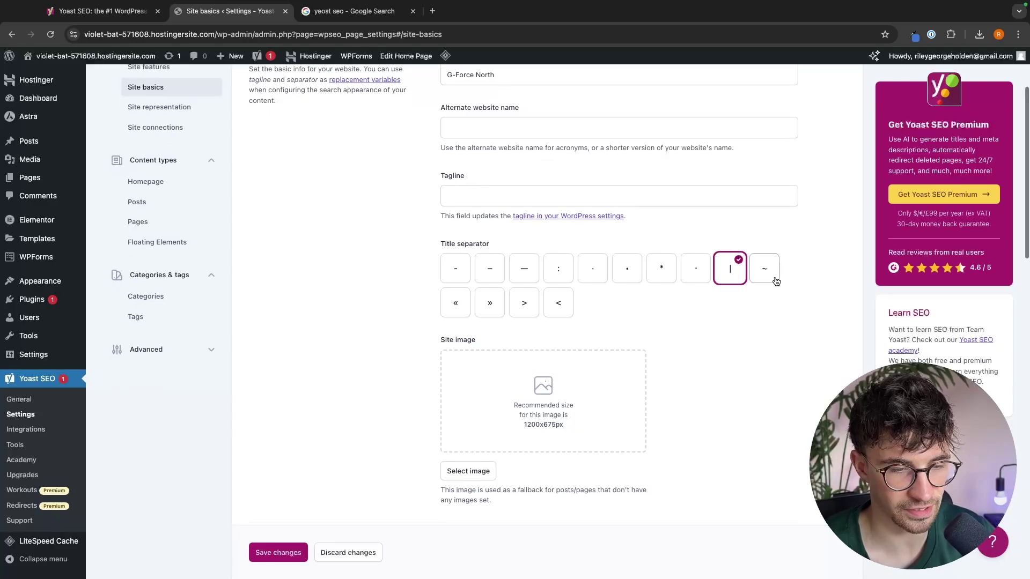
{"action": "scroll", "scroll_direction": "down", "scroll_amount": 3}
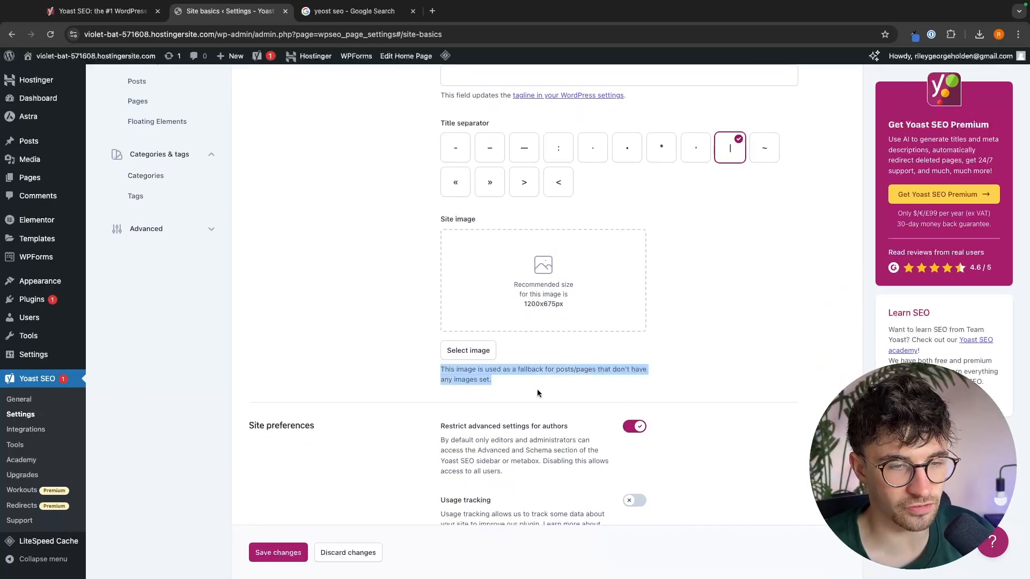
{"action": "left_click", "coordinate": [557, 390]}
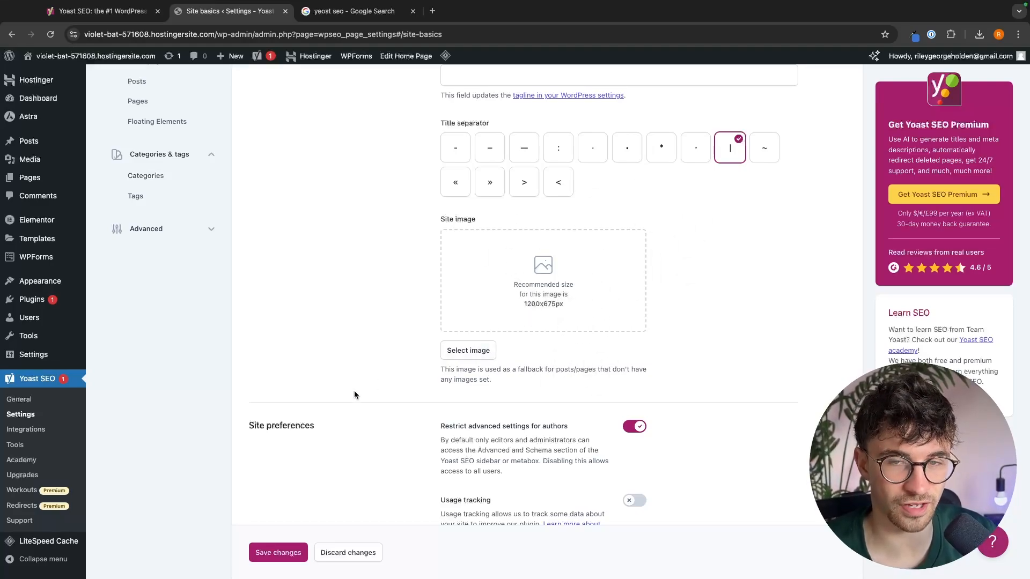
{"action": "mouse_move", "coordinate": [747, 292]}
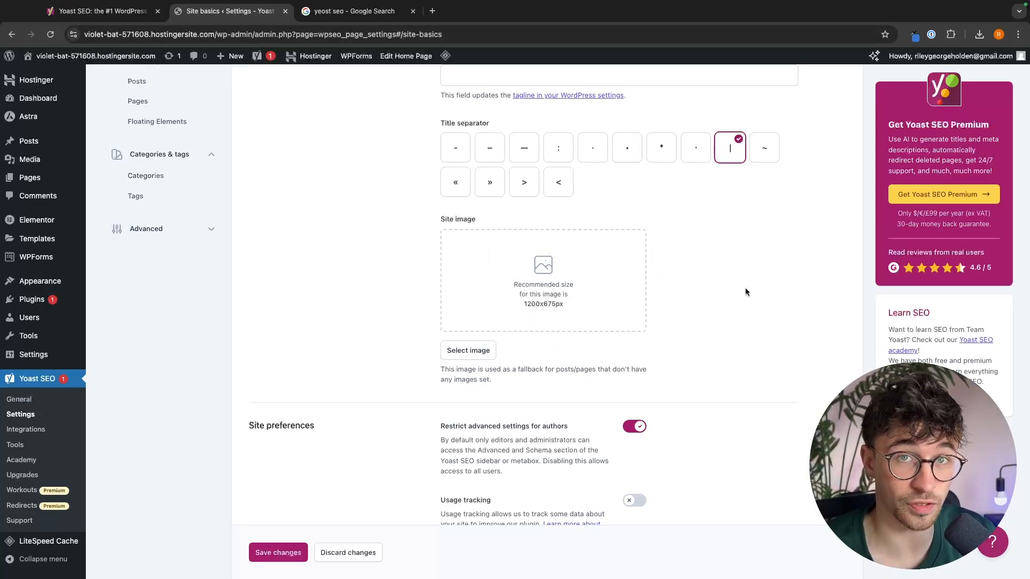
{"action": "scroll", "scroll_direction": "down", "scroll_amount": 3}
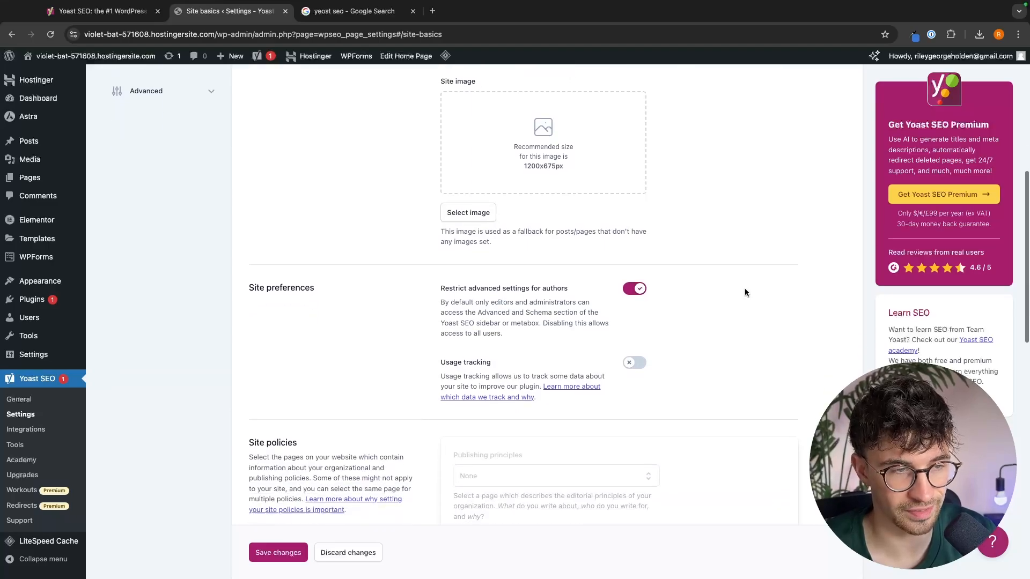
{"action": "scroll", "scroll_direction": "down", "scroll_amount": 3}
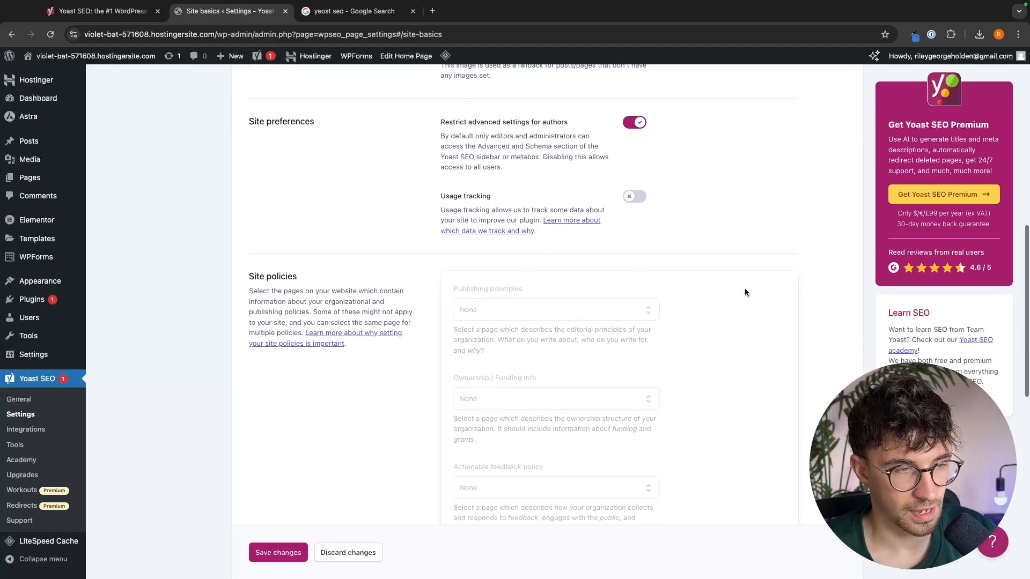
{"action": "scroll", "scroll_direction": "down", "scroll_amount": 3}
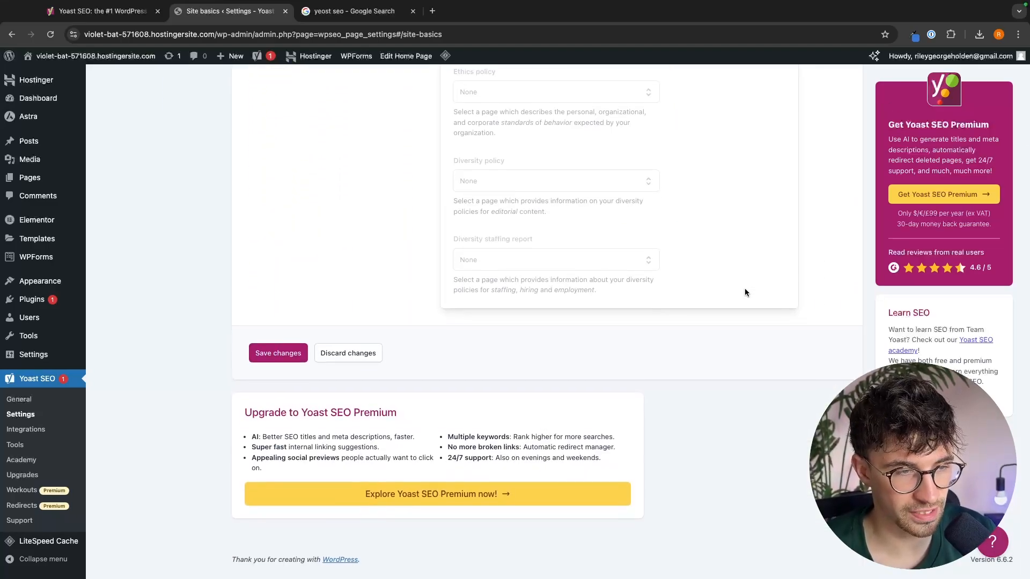
{"action": "scroll", "scroll_direction": "up", "scroll_amount": 3}
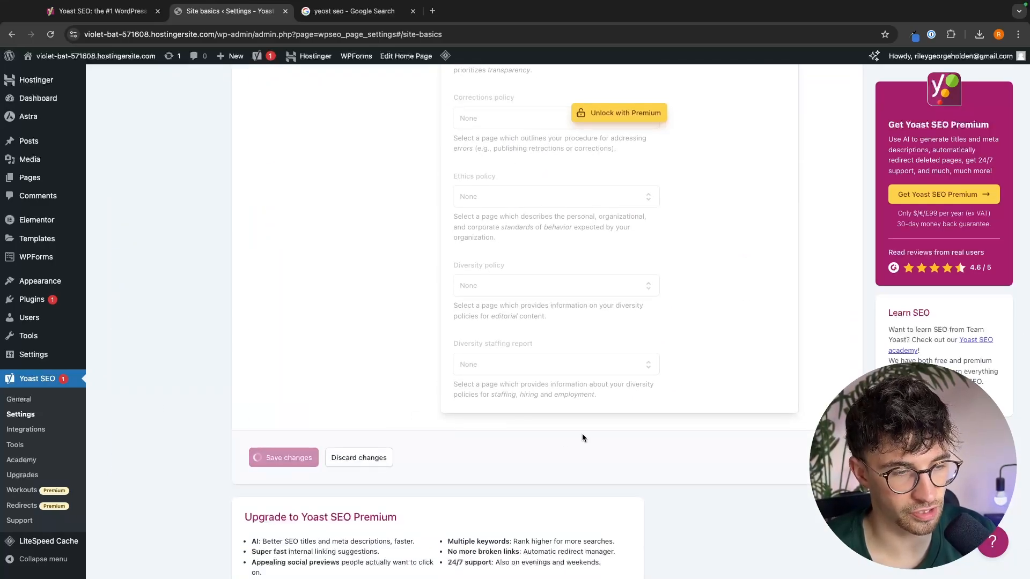
{"action": "left_click", "coordinate": [284, 457]}
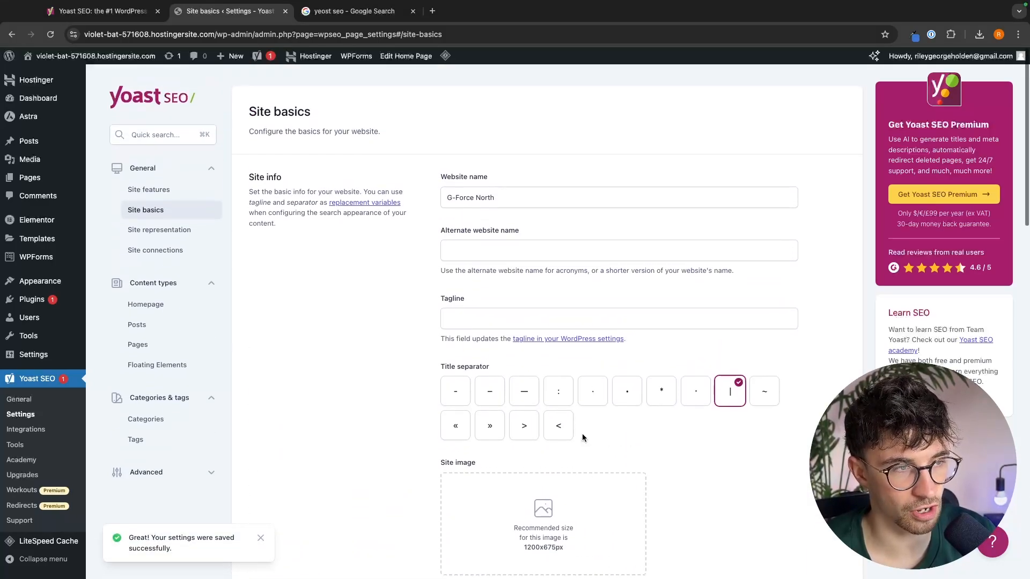
Set Site representation to a person and check the live home page
{"action": "left_click", "coordinate": [159, 229]}
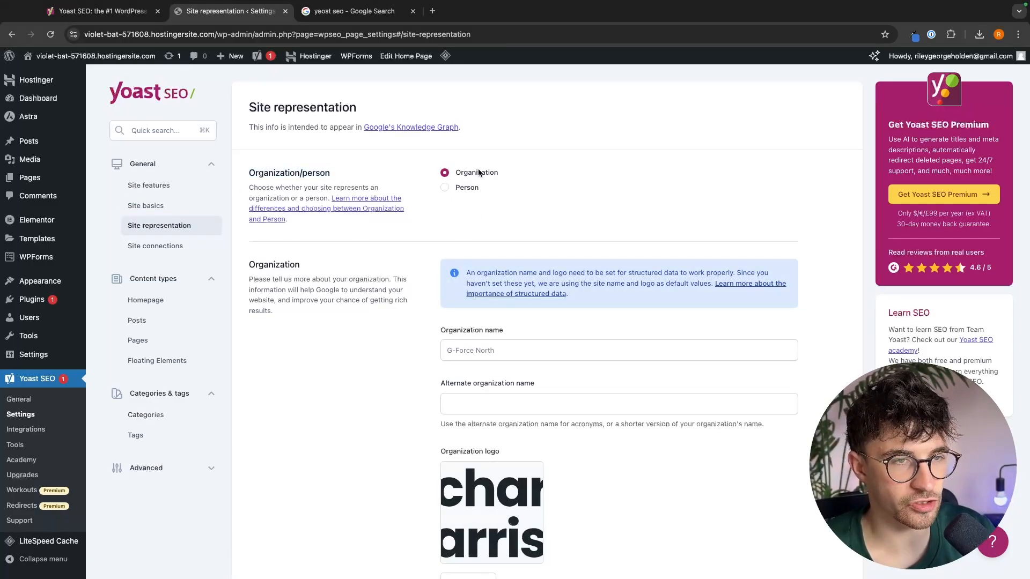
{"action": "left_click", "coordinate": [444, 188]}
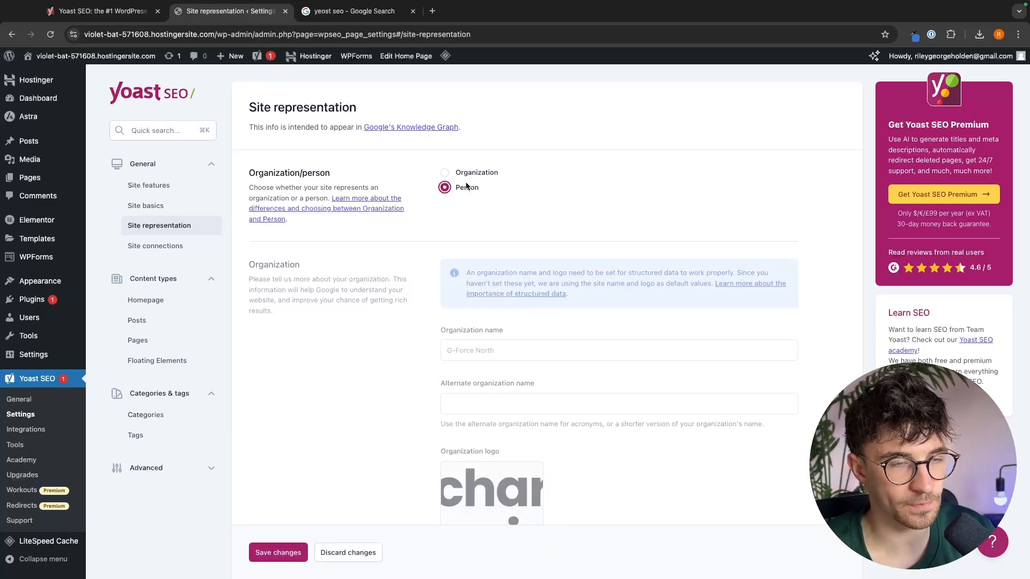
{"action": "left_click", "coordinate": [445, 188]}
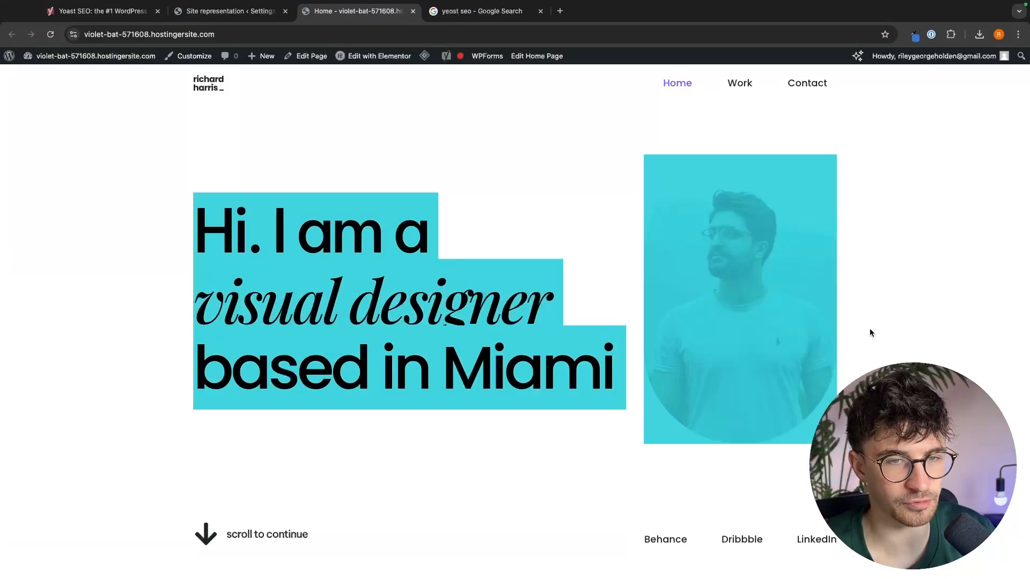
{"action": "left_click", "coordinate": [228, 11]}
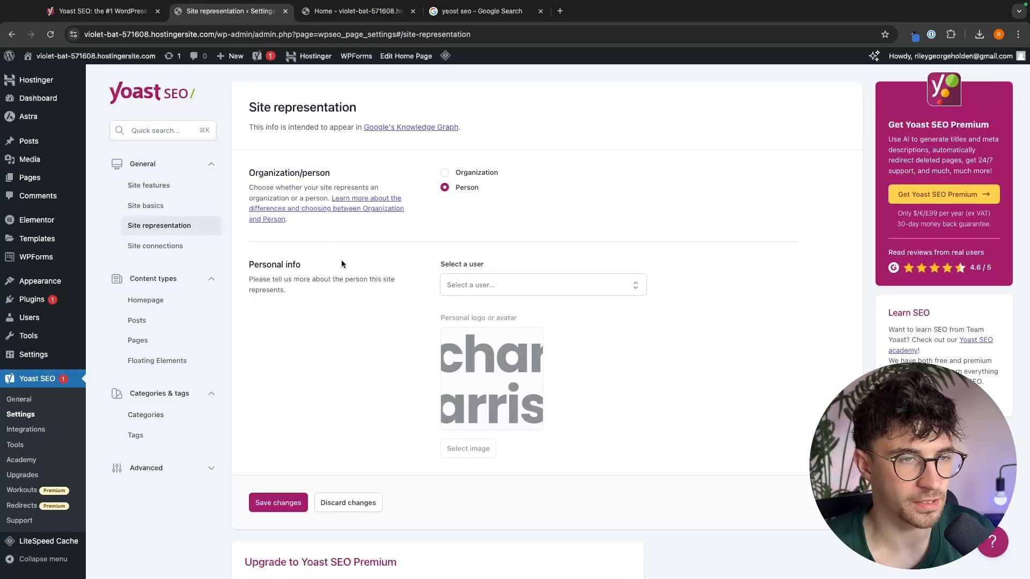
Choose the site's user as the person and save Site representation
{"action": "scroll", "scroll_direction": "down", "scroll_amount": 3}
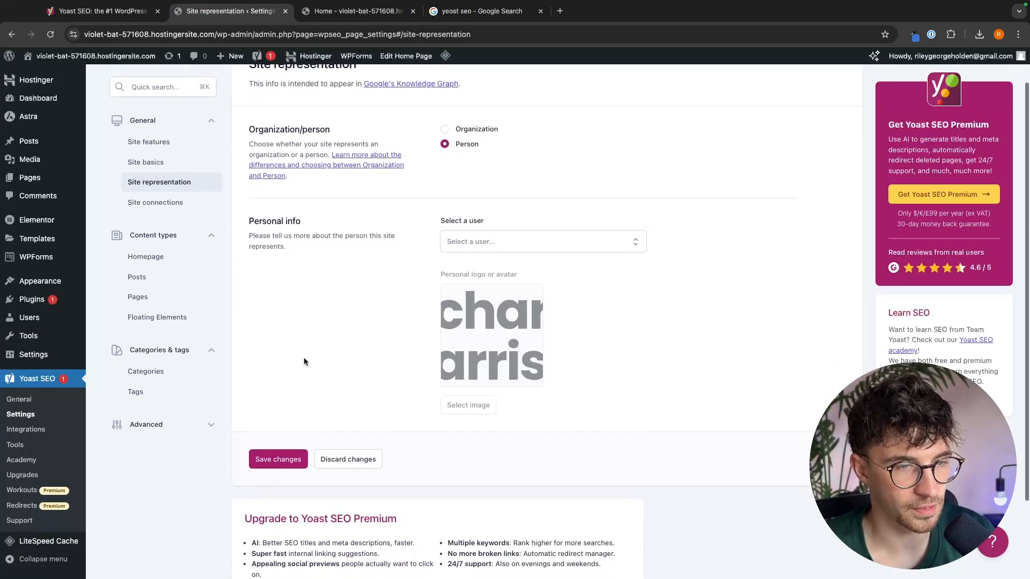
{"action": "left_click", "coordinate": [543, 242]}
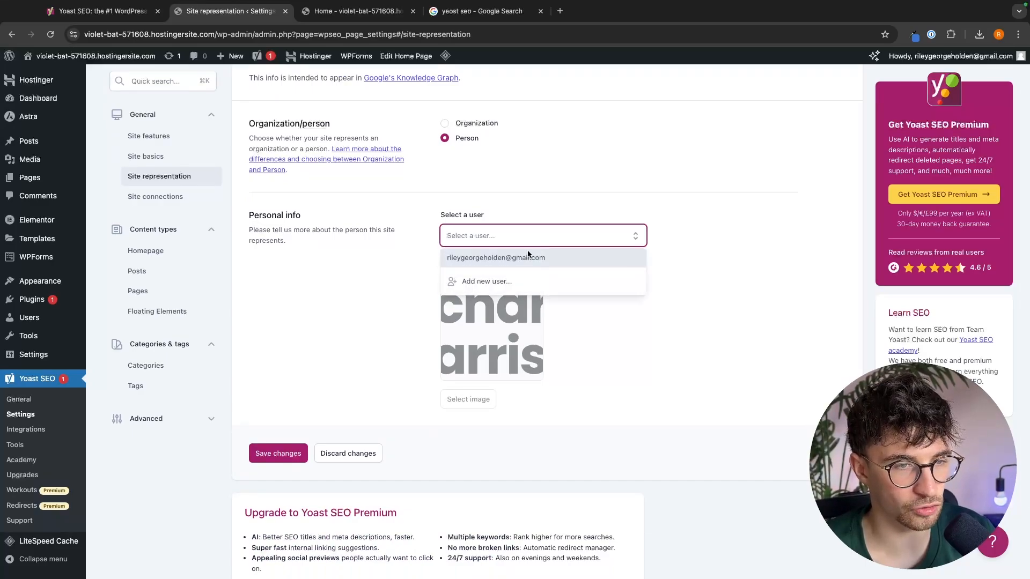
{"action": "left_click", "coordinate": [495, 258]}
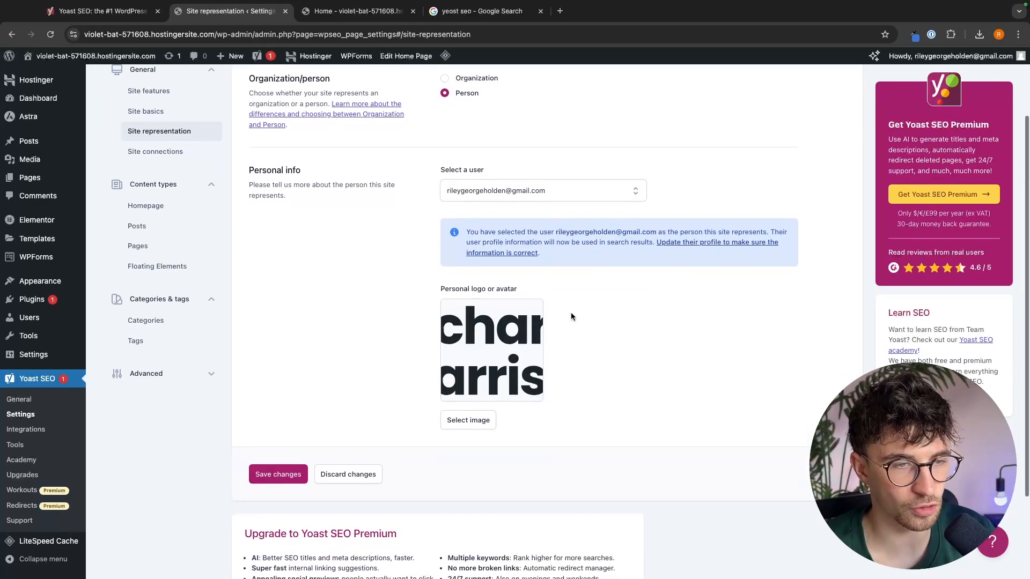
{"action": "double_click", "coordinate": [478, 288]}
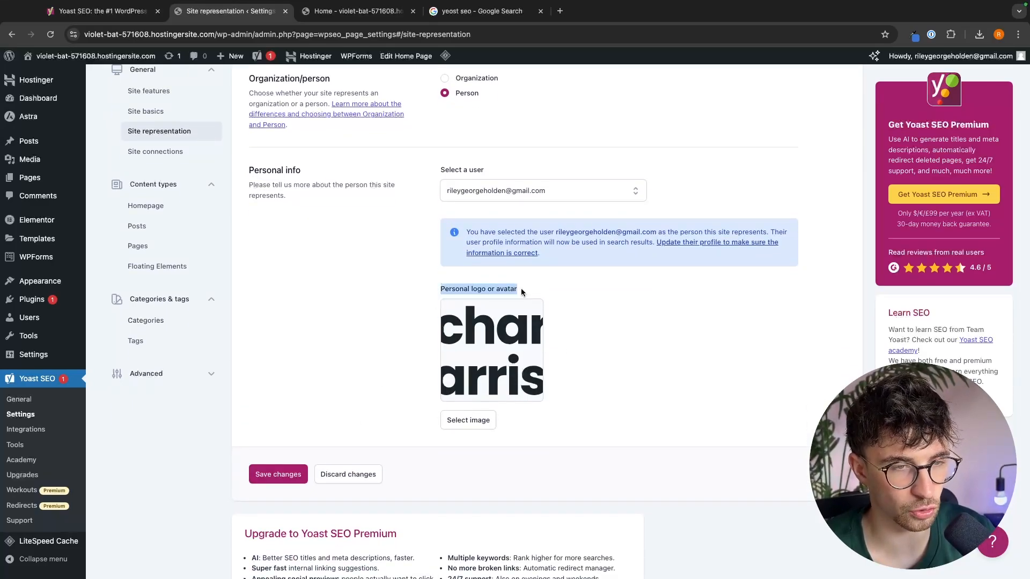
{"action": "mouse_move", "coordinate": [510, 381]}
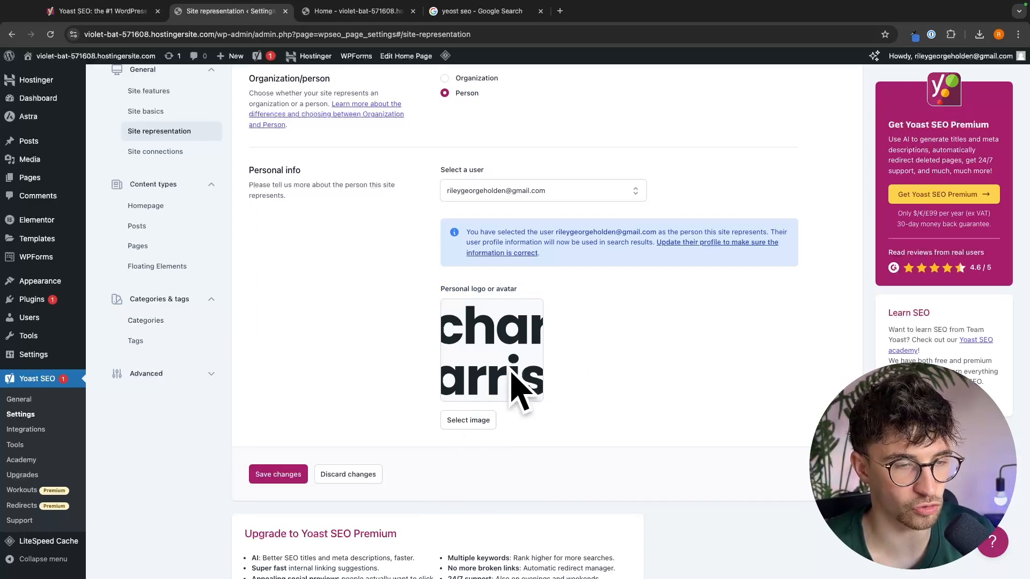
{"action": "left_click", "coordinate": [354, 11]}
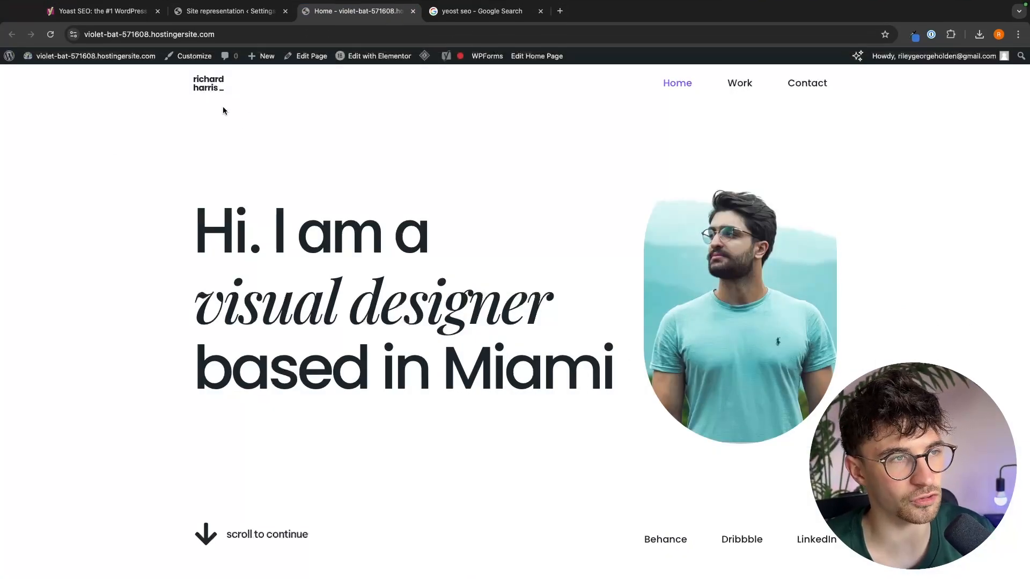
{"action": "mouse_move", "coordinate": [169, 118]}
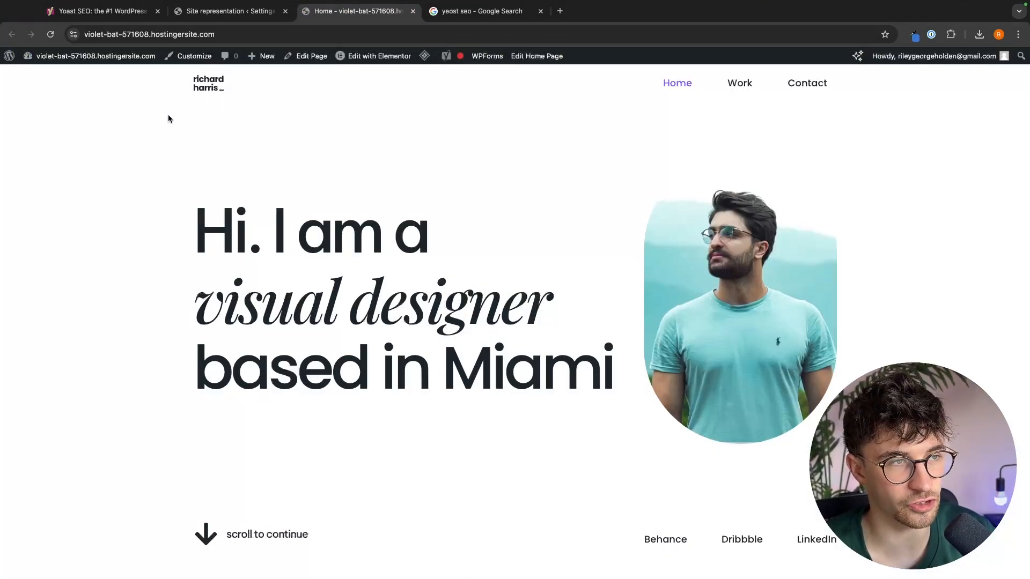
{"action": "left_click", "coordinate": [229, 10]}
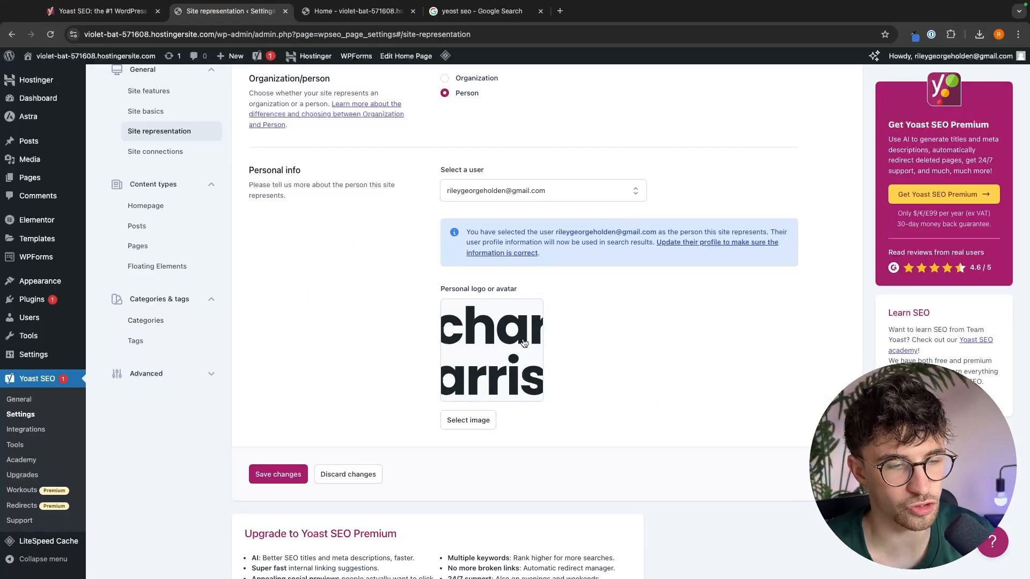
{"action": "left_click", "coordinate": [278, 473]}
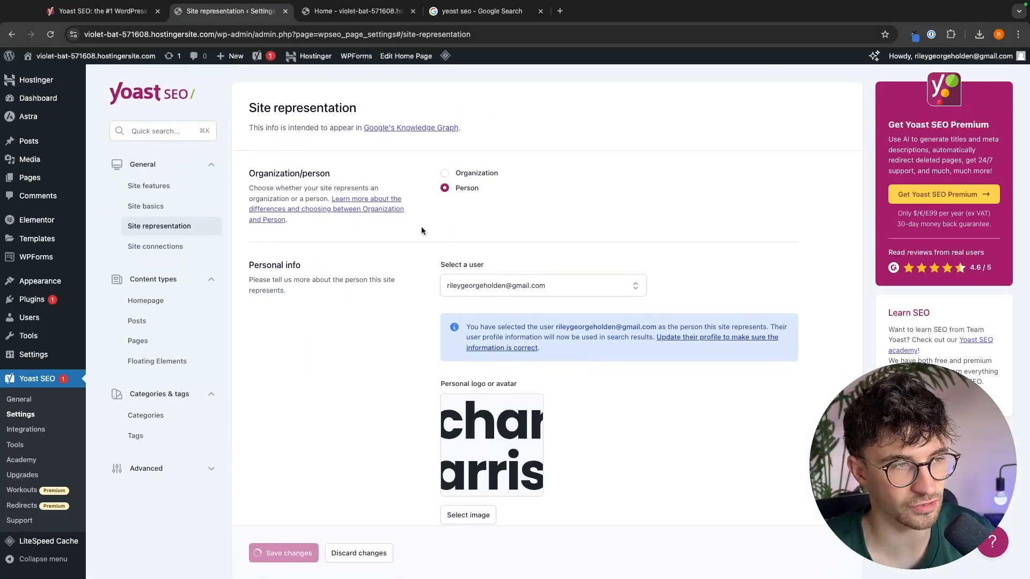
{"action": "left_click", "coordinate": [284, 553]}
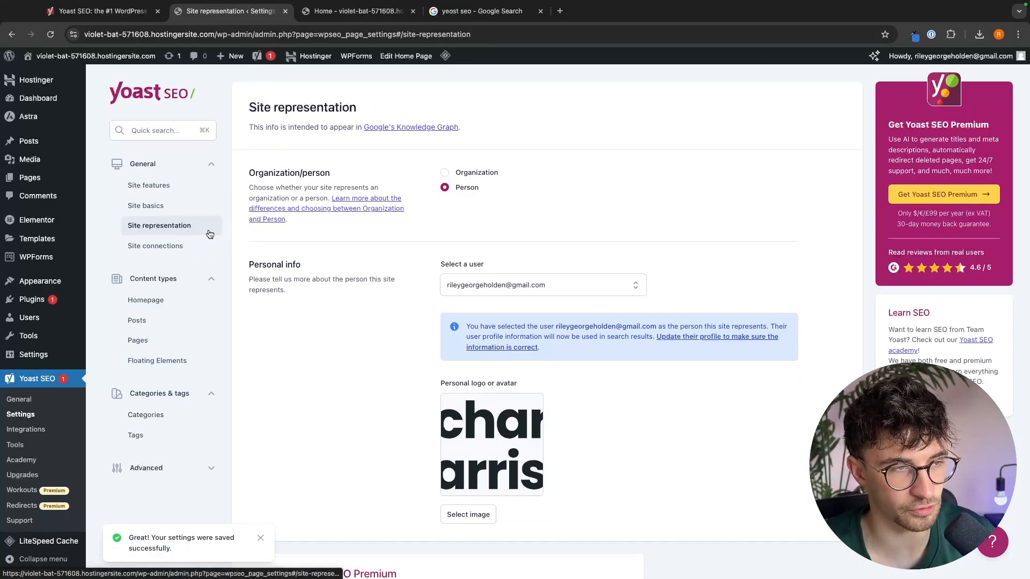
Toggle Show posts in search results off and back on in the Posts settings
{"action": "left_click", "coordinate": [137, 320]}
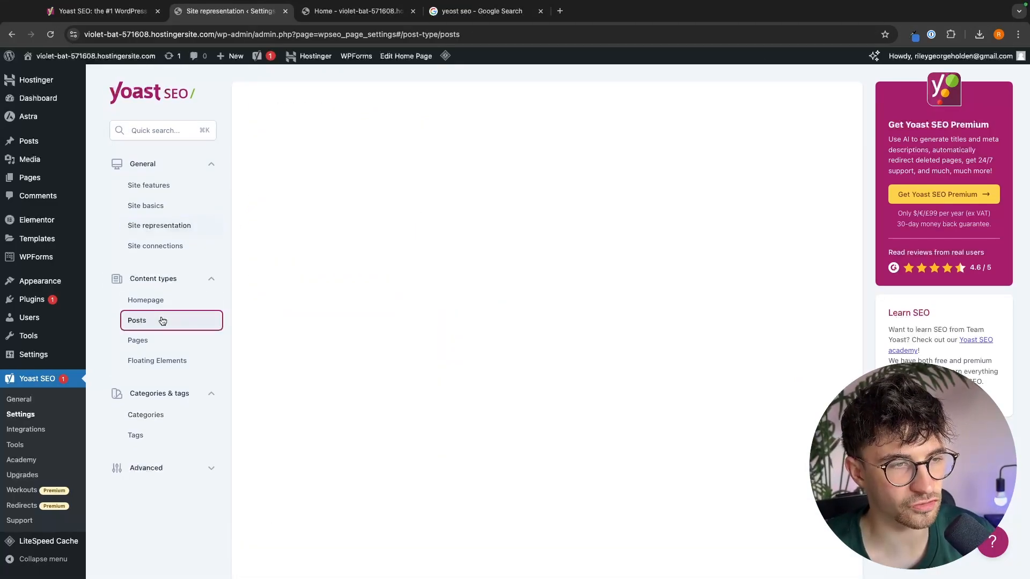
{"action": "left_click", "coordinate": [136, 321]}
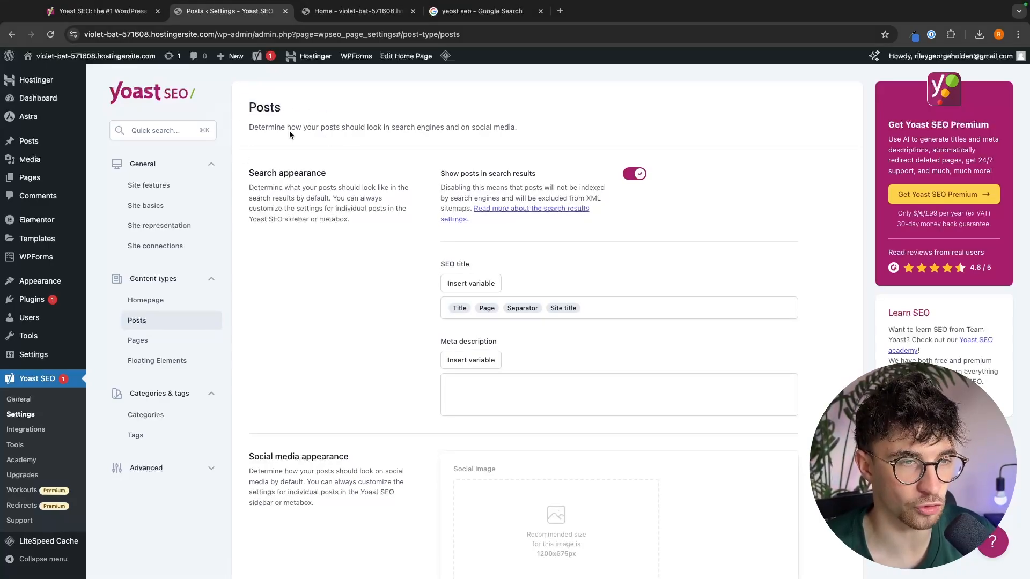
{"action": "mouse_move", "coordinate": [310, 351]}
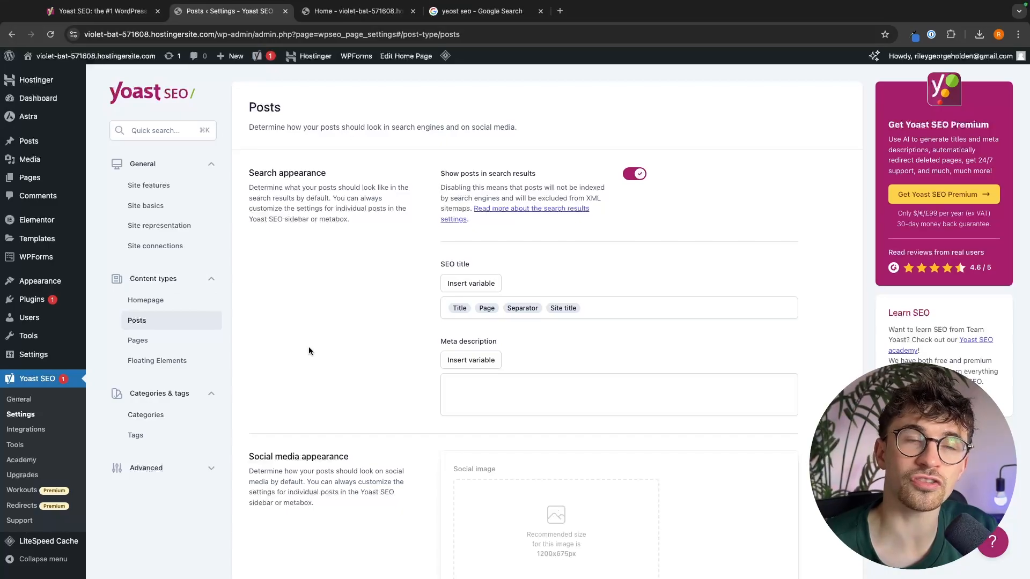
{"action": "mouse_move", "coordinate": [239, 176]}
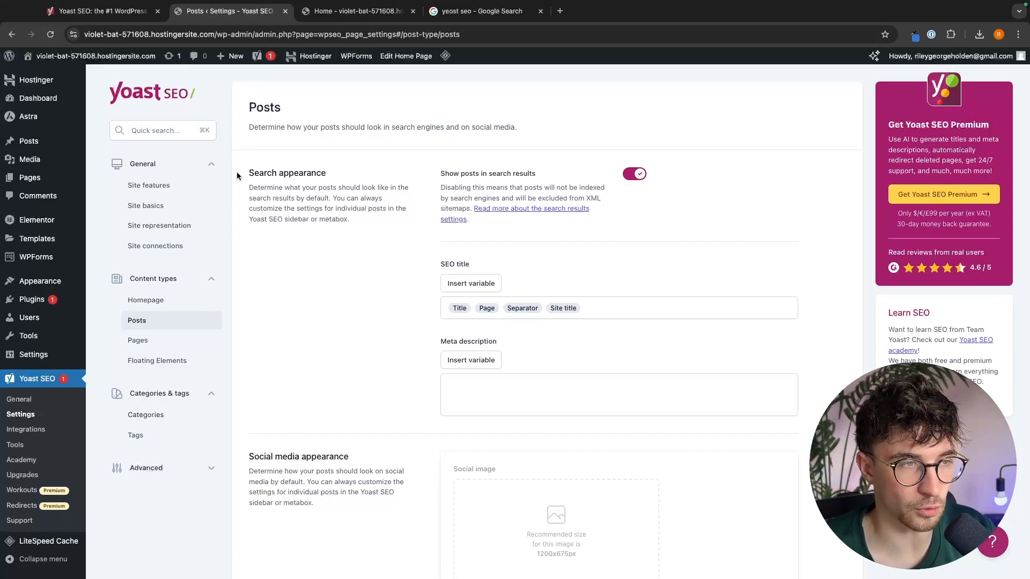
{"action": "double_click", "coordinate": [287, 173]}
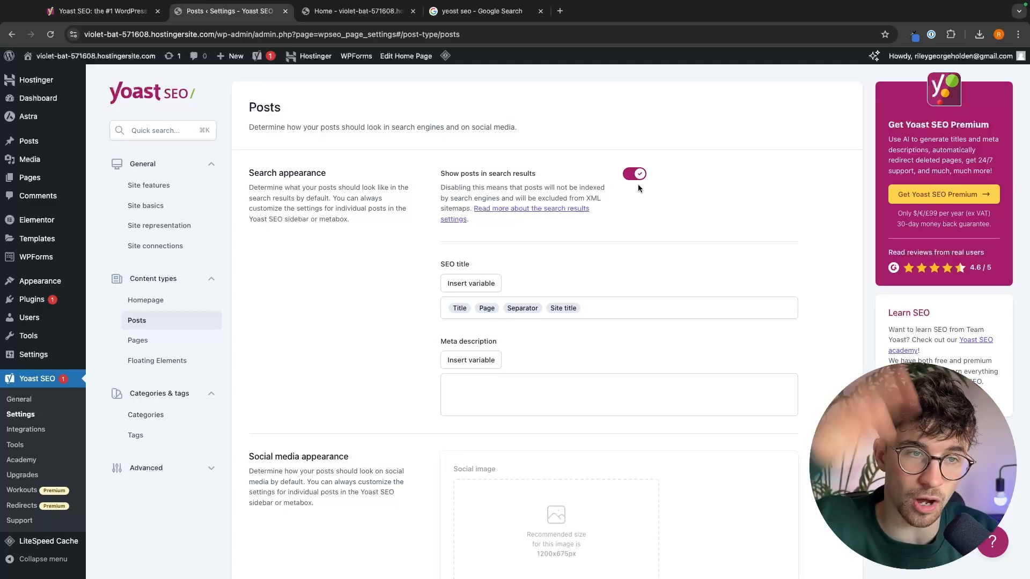
{"action": "left_click", "coordinate": [634, 174]}
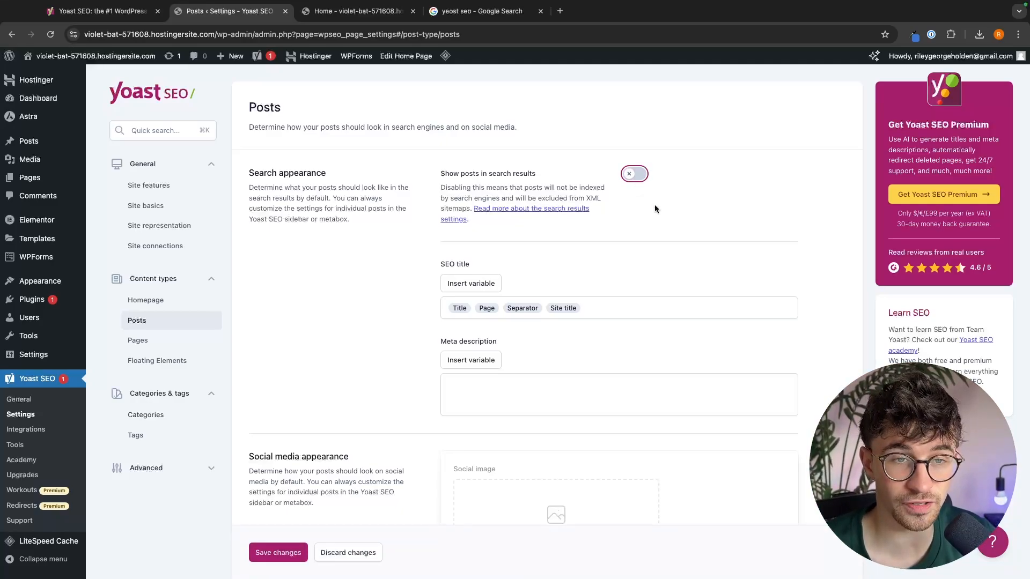
{"action": "mouse_move", "coordinate": [730, 274]}
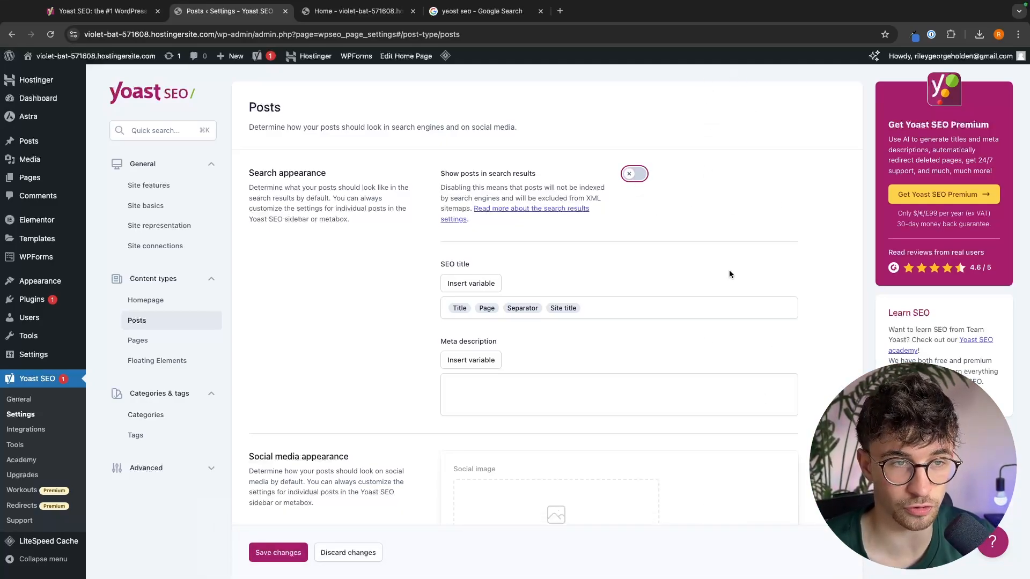
{"action": "mouse_move", "coordinate": [161, 91]}
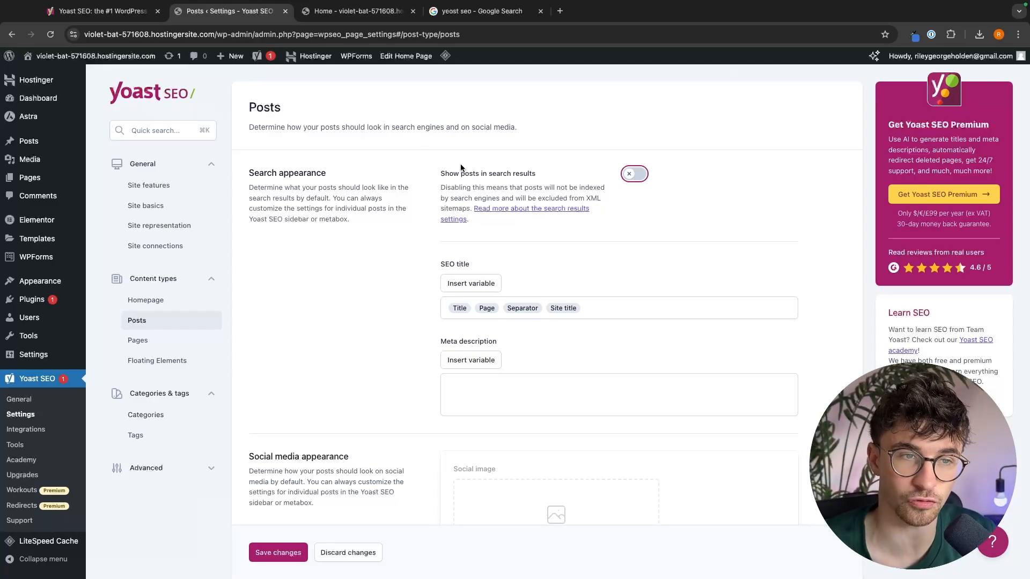
{"action": "left_click", "coordinate": [634, 174]}
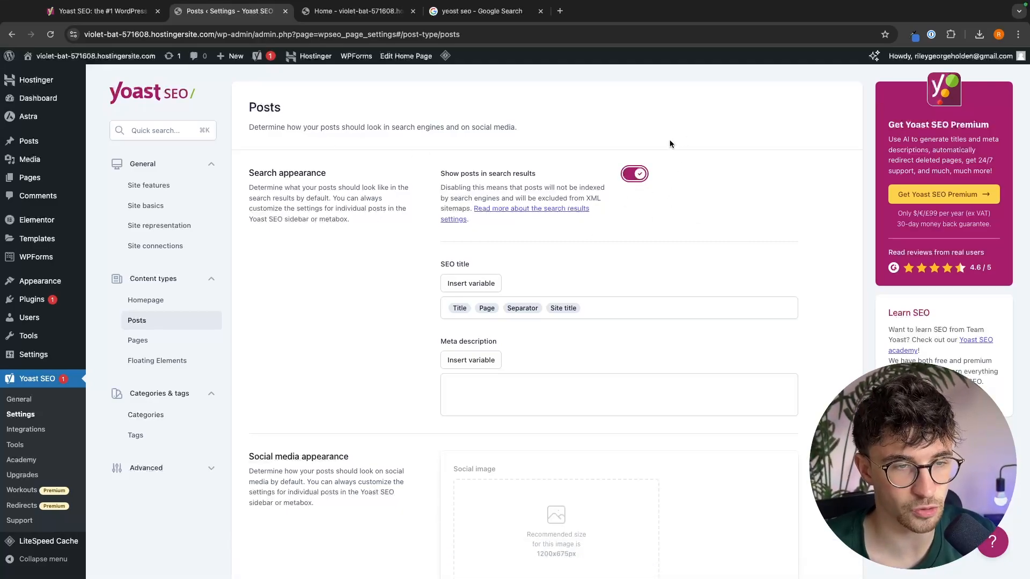
{"action": "scroll", "scroll_direction": "down", "scroll_amount": 3}
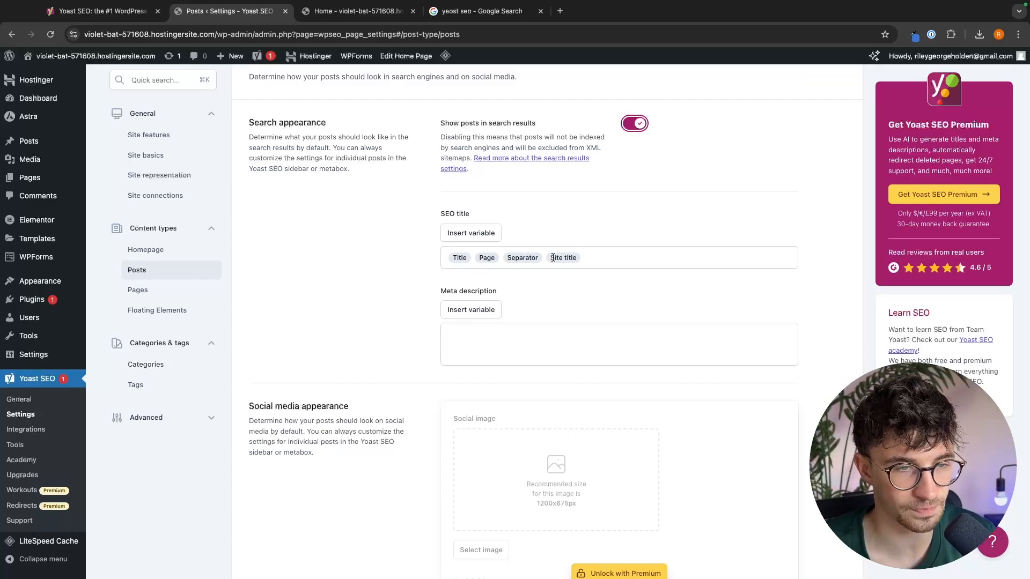
{"action": "scroll", "scroll_direction": "down", "scroll_amount": 3}
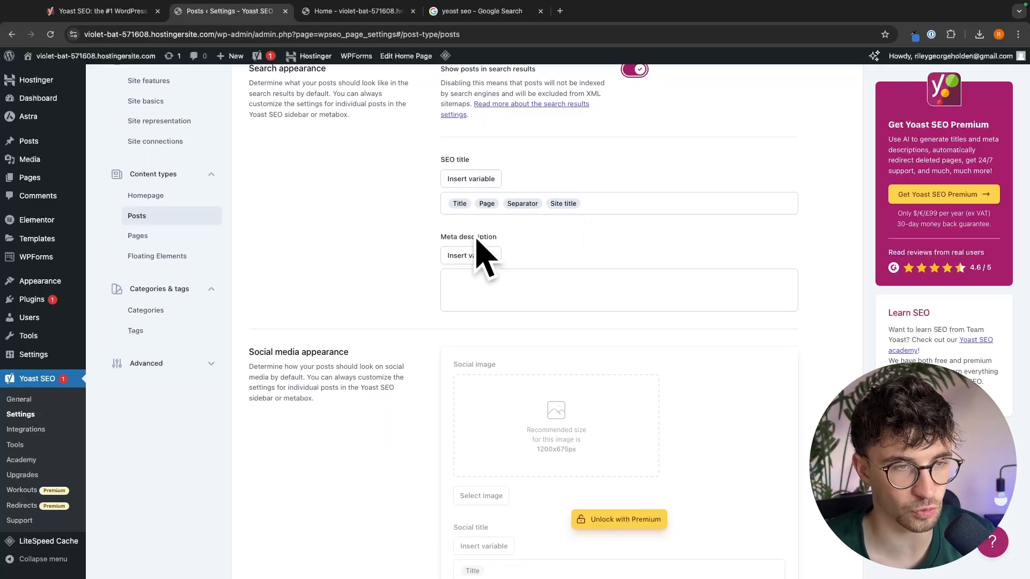
{"action": "scroll", "scroll_direction": "up", "scroll_amount": 3}
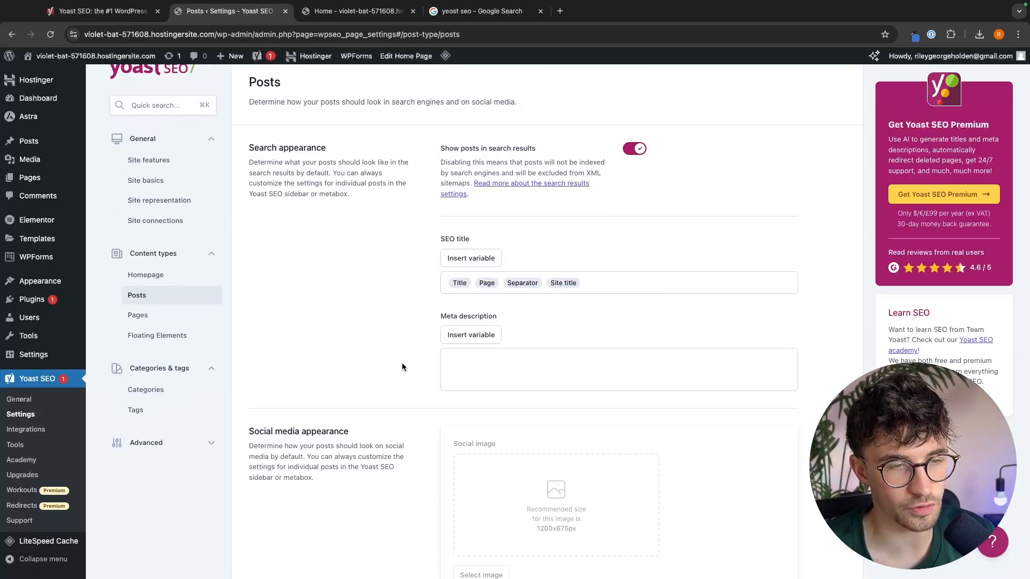
{"action": "scroll", "scroll_direction": "down", "scroll_amount": 3}
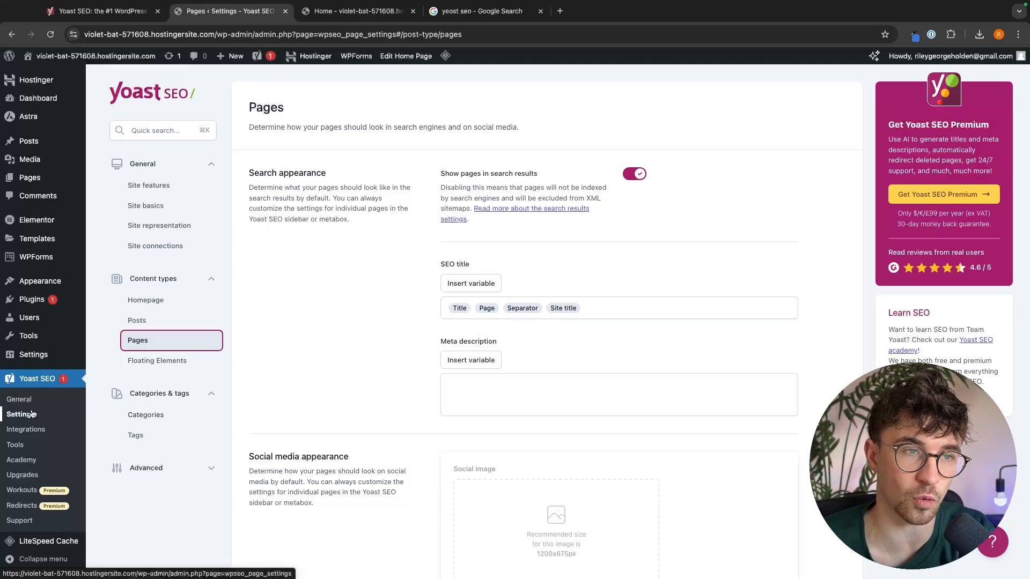
Switch to the live home page and choose Edit with Elementor
{"action": "left_click", "coordinate": [360, 12]}
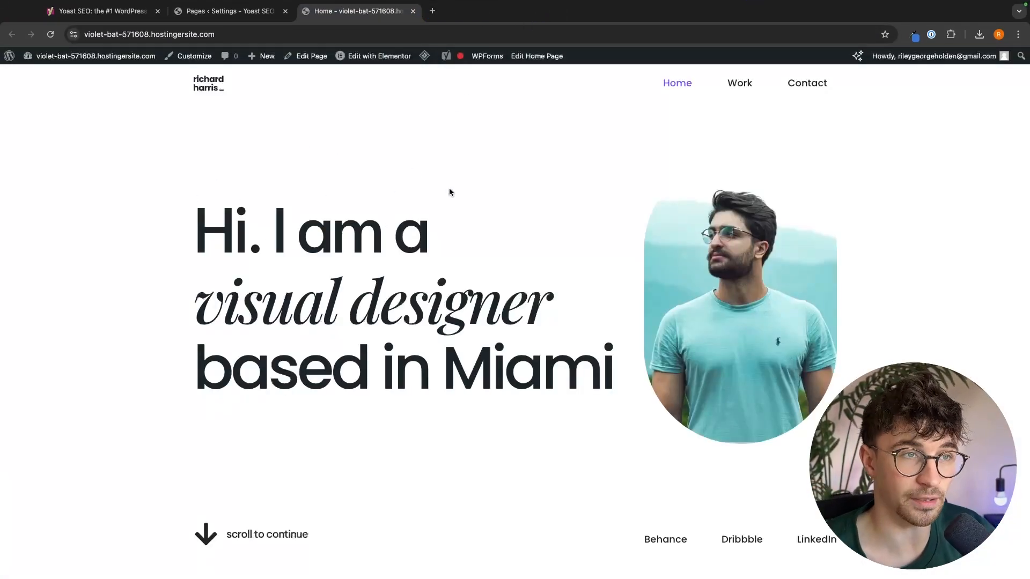
{"action": "mouse_move", "coordinate": [300, 61]}
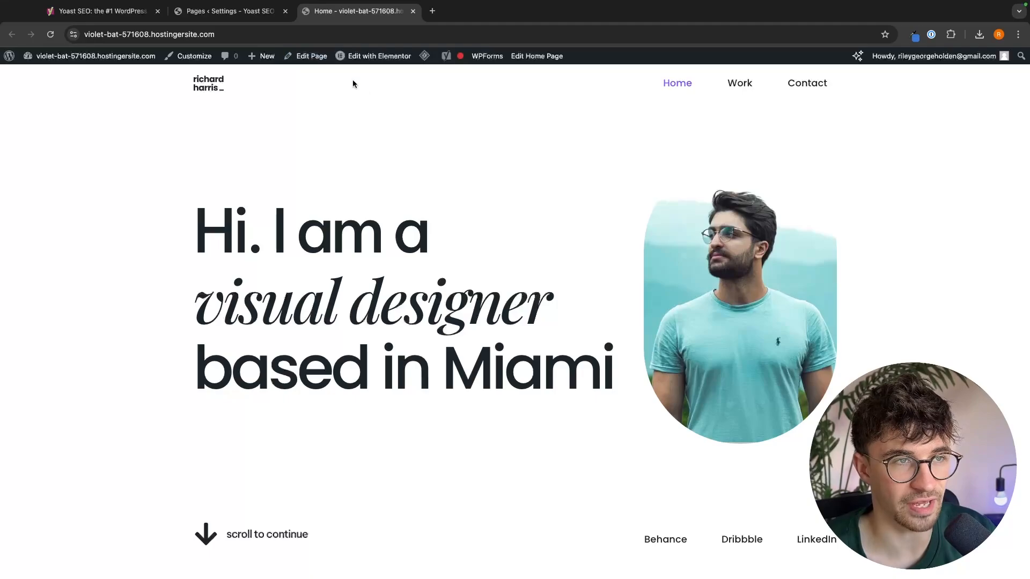
{"action": "left_click", "coordinate": [379, 56]}
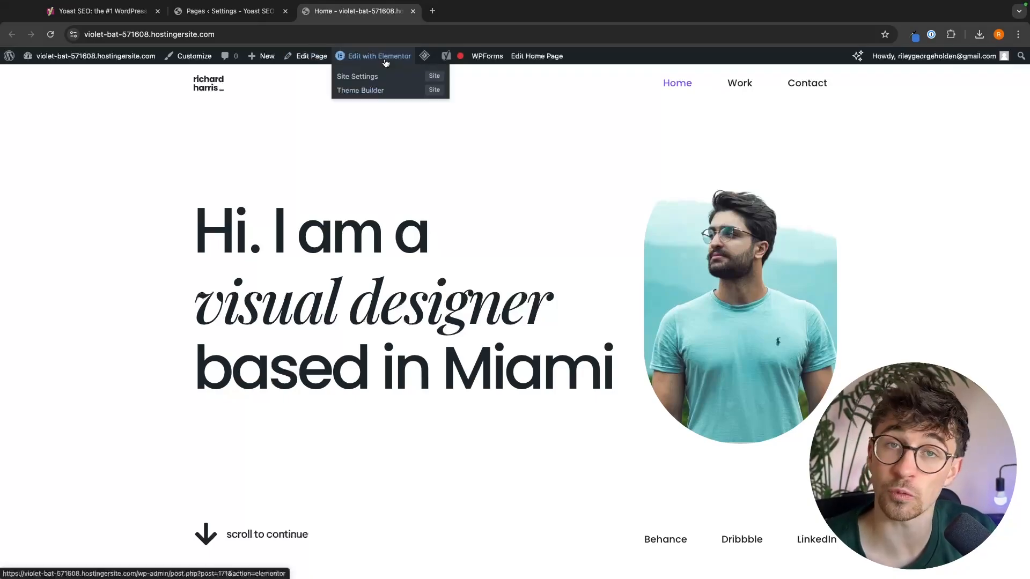
{"action": "left_click", "coordinate": [379, 56]}
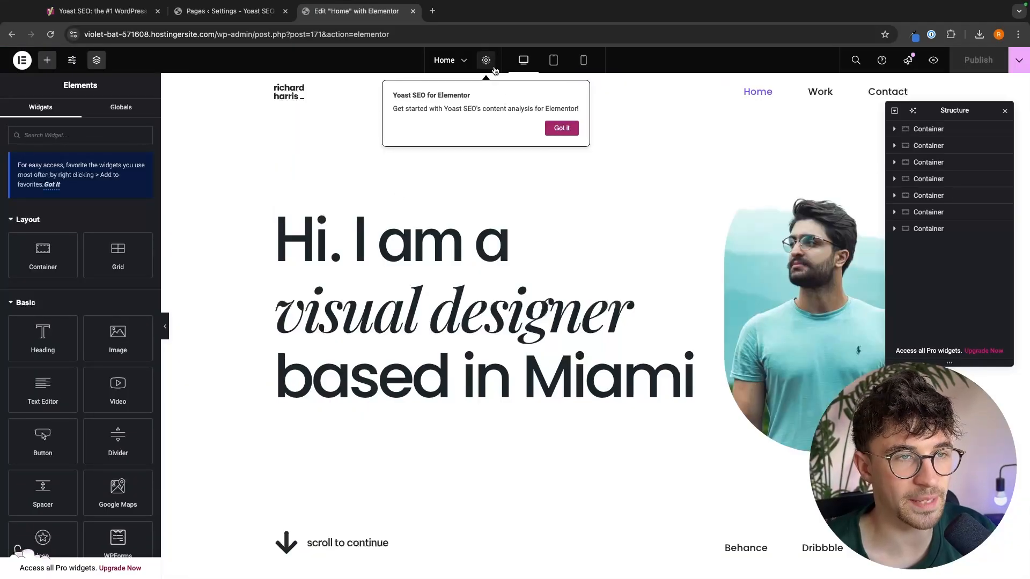
Review the Yoast SEO tab in Page Settings, then exit to the live home page
{"action": "left_click", "coordinate": [486, 60]}
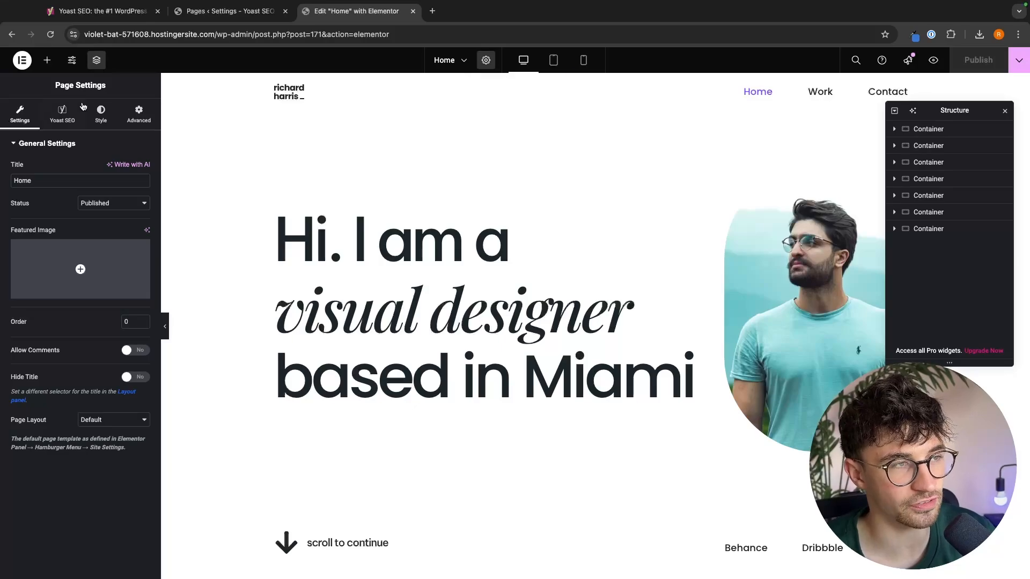
{"action": "left_click", "coordinate": [61, 113]}
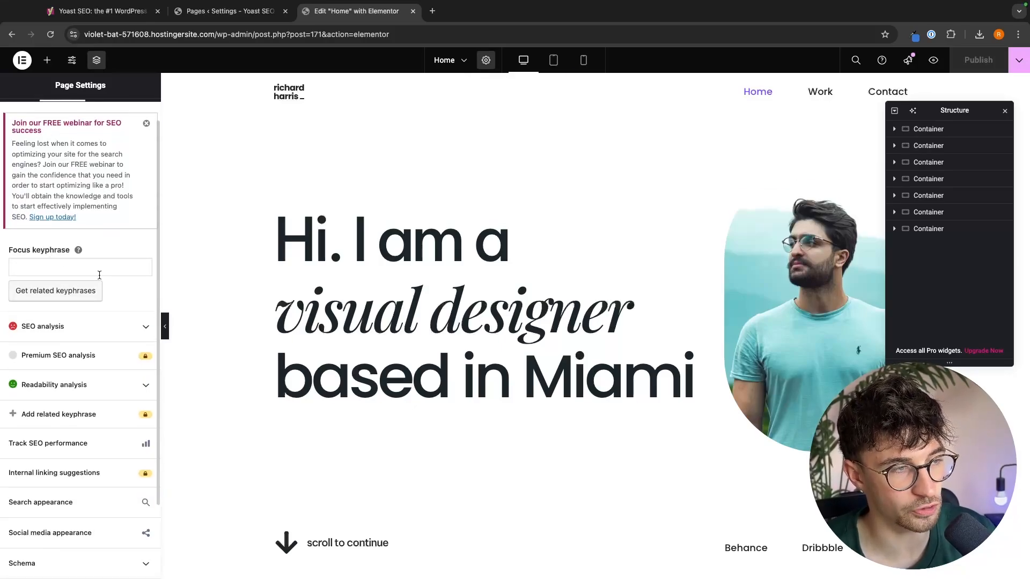
{"action": "scroll", "scroll_direction": "down", "scroll_amount": 3}
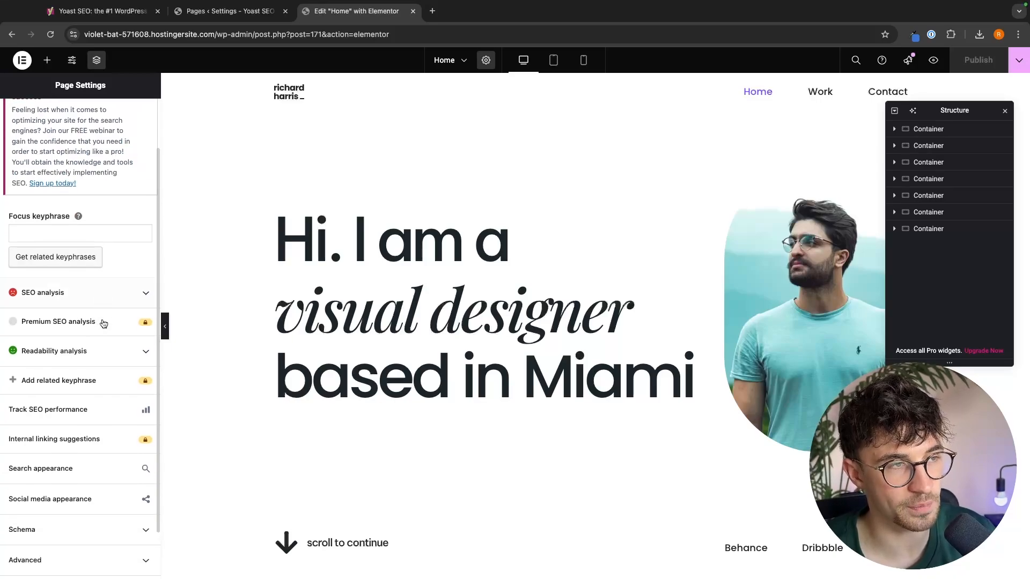
{"action": "left_click", "coordinate": [377, 242]}
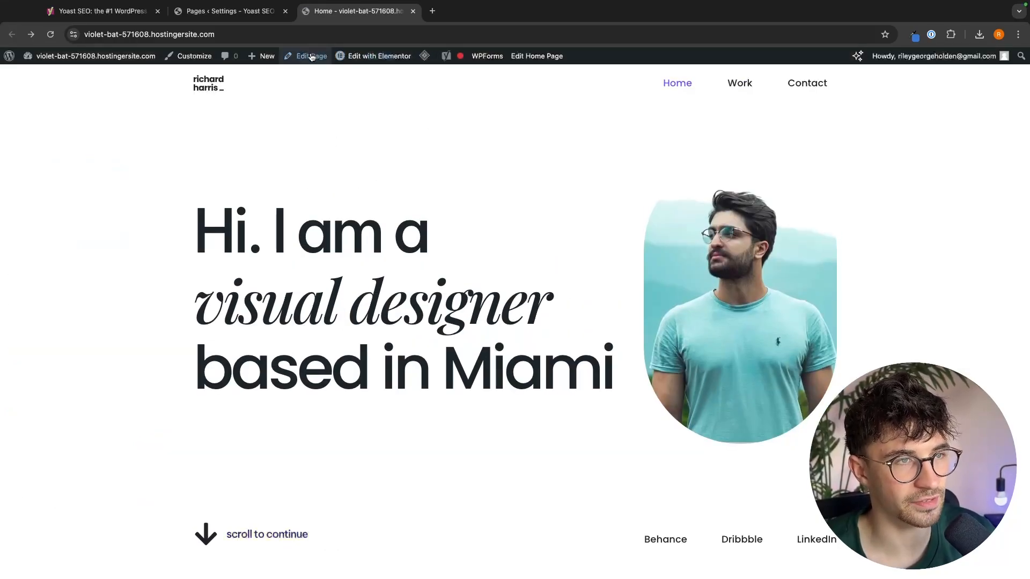
Open the Home page in the block editor to see its empty Yoast focus keyphrase
{"action": "left_click", "coordinate": [311, 56]}
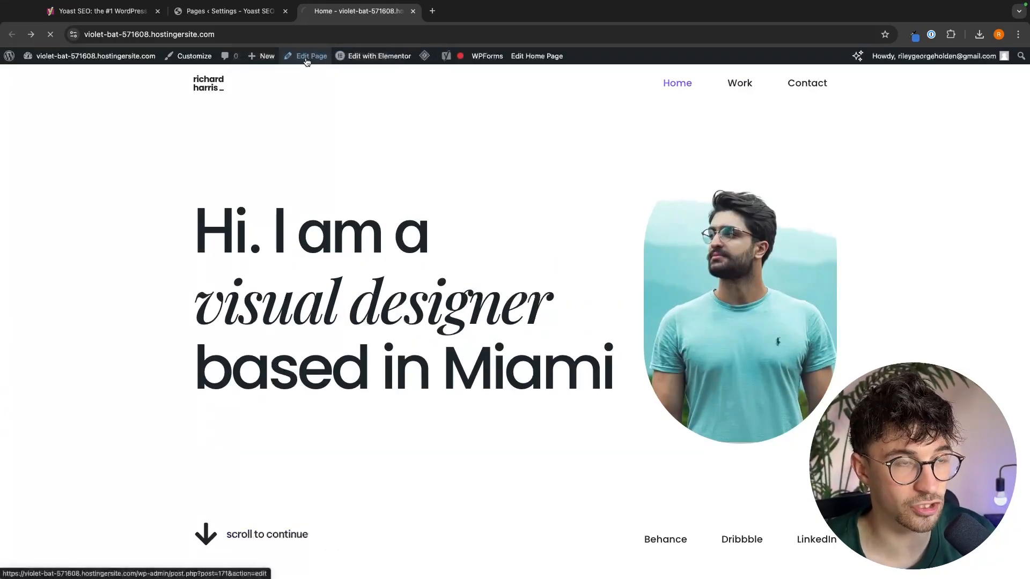
{"action": "left_click", "coordinate": [311, 55]}
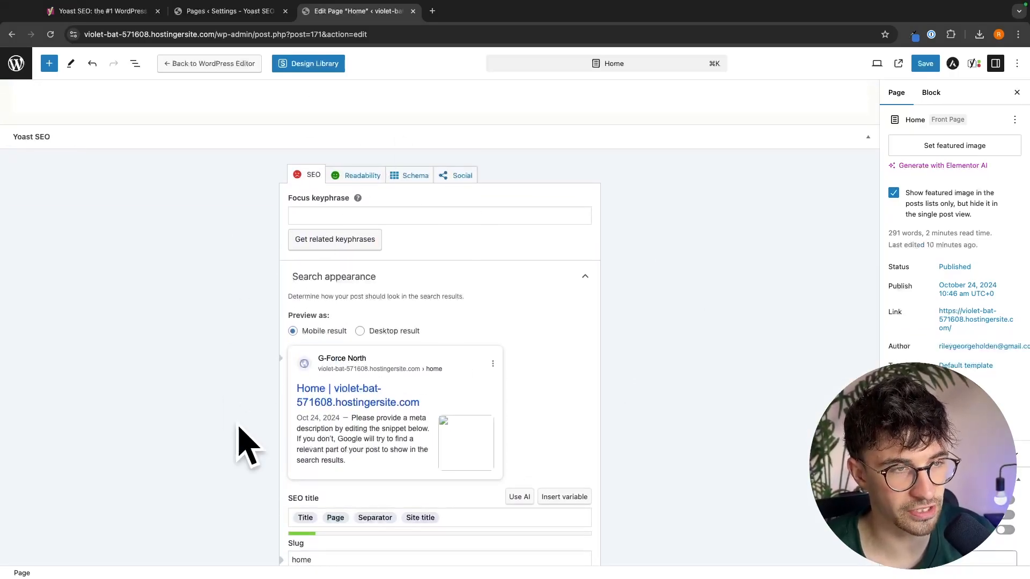
{"action": "mouse_move", "coordinate": [384, 224]}
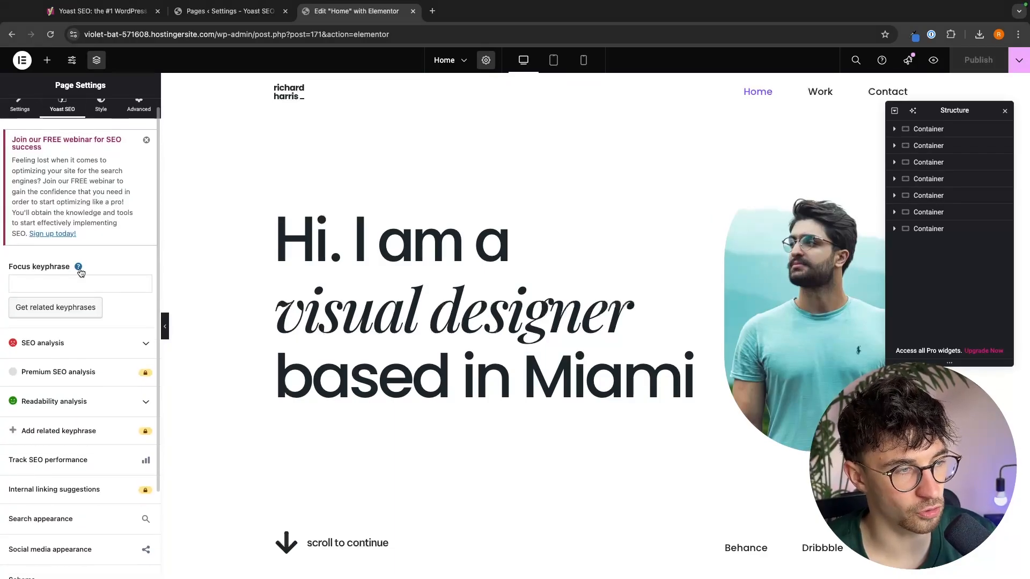
Expand Yoast's SEO analysis and scroll to highlight the keyphrase distribution problem
{"action": "left_click", "coordinate": [38, 343]}
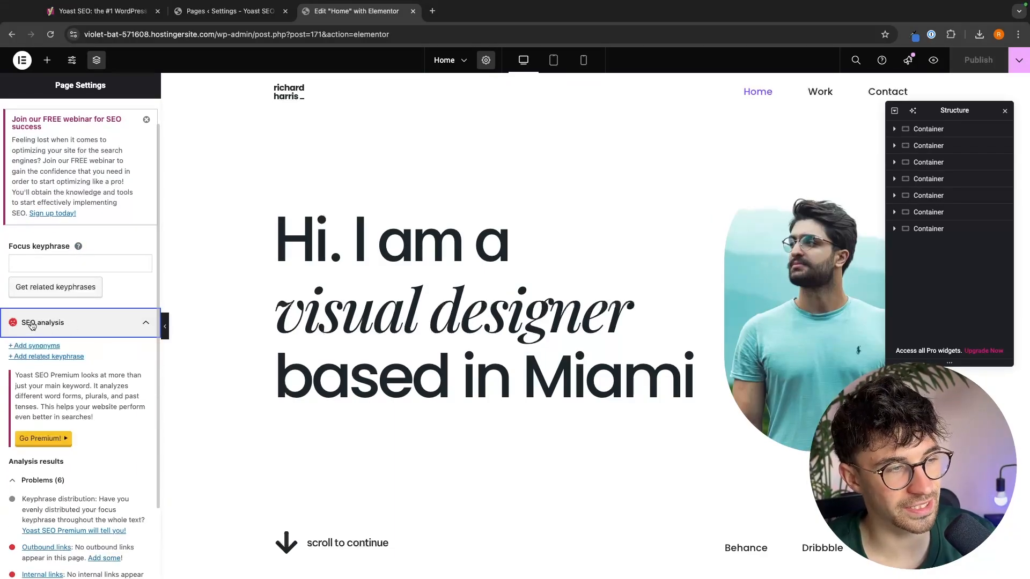
{"action": "scroll", "scroll_direction": "down", "scroll_amount": 3}
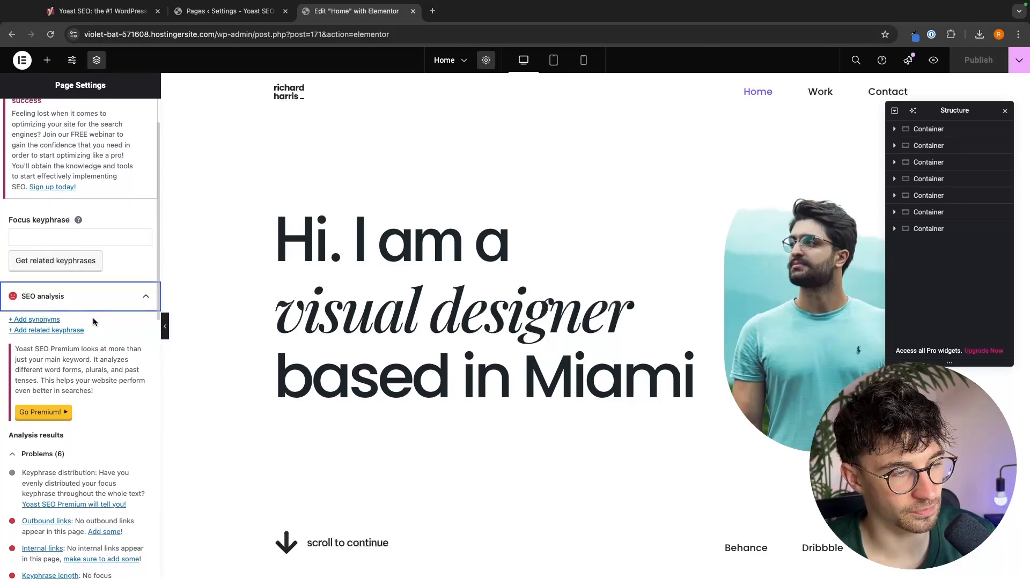
{"action": "scroll", "scroll_direction": "down", "scroll_amount": 3}
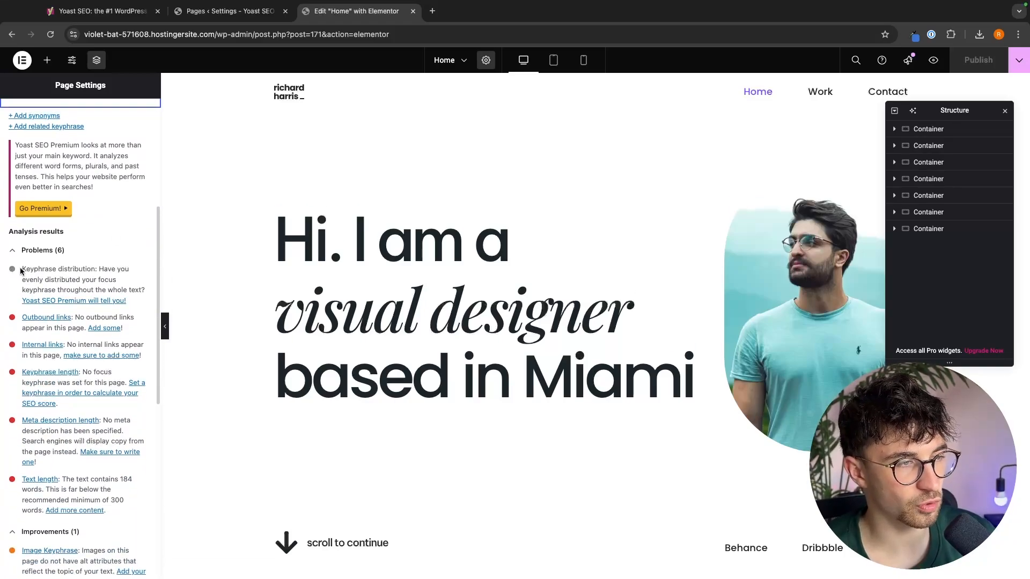
{"action": "left_click_drag", "start_coordinate": [22, 269], "coordinate": [134, 280]}
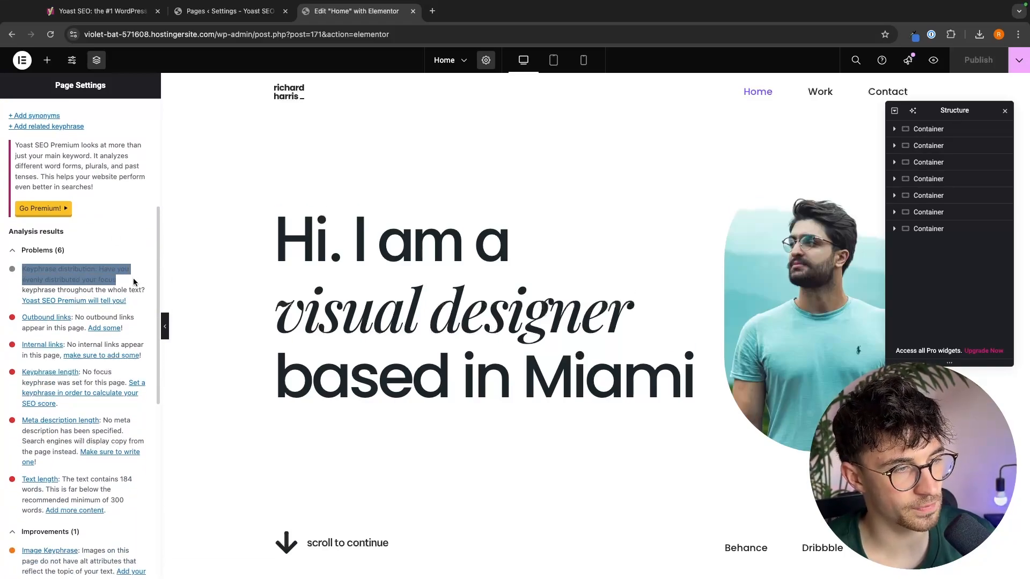
{"action": "left_click_drag", "start_coordinate": [134, 280], "coordinate": [138, 301]}
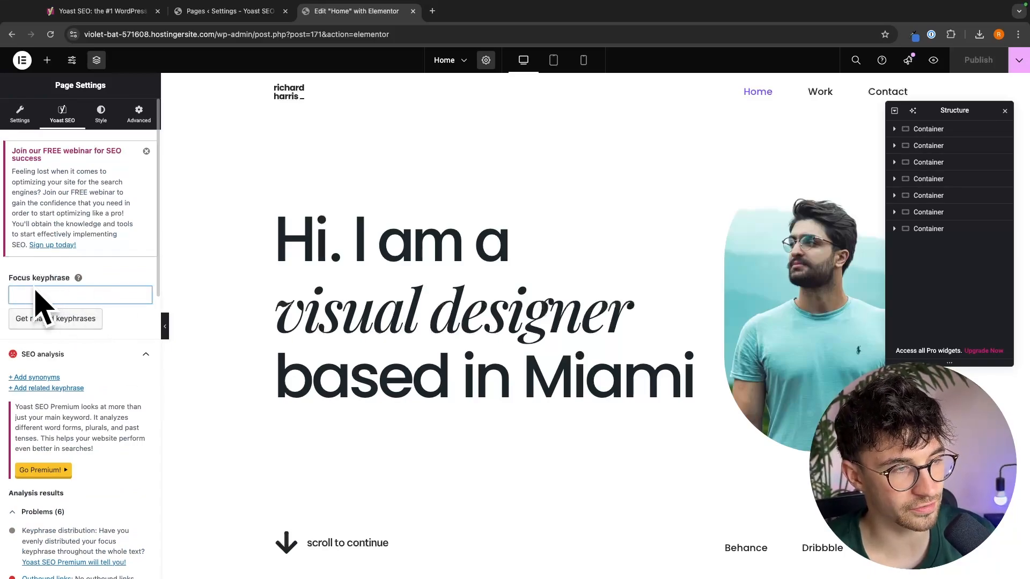
Enter 'Visual Designer' as the focus keyphrase and scroll the nine resulting problems
{"action": "scroll", "scroll_direction": "down", "scroll_amount": 3}
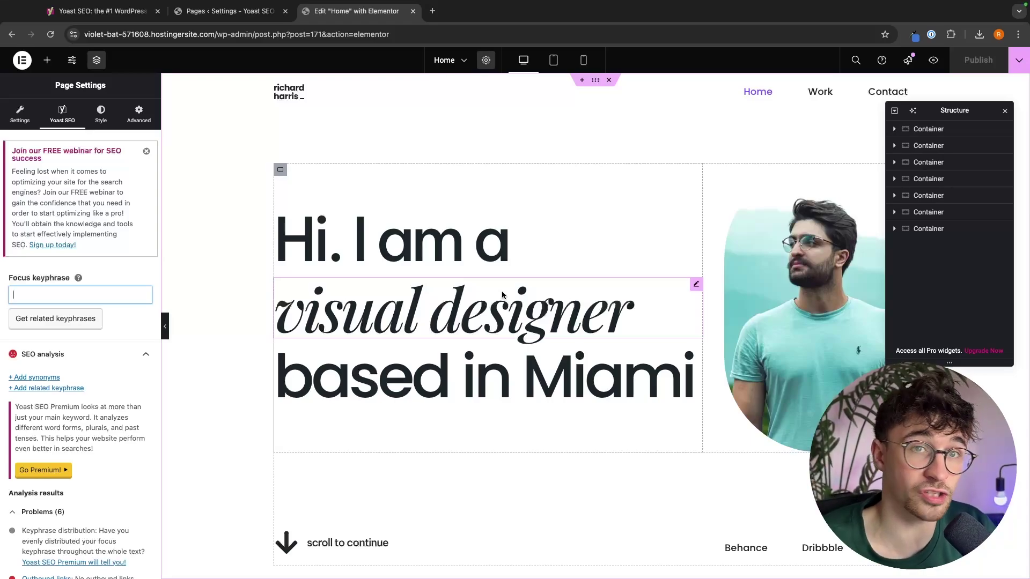
{"action": "type", "text": "Visual Designer"}
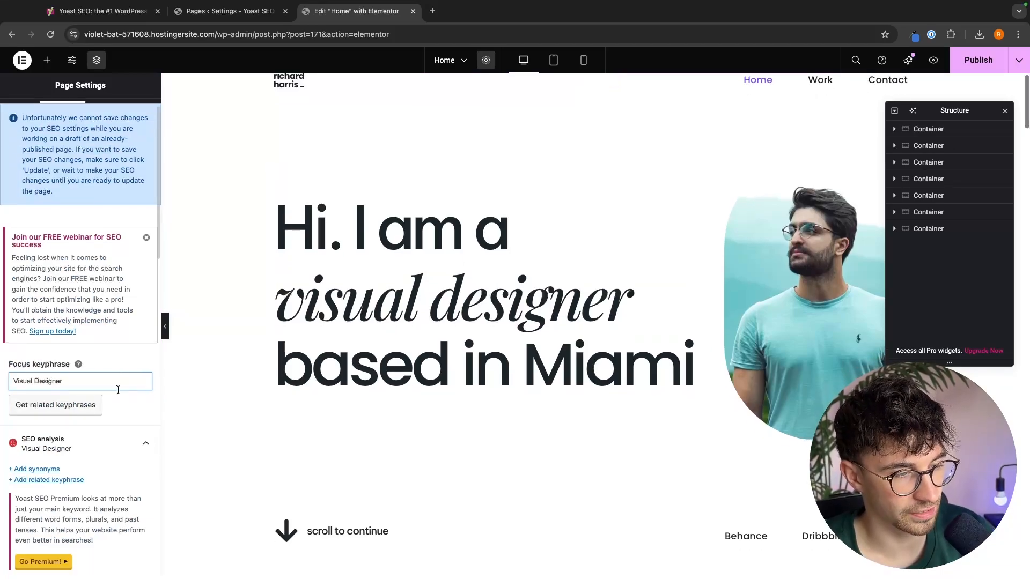
{"action": "scroll", "scroll_direction": "down", "scroll_amount": 3}
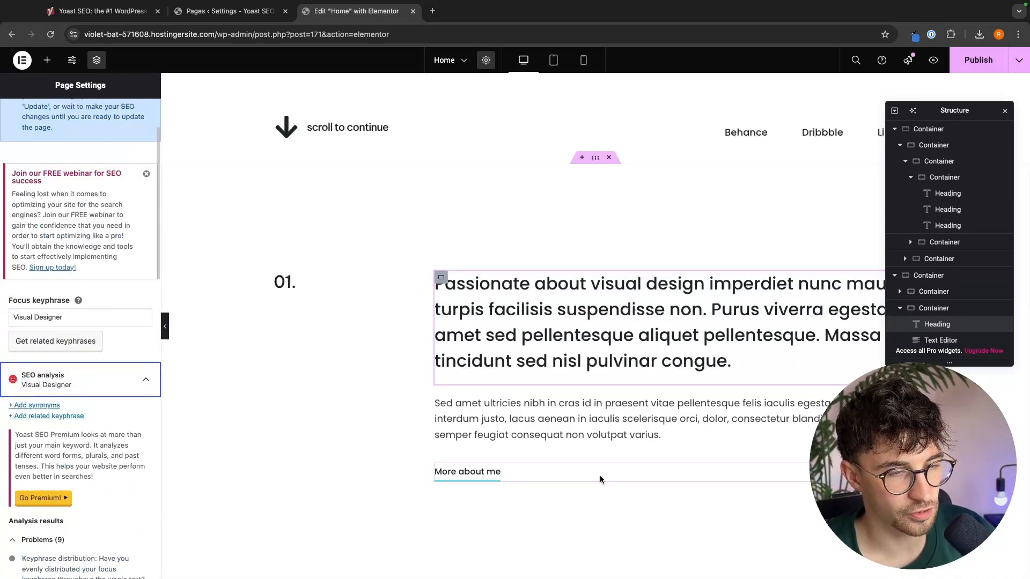
{"action": "scroll", "scroll_direction": "down", "scroll_amount": 3}
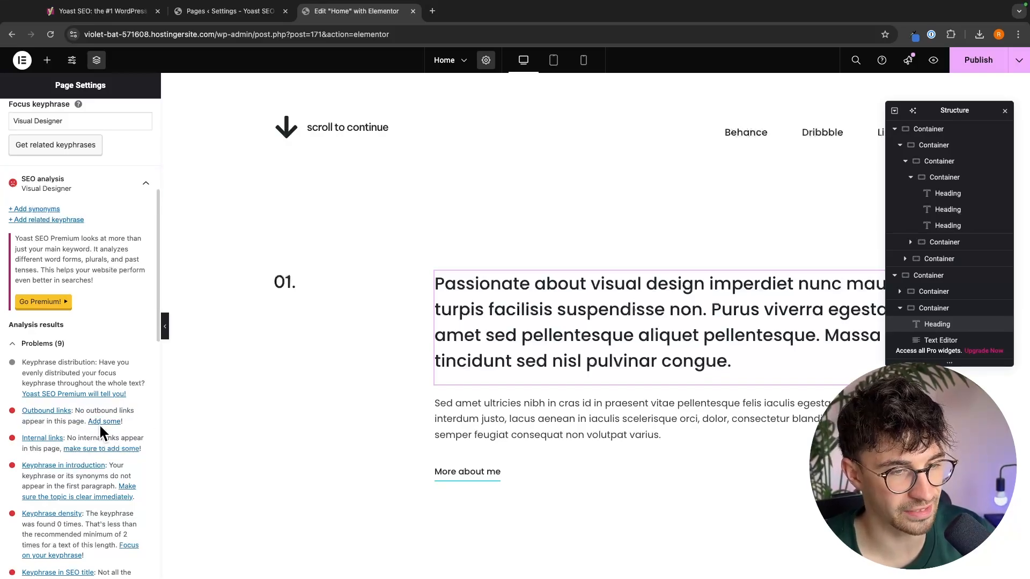
{"action": "left_click", "coordinate": [435, 10]}
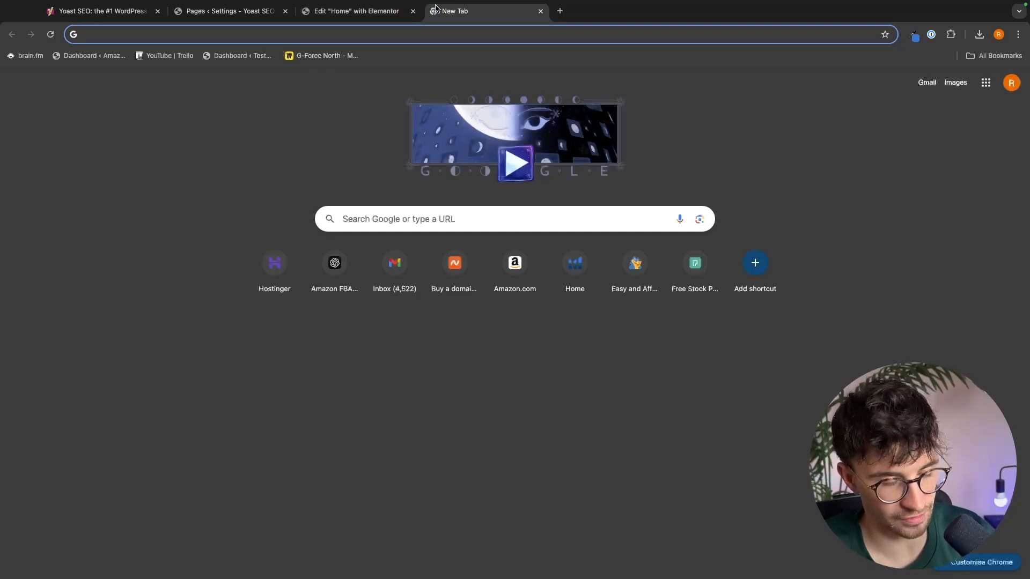
{"action": "type", "text": "google"}
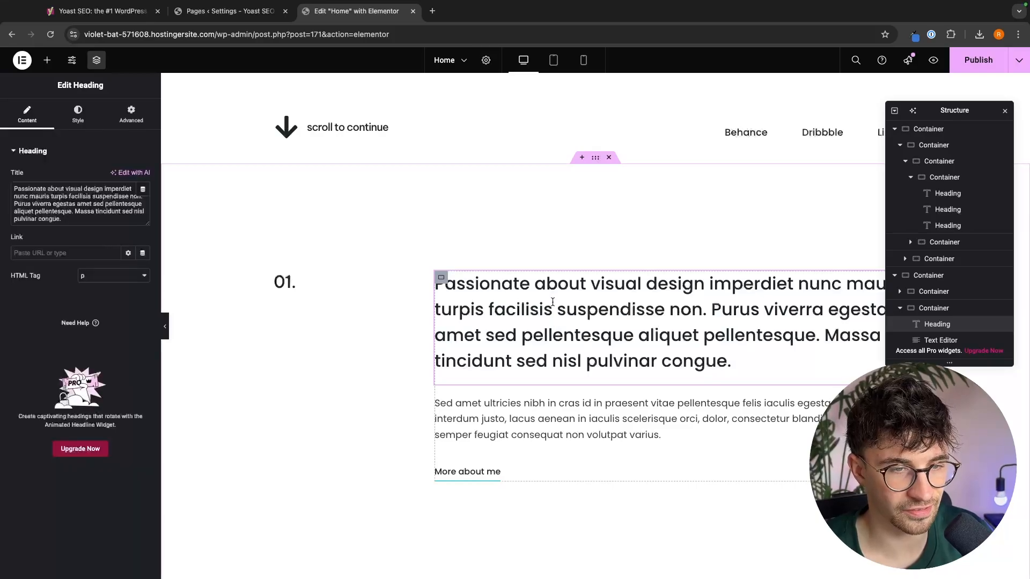
{"action": "type", "text": "https://www.google.co.uk/"}
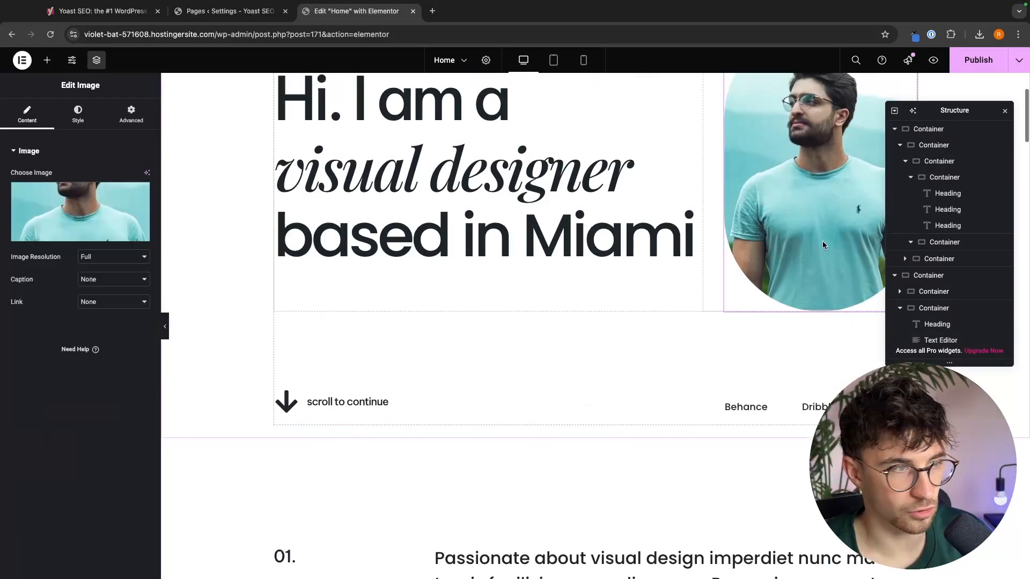
{"action": "left_click", "coordinate": [114, 302]}
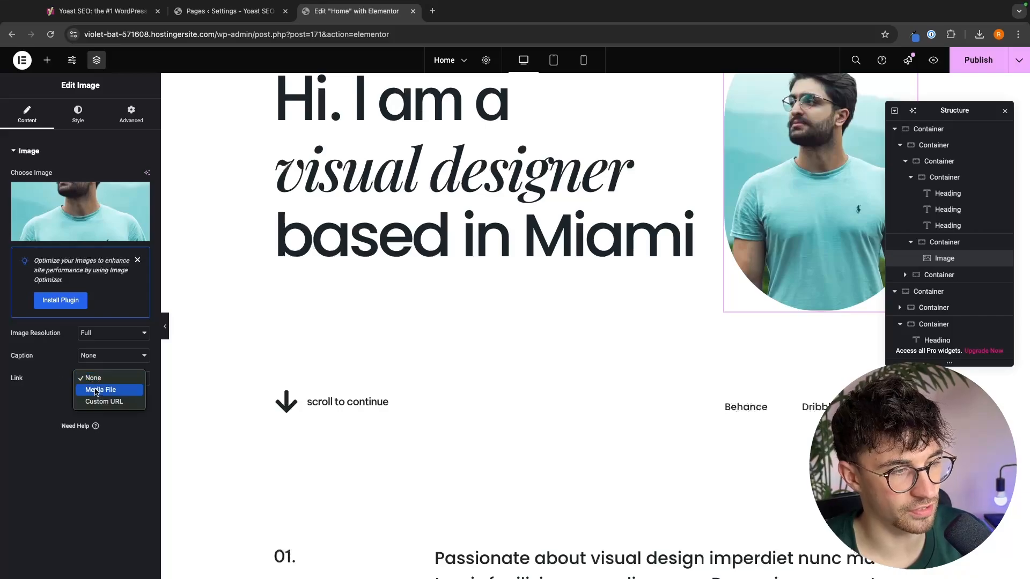
{"action": "left_click", "coordinate": [519, 298]}
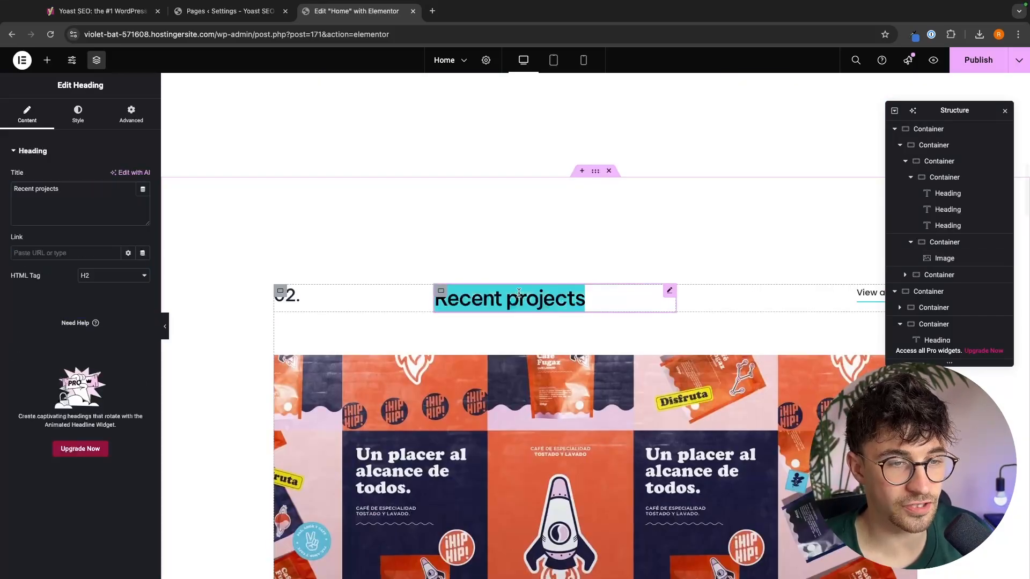
{"action": "type", "text": "https://www.google.co.uk/"}
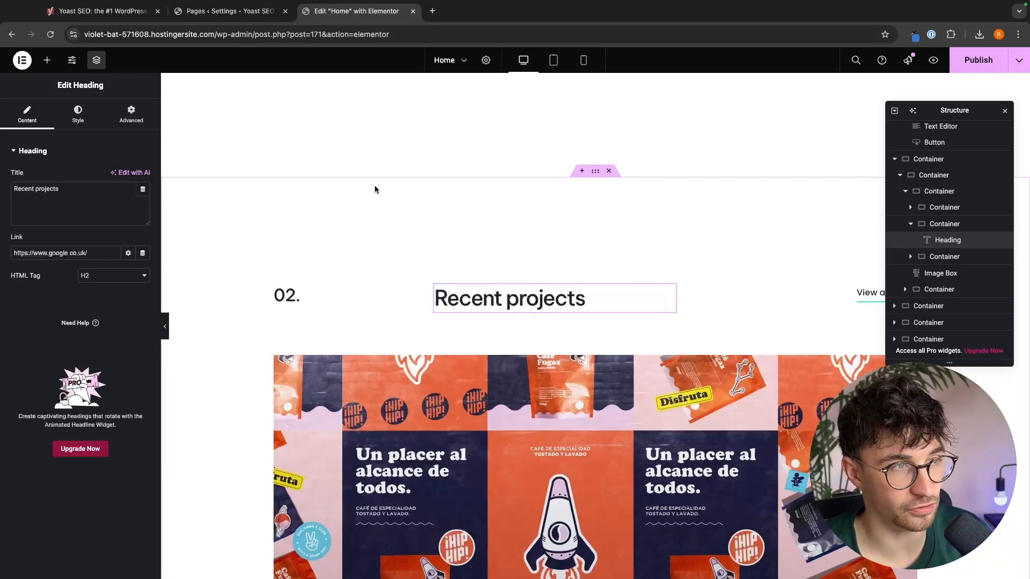
{"action": "left_click", "coordinate": [486, 60]}
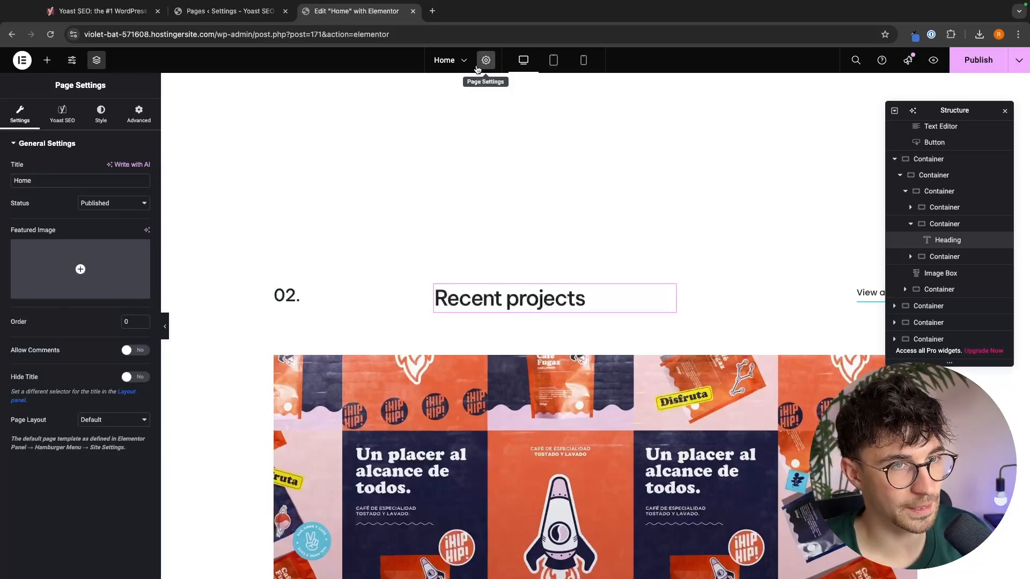
Confirm Yoast now lists eight problems, then switch to the live home page tab
{"action": "left_click", "coordinate": [62, 110]}
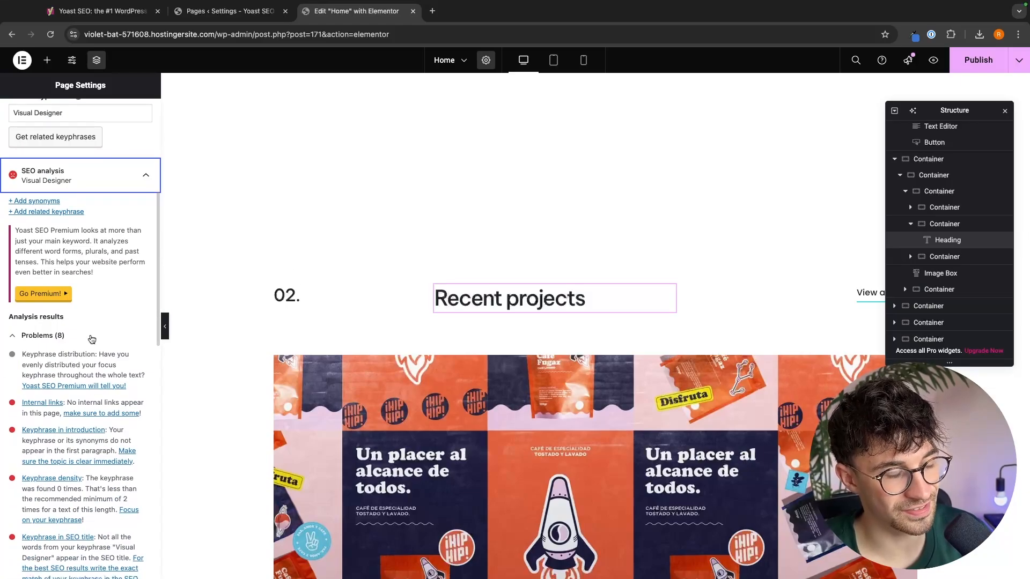
{"action": "scroll", "scroll_direction": "down", "scroll_amount": 3}
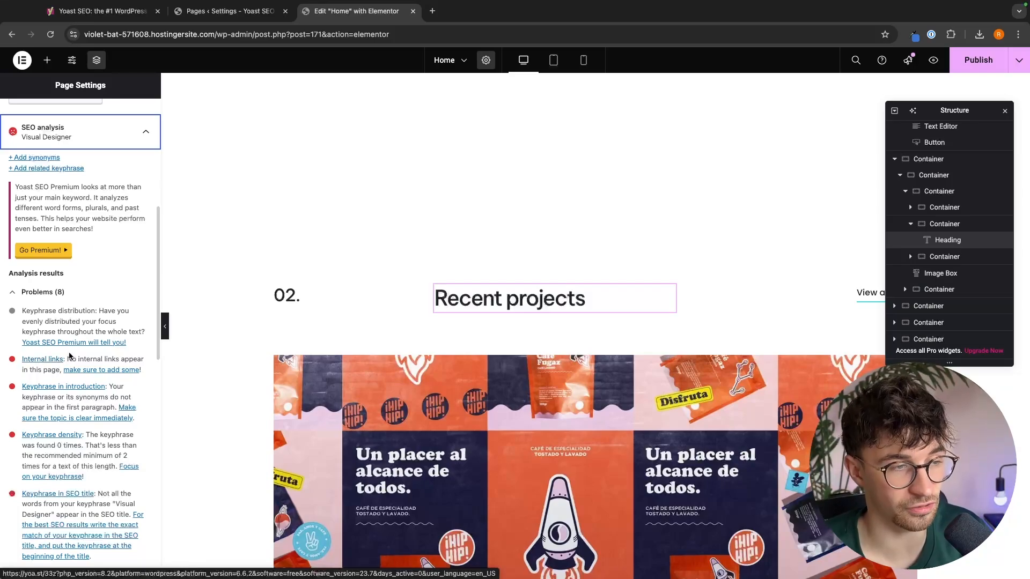
{"action": "left_click", "coordinate": [229, 10]}
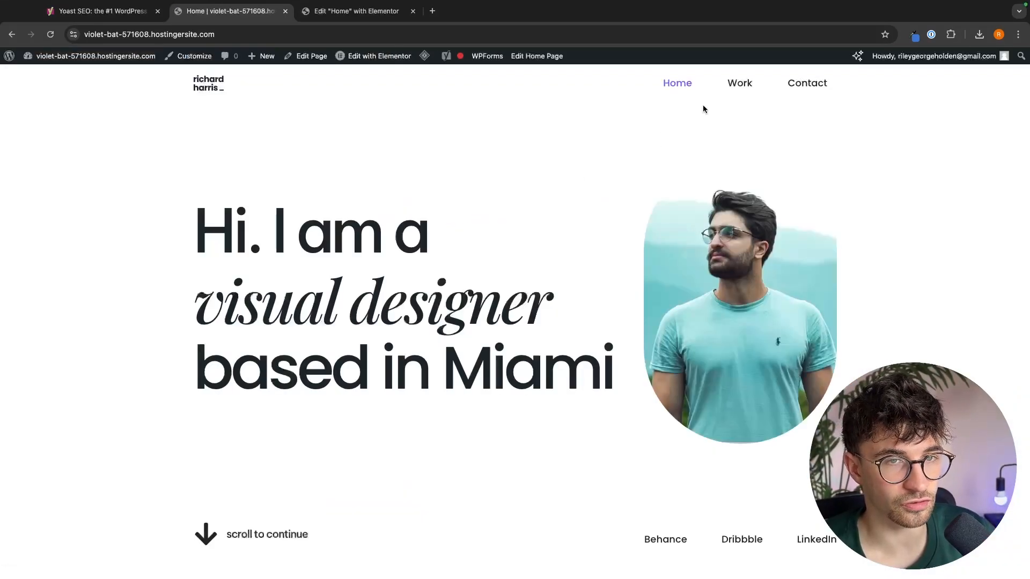
Return to the 'Edit Home with Elementor' tab and reopen the Page Settings SEO analysis
{"action": "left_click", "coordinate": [740, 83]}
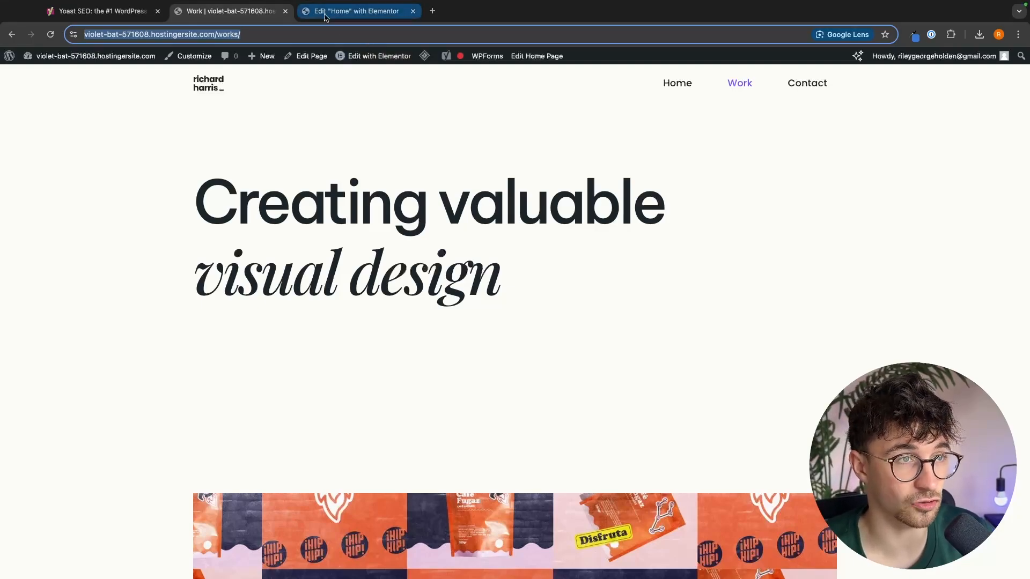
{"action": "left_click", "coordinate": [229, 12]}
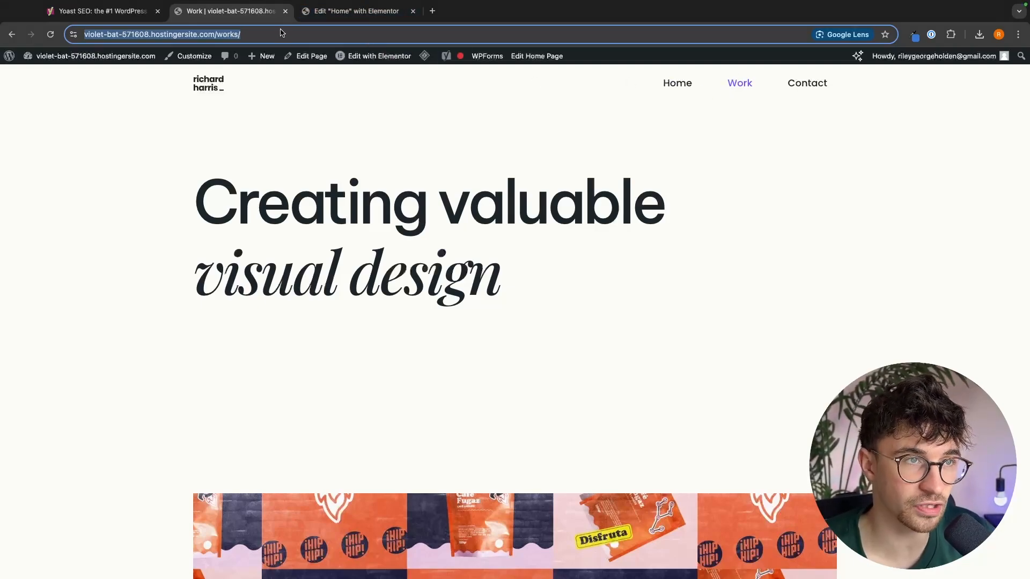
{"action": "left_click", "coordinate": [356, 11]}
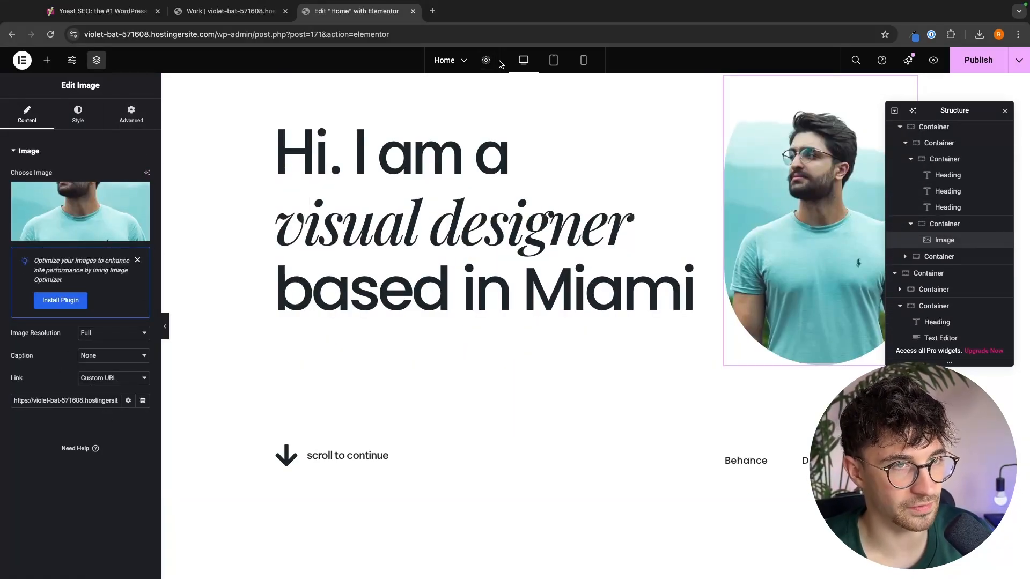
{"action": "left_click", "coordinate": [485, 60]}
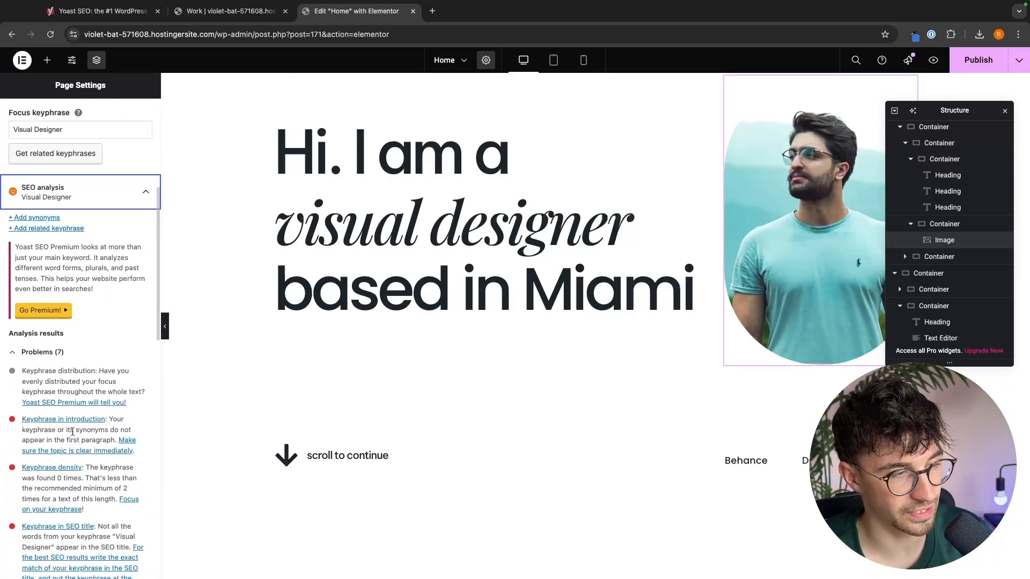
Reword the 'Passionate about visual design' heading to mention 'visual designer'
{"action": "scroll", "scroll_direction": "down", "scroll_amount": 3}
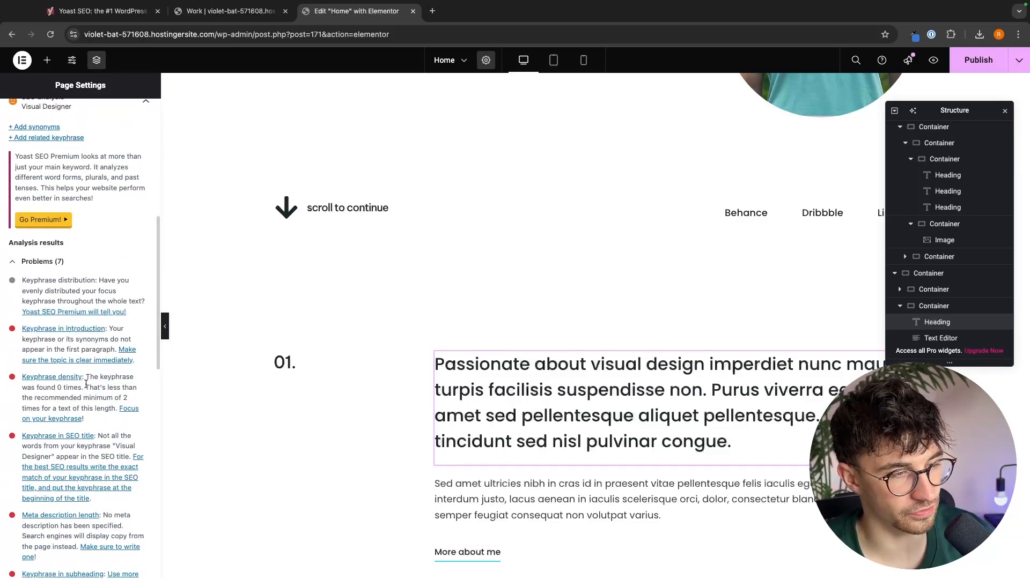
{"action": "left_click_drag", "start_coordinate": [78, 386], "coordinate": [109, 409]}
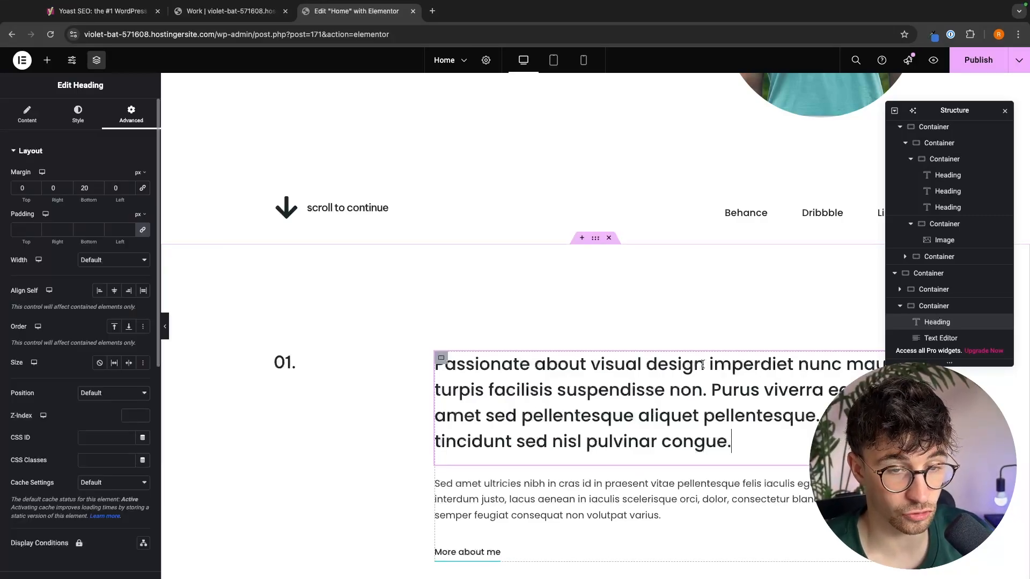
{"action": "scroll", "scroll_direction": "down", "scroll_amount": 3}
{"action": "type", "text": "er"}
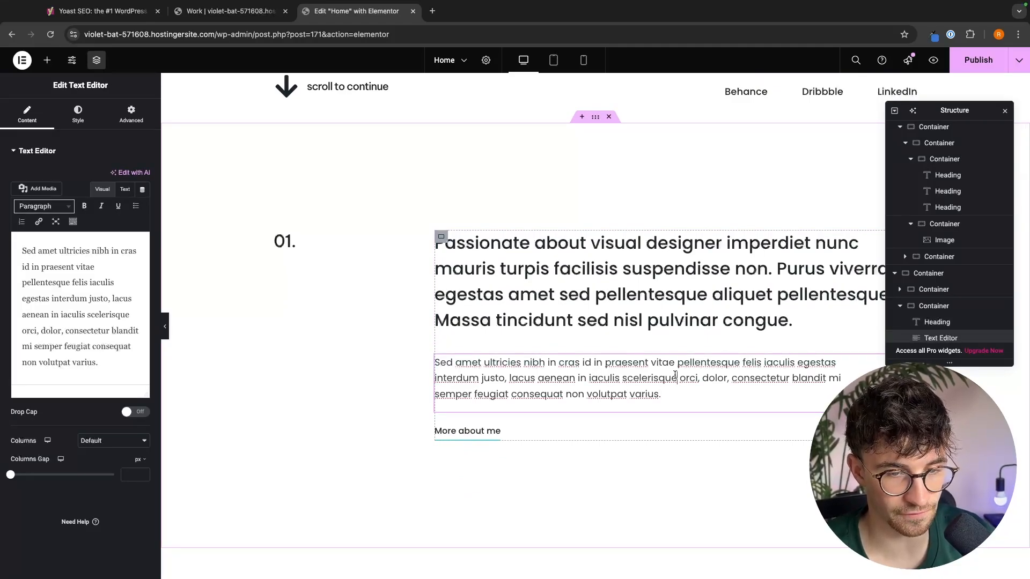
{"action": "type", "text": "visu"}
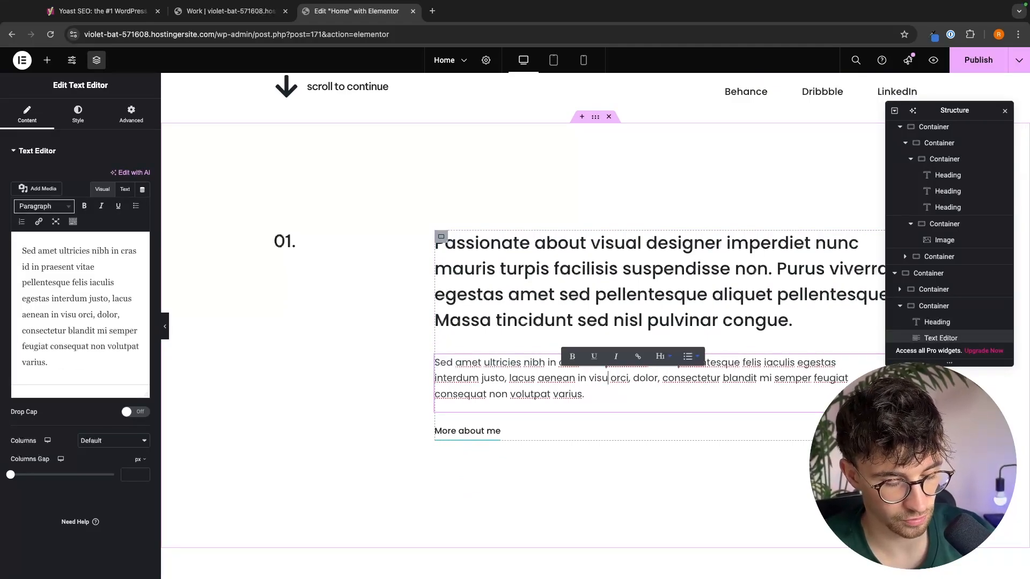
Retitle the Recent projects heading 'Visual designer' and reopen page settings
{"action": "scroll", "scroll_direction": "down", "scroll_amount": 3}
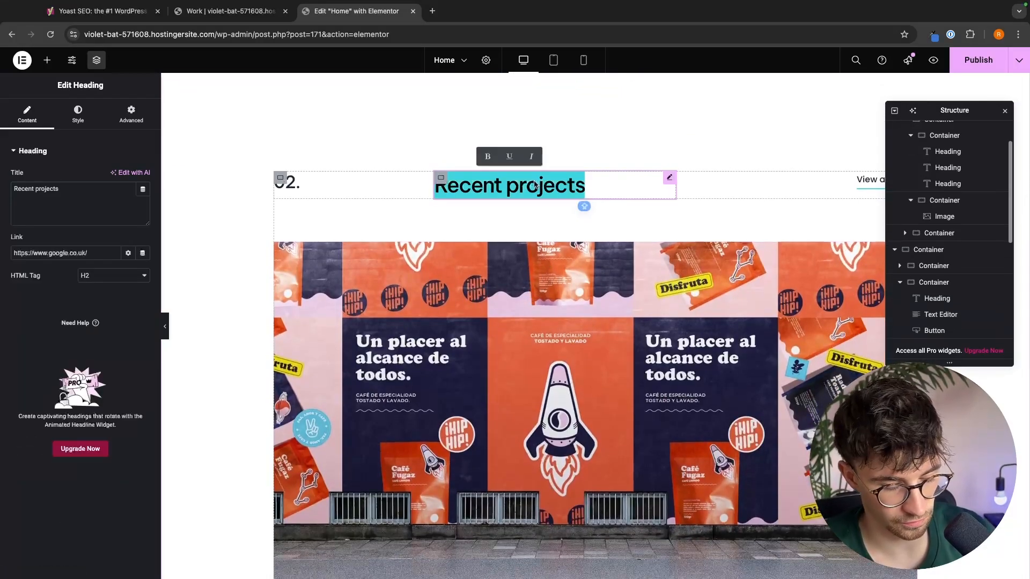
{"action": "type", "text": "visual designer"}
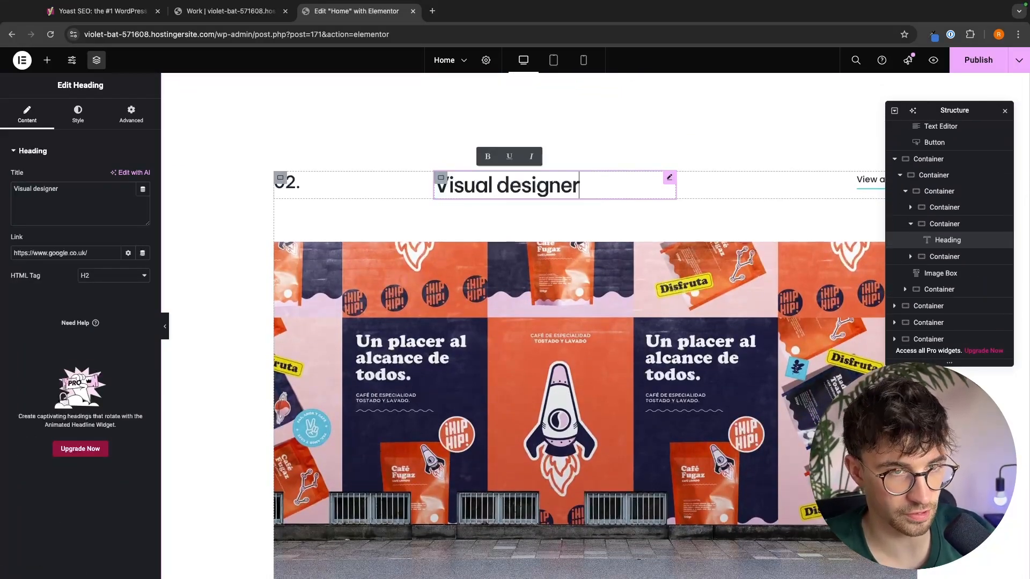
{"action": "left_click", "coordinate": [486, 59]}
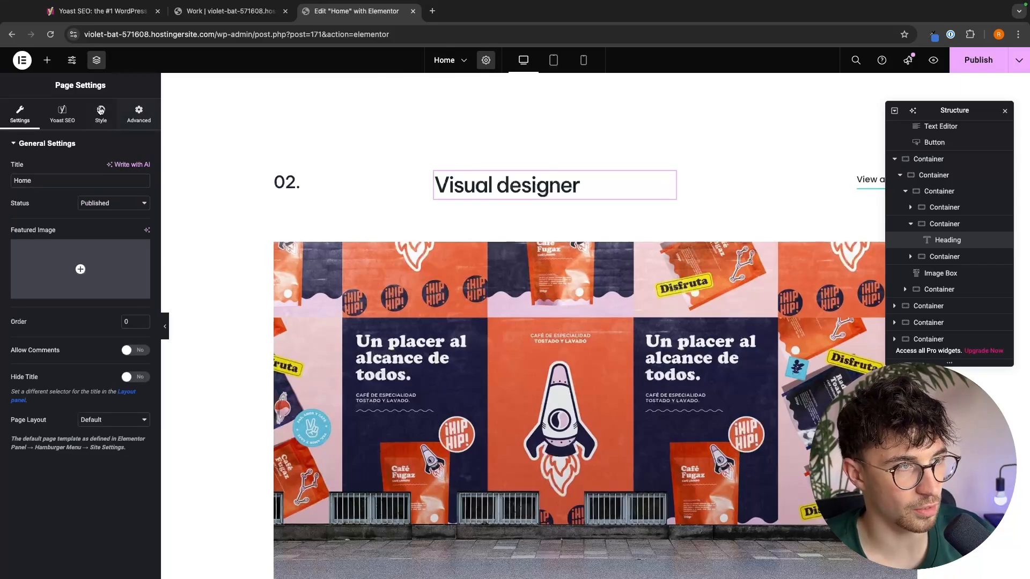
Review the Yoast analysis, expanding and collapsing the Problems list
{"action": "left_click", "coordinate": [62, 111]}
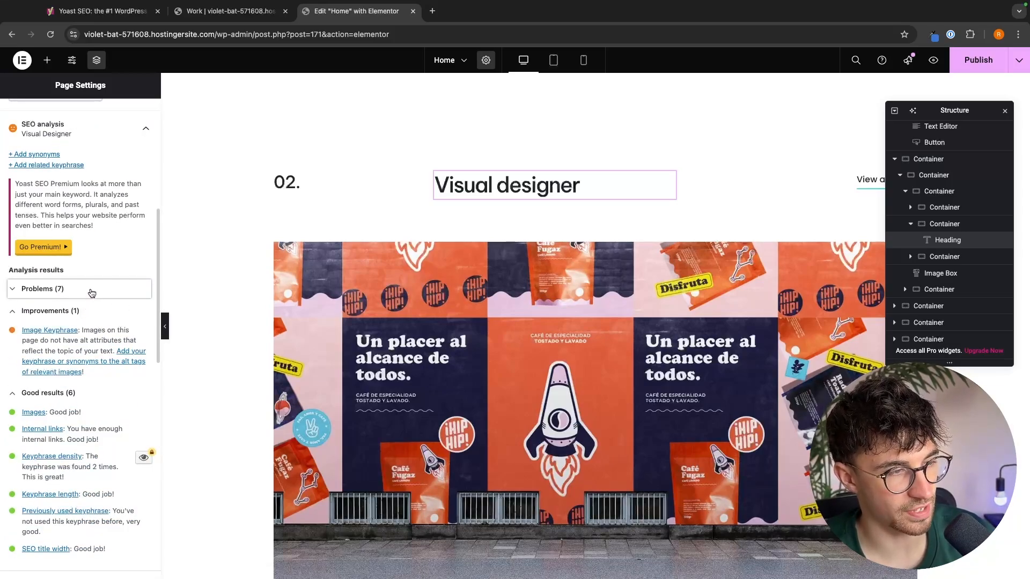
{"action": "scroll", "scroll_direction": "down", "scroll_amount": 3}
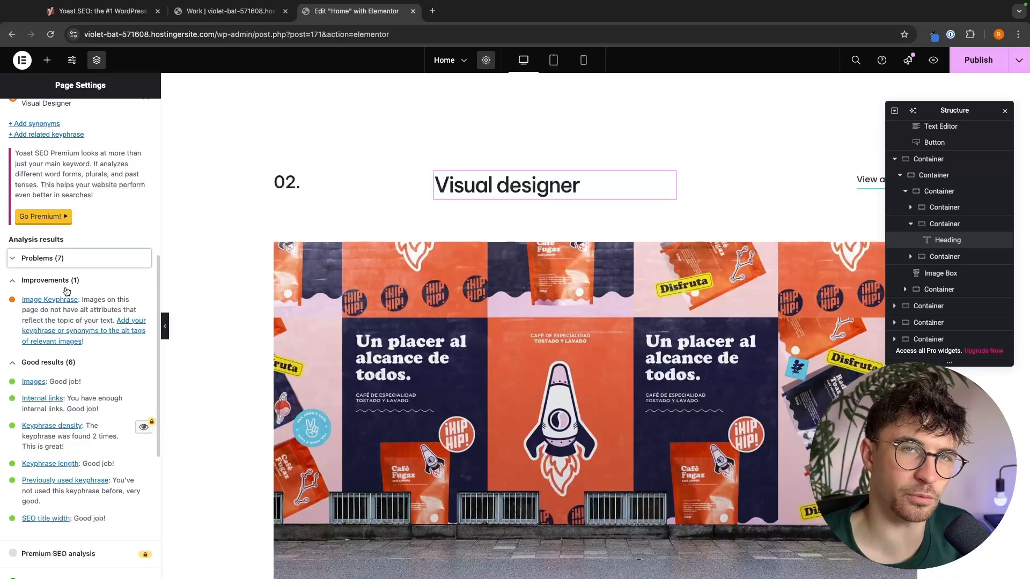
{"action": "left_click", "coordinate": [39, 258]}
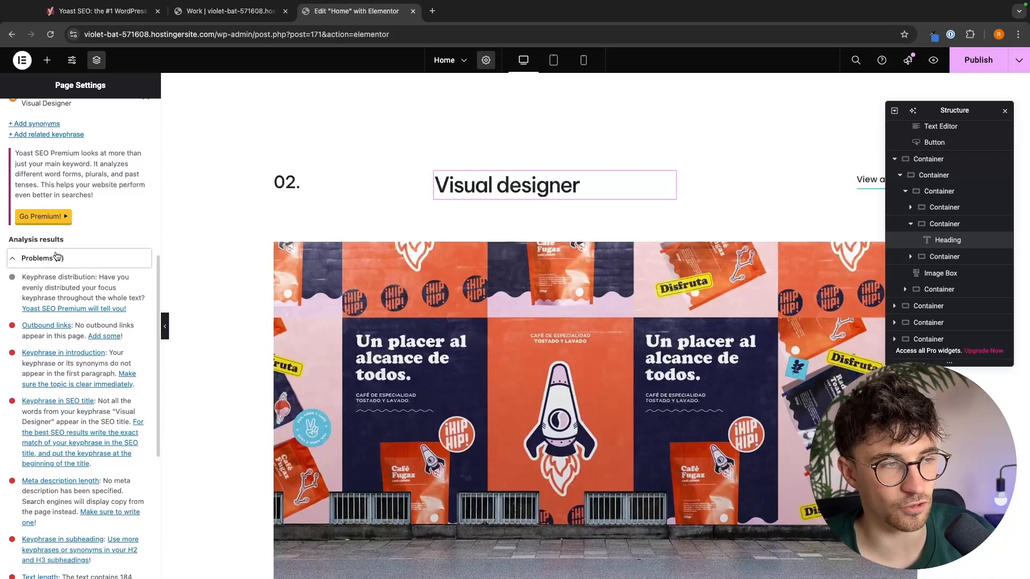
{"action": "left_click", "coordinate": [42, 258]}
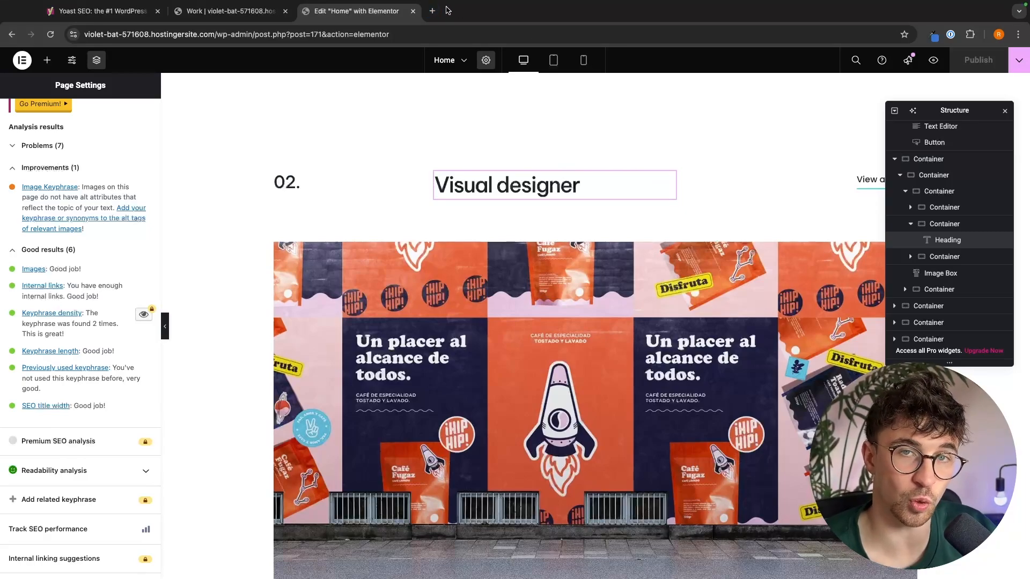
Leave the Elementor editor and open the WordPress Media Library
{"action": "left_click", "coordinate": [22, 59]}
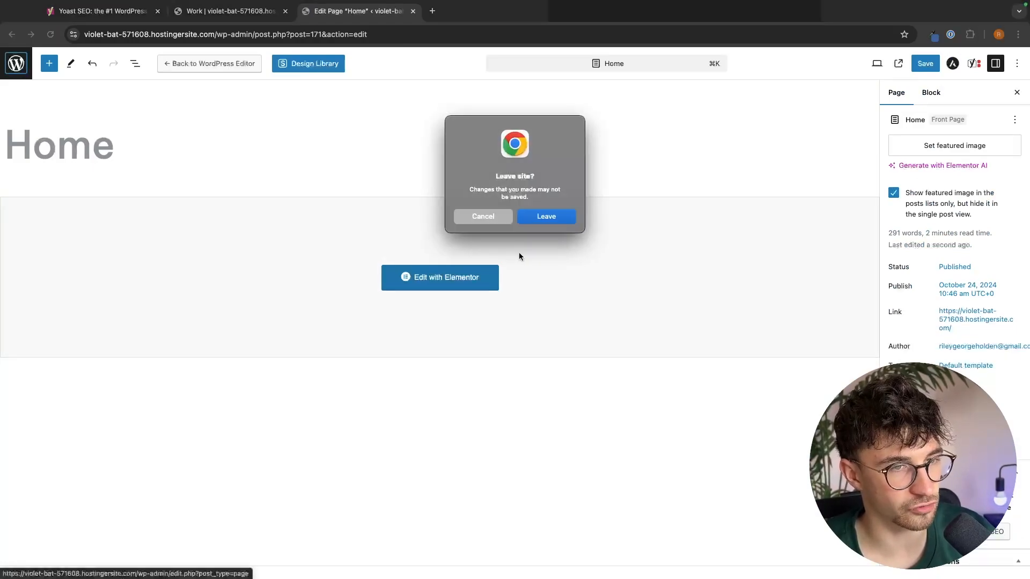
{"action": "left_click", "coordinate": [546, 216]}
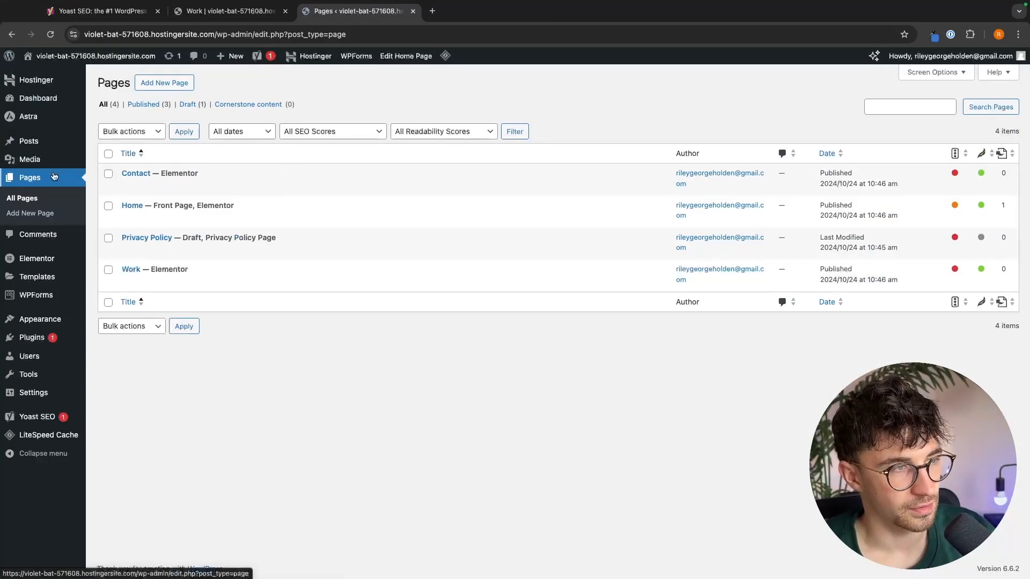
{"action": "left_click", "coordinate": [29, 159]}
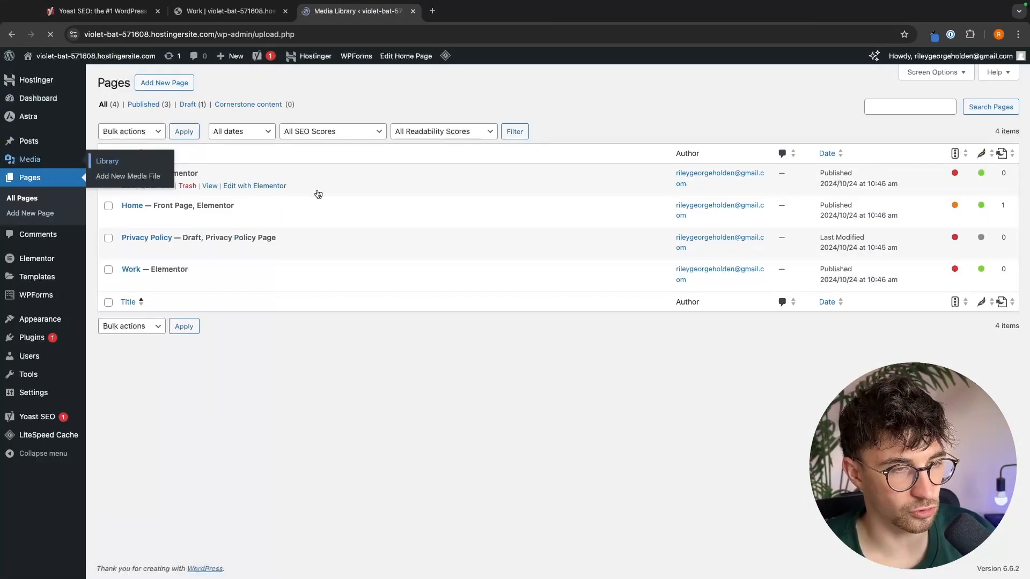
{"action": "left_click", "coordinate": [108, 161]}
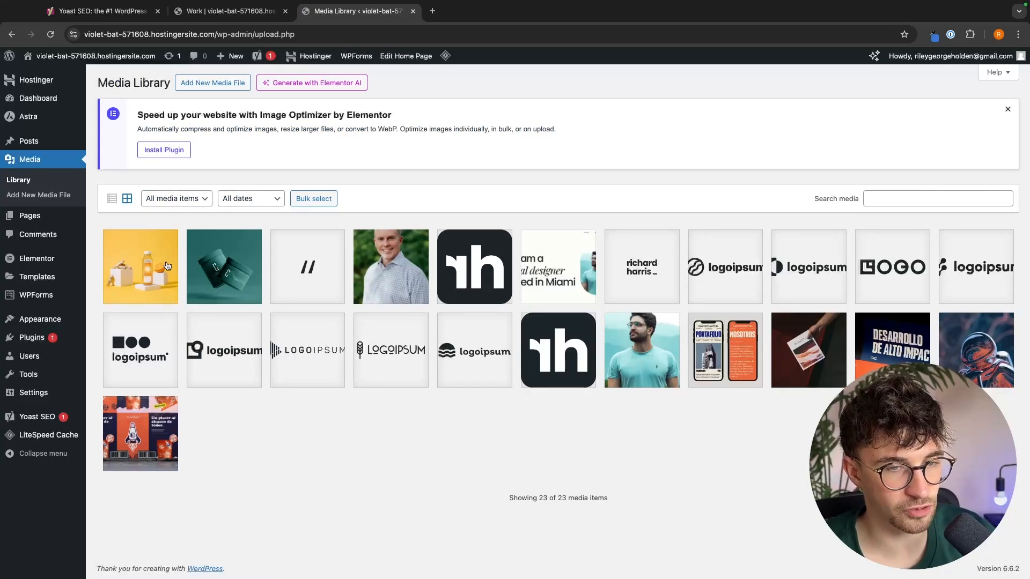
Set the hero portrait's alternative text to 'Visual designer profile'
{"action": "left_click", "coordinate": [642, 351]}
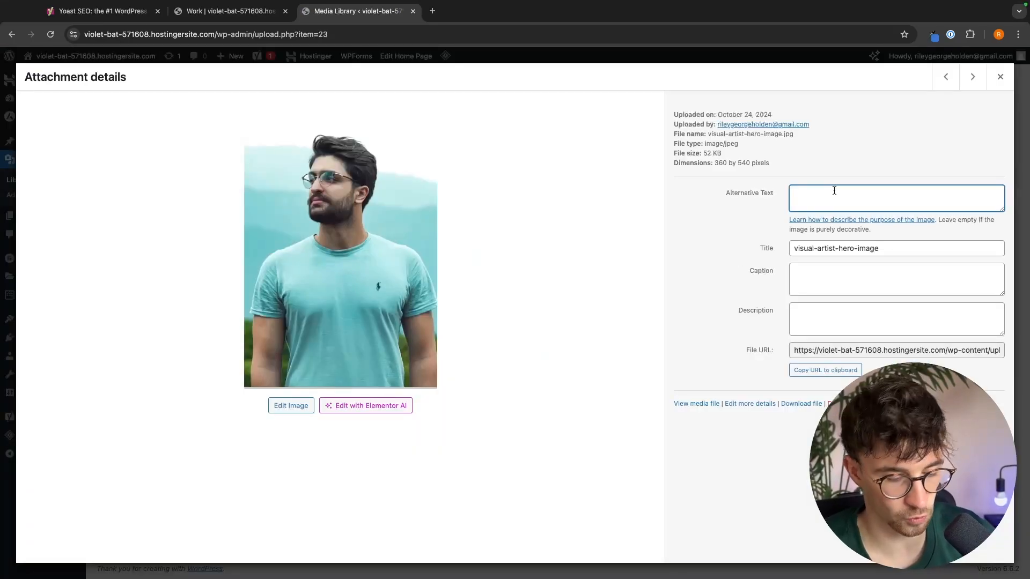
{"action": "type", "text": "V"}
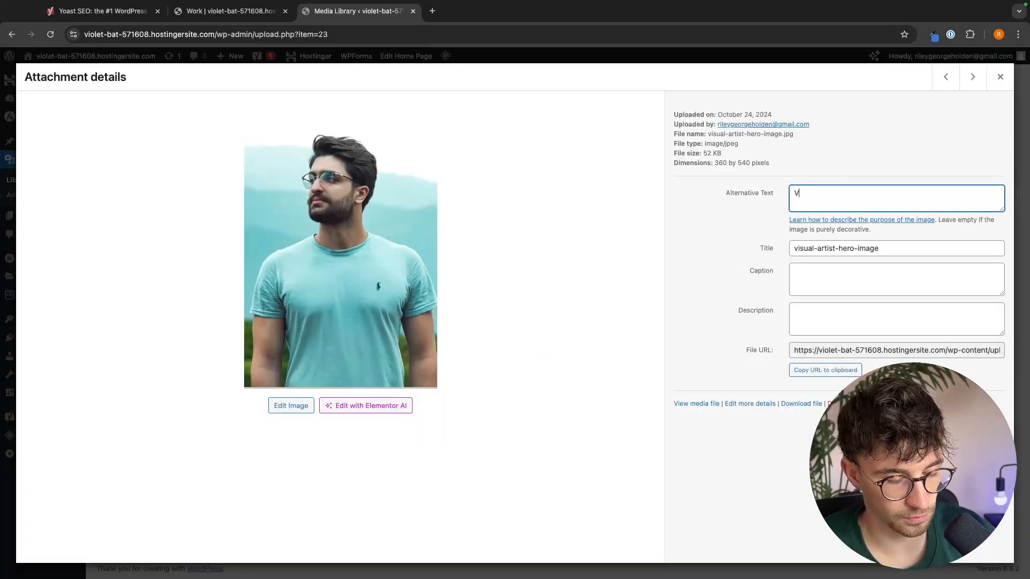
{"action": "type", "text": "isual designer profile"}
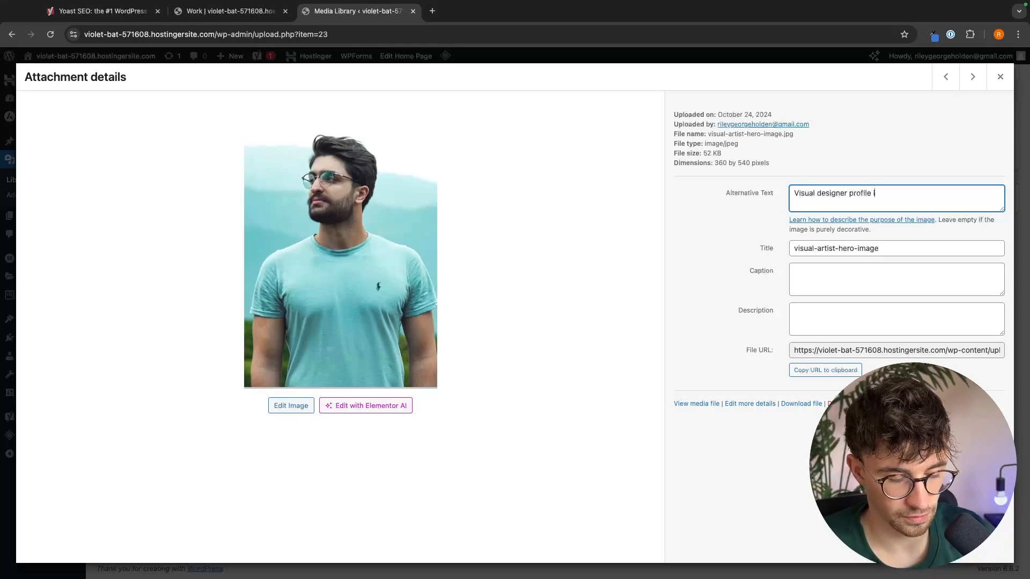
{"action": "left_click", "coordinate": [999, 76]}
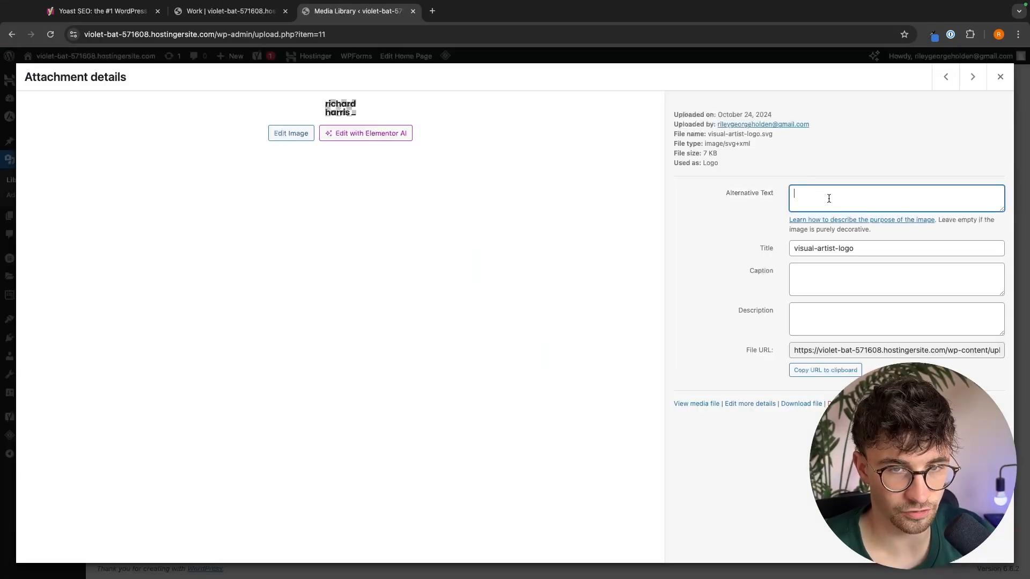
Inspect the logo and phone mockup image details in the Media Library
{"action": "left_click", "coordinate": [999, 77]}
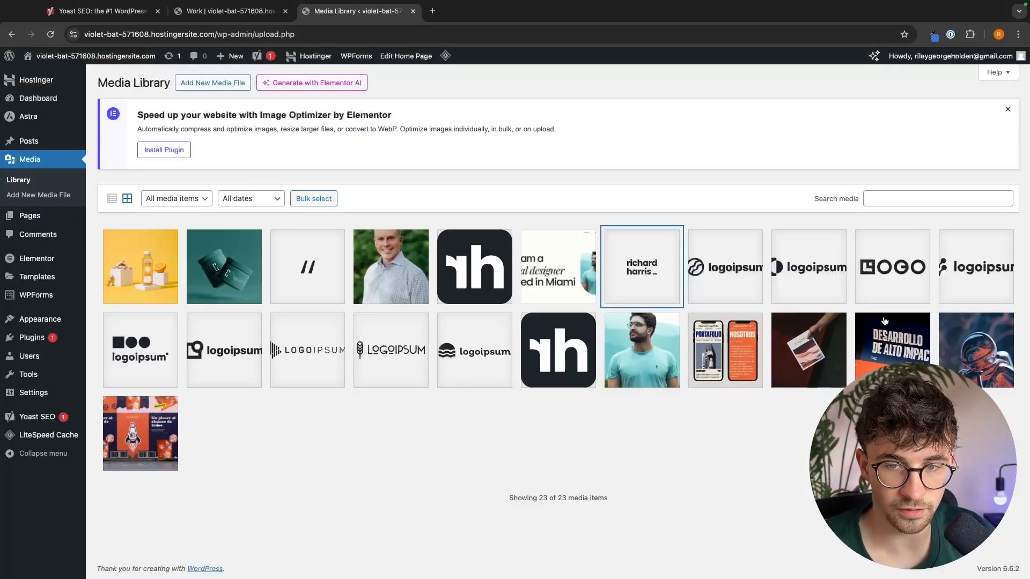
{"action": "left_click", "coordinate": [725, 350]}
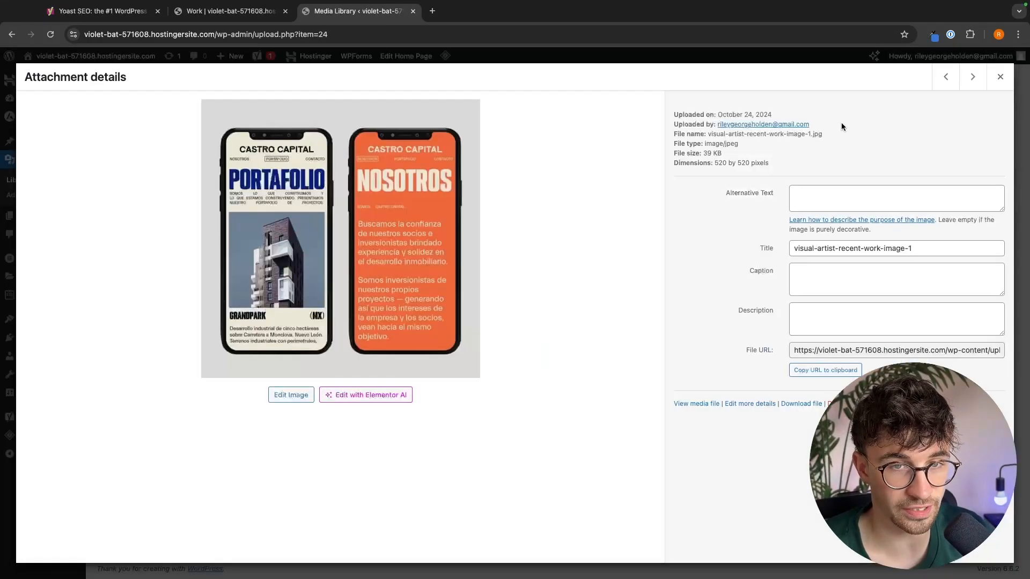
{"action": "left_click", "coordinate": [1000, 77]}
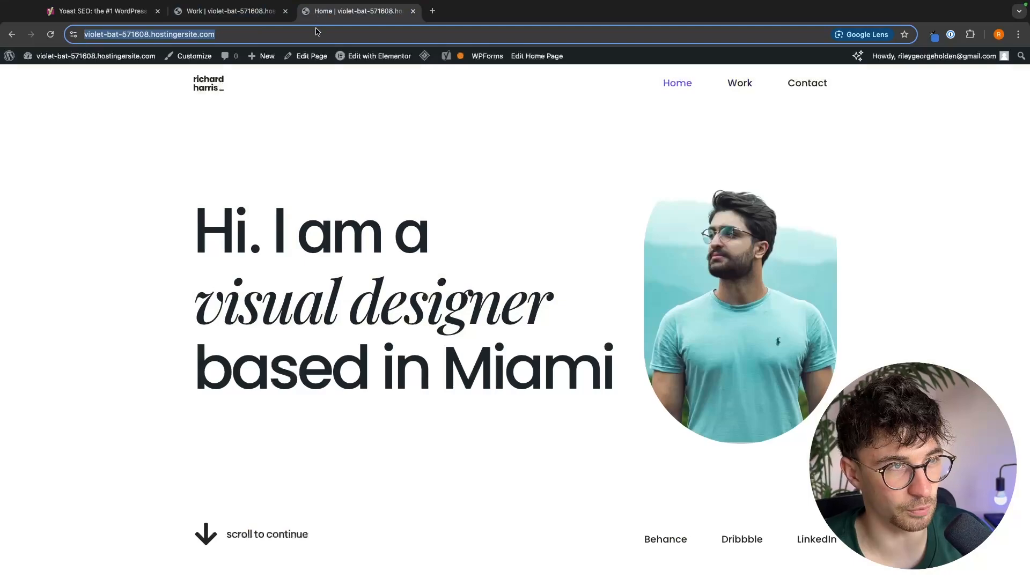
{"action": "mouse_move", "coordinate": [375, 336]}
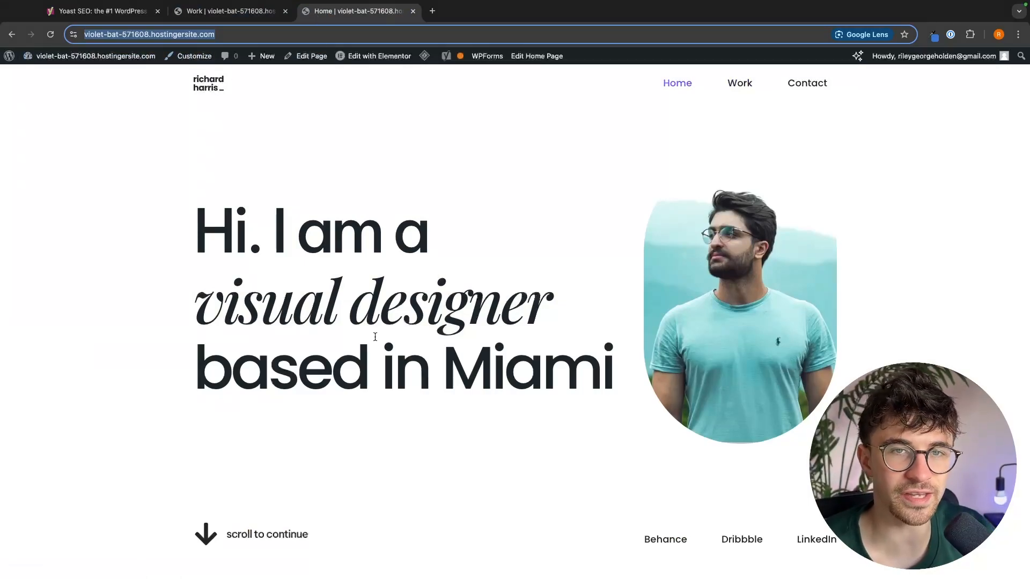